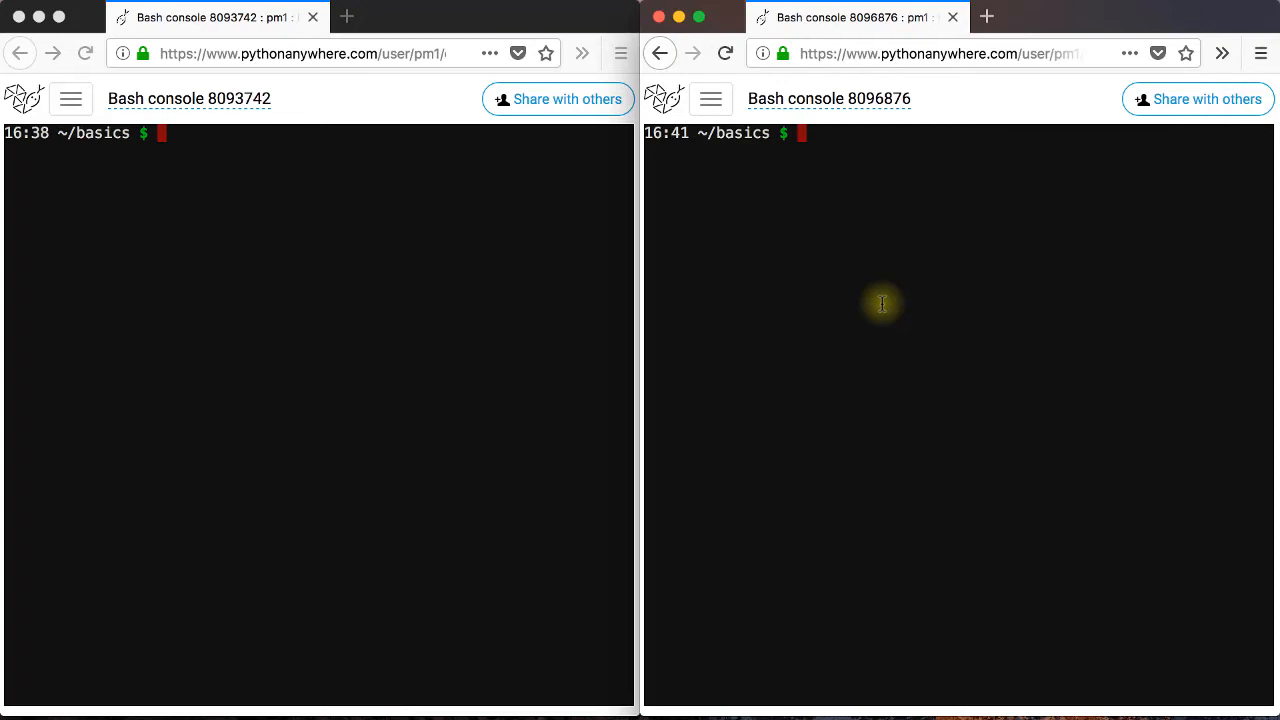
pyautogui.moveTo(838, 303)
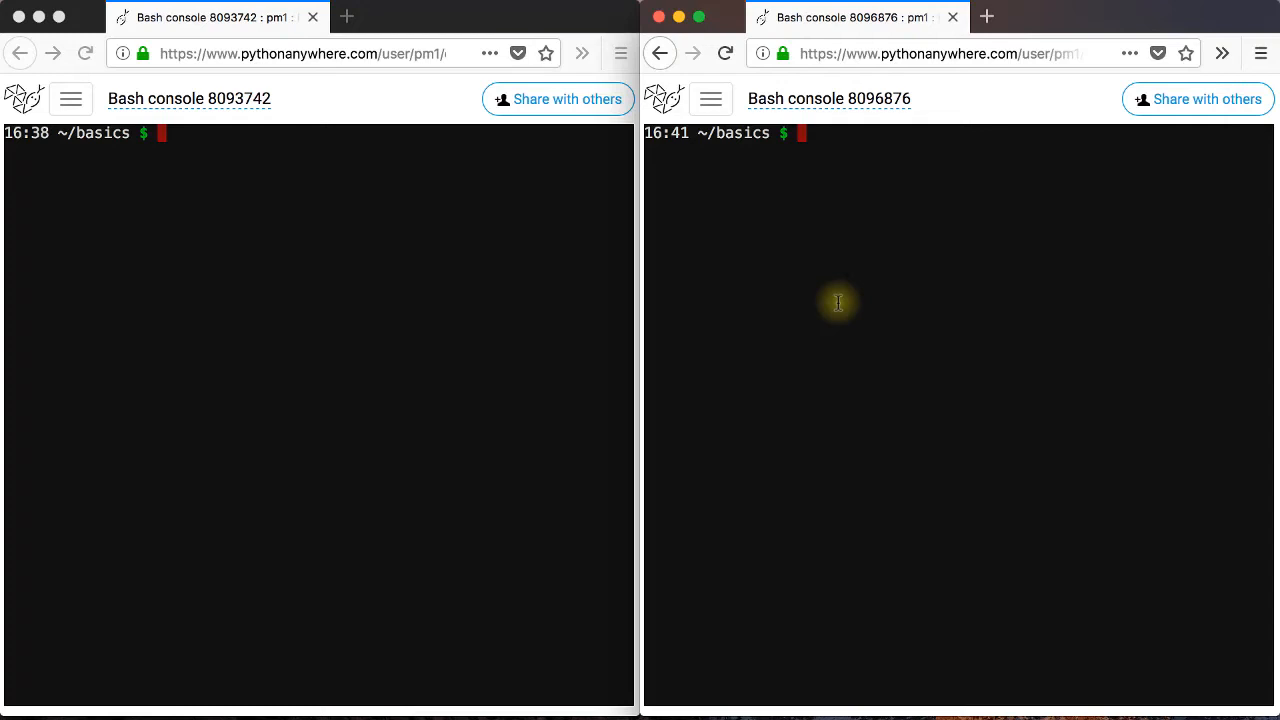
pyautogui.moveTo(841, 288)
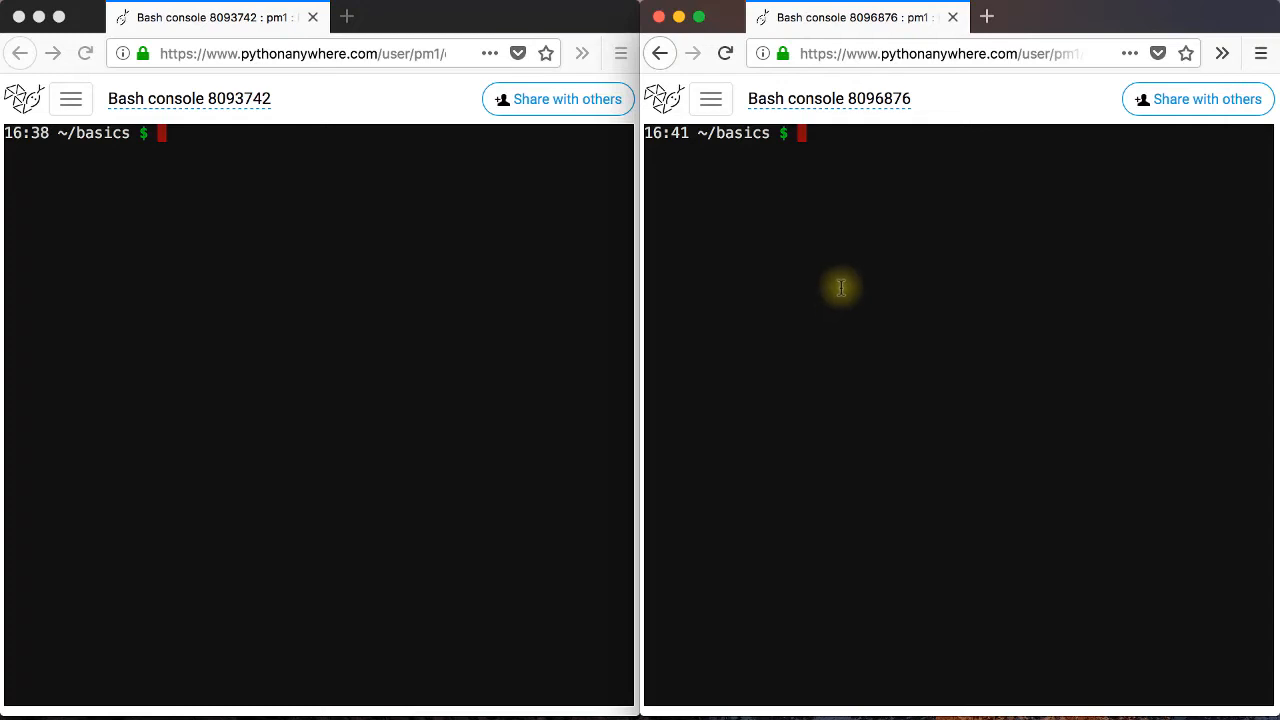
# Start python3 and display the help(open) documentation page.
pyautogui.write('python3')
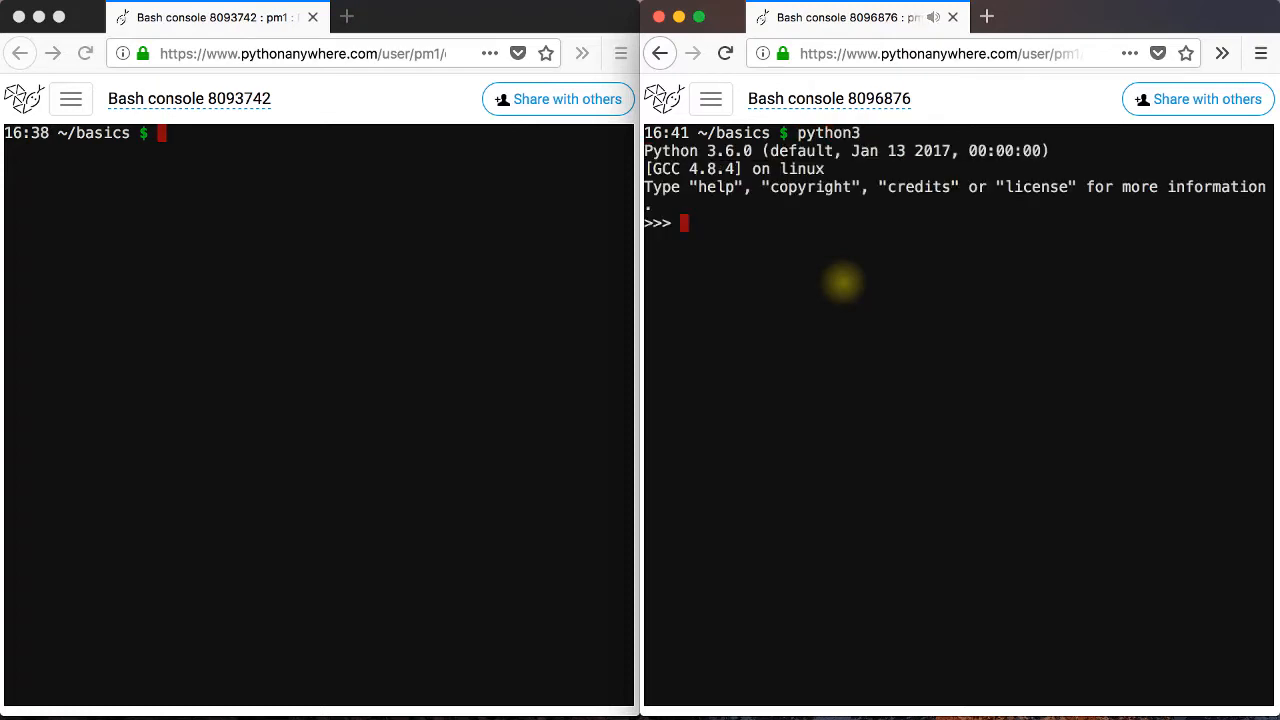
pyautogui.moveTo(787, 308)
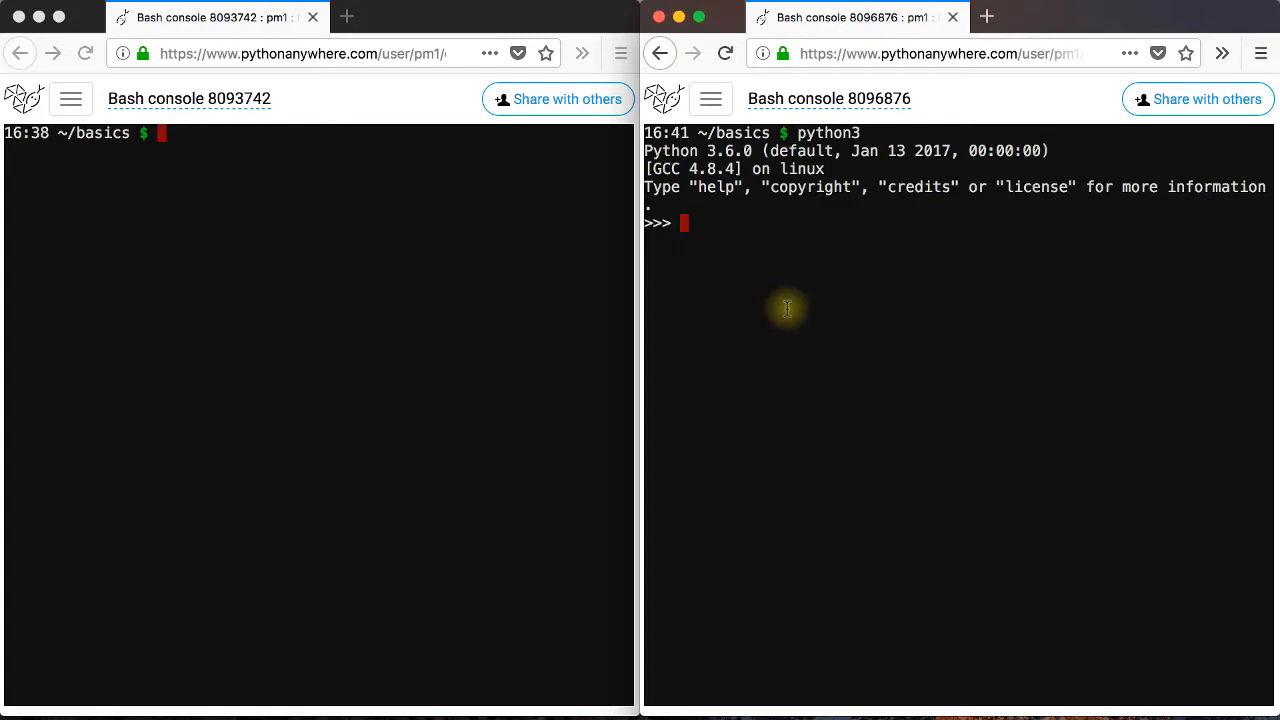
pyautogui.moveTo(776, 300)
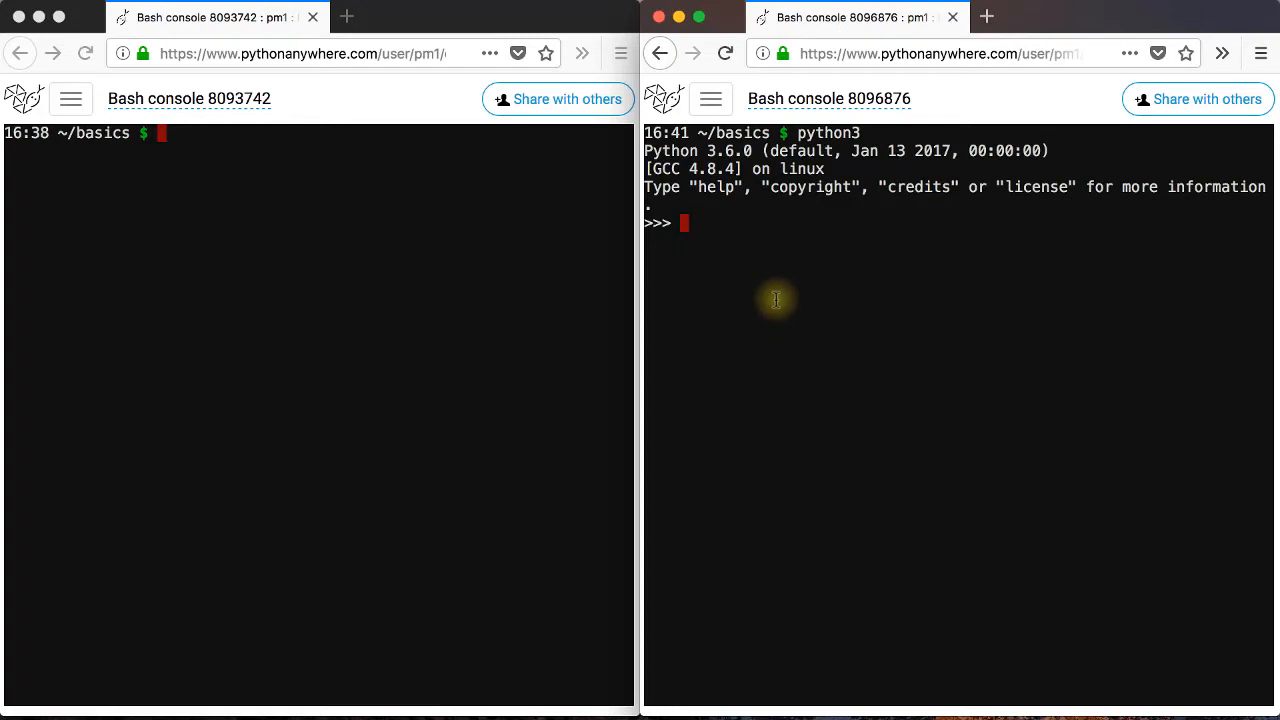
pyautogui.write('help(')
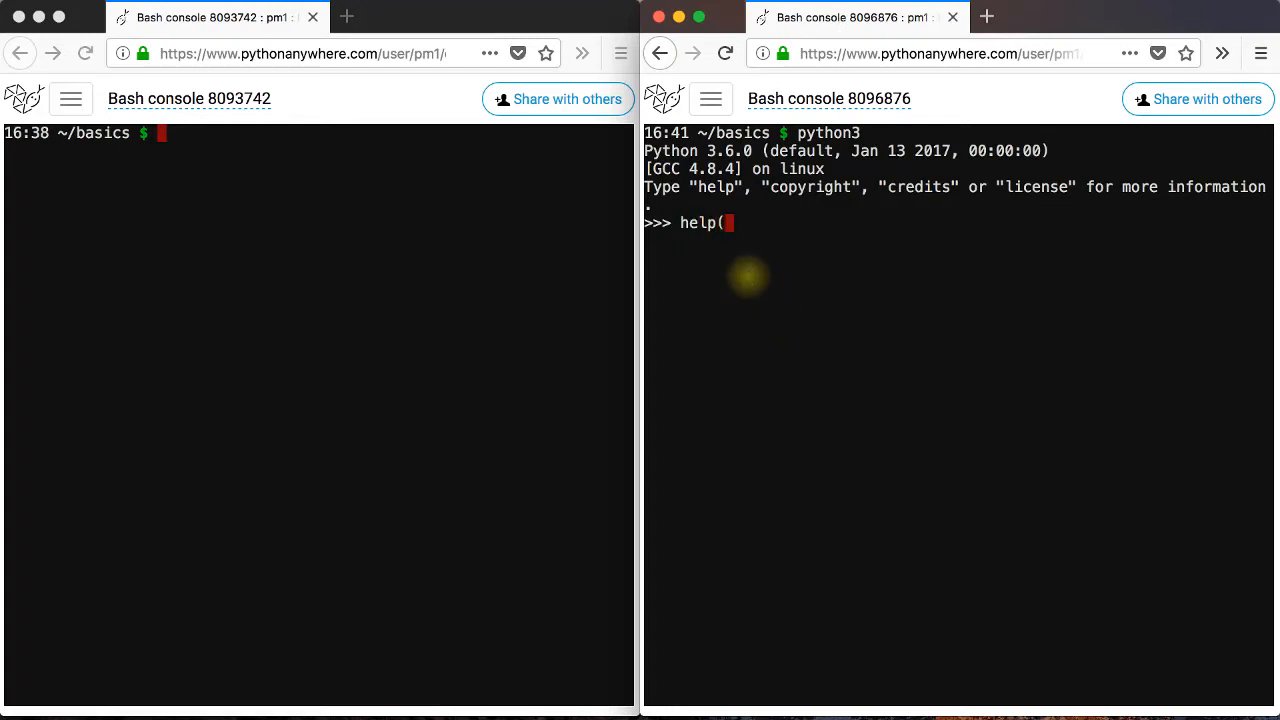
pyautogui.write('open')
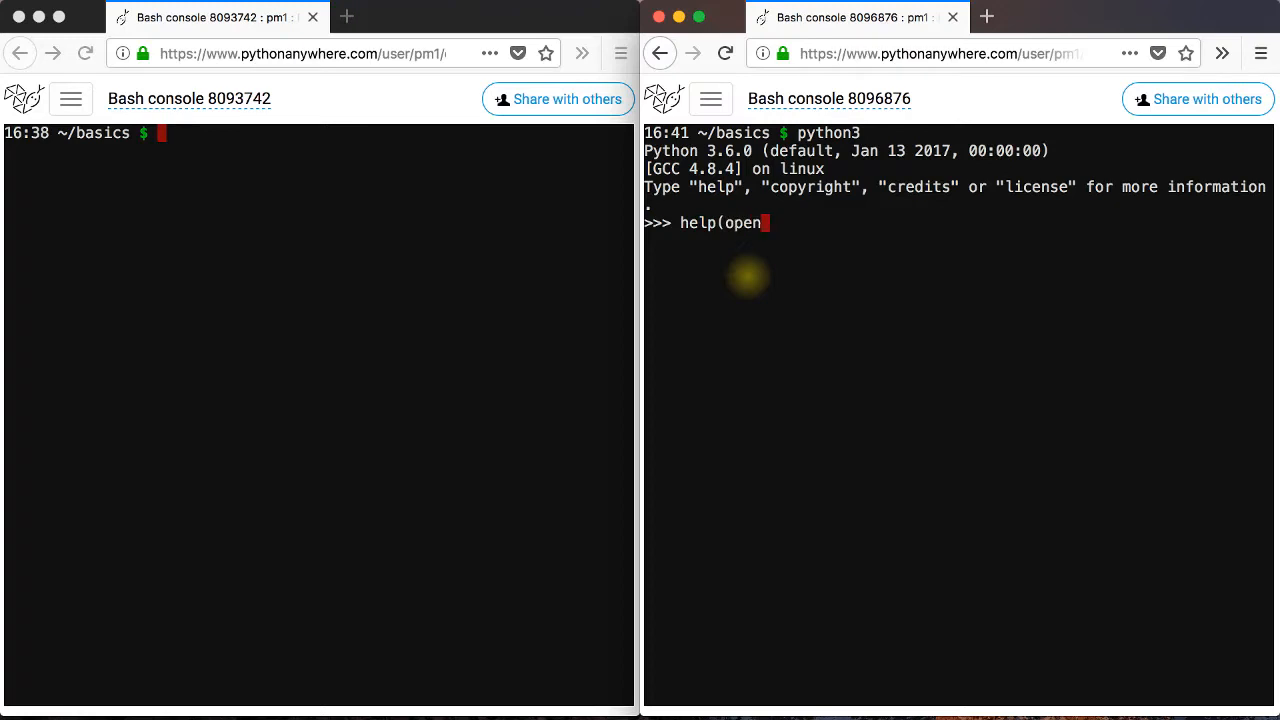
pyautogui.press('Return')
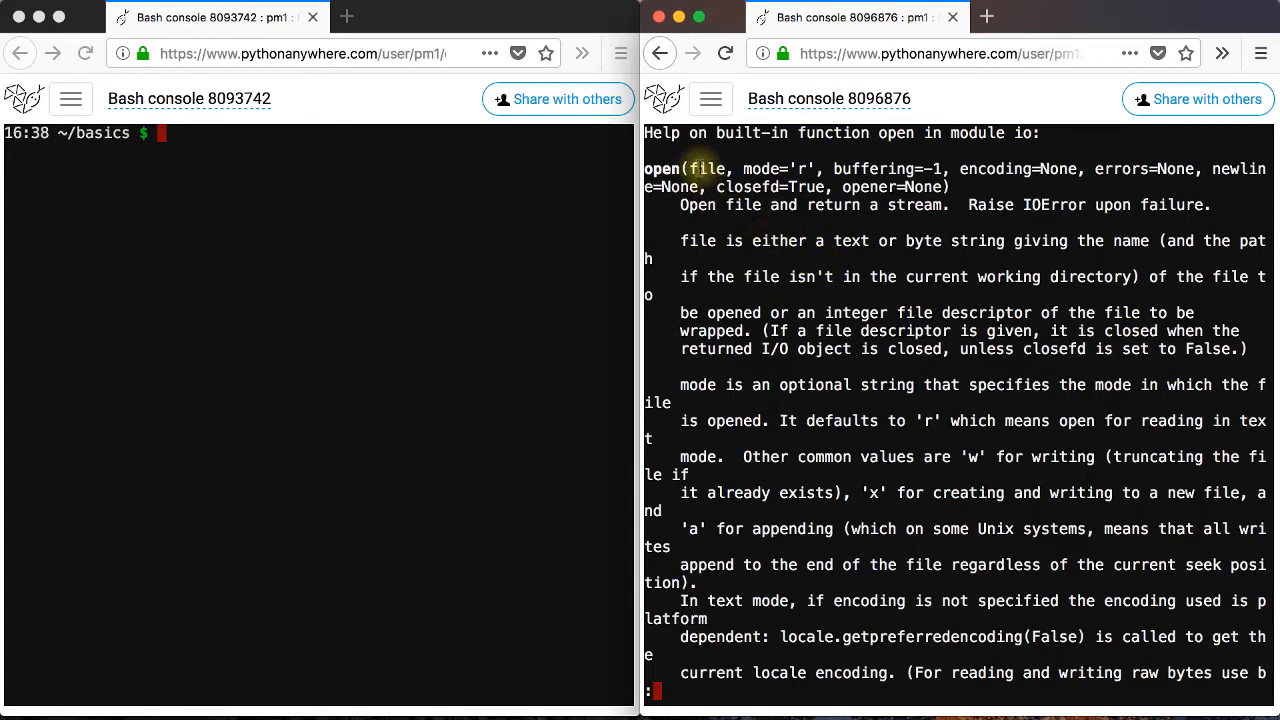
pyautogui.doubleClick(705, 168)
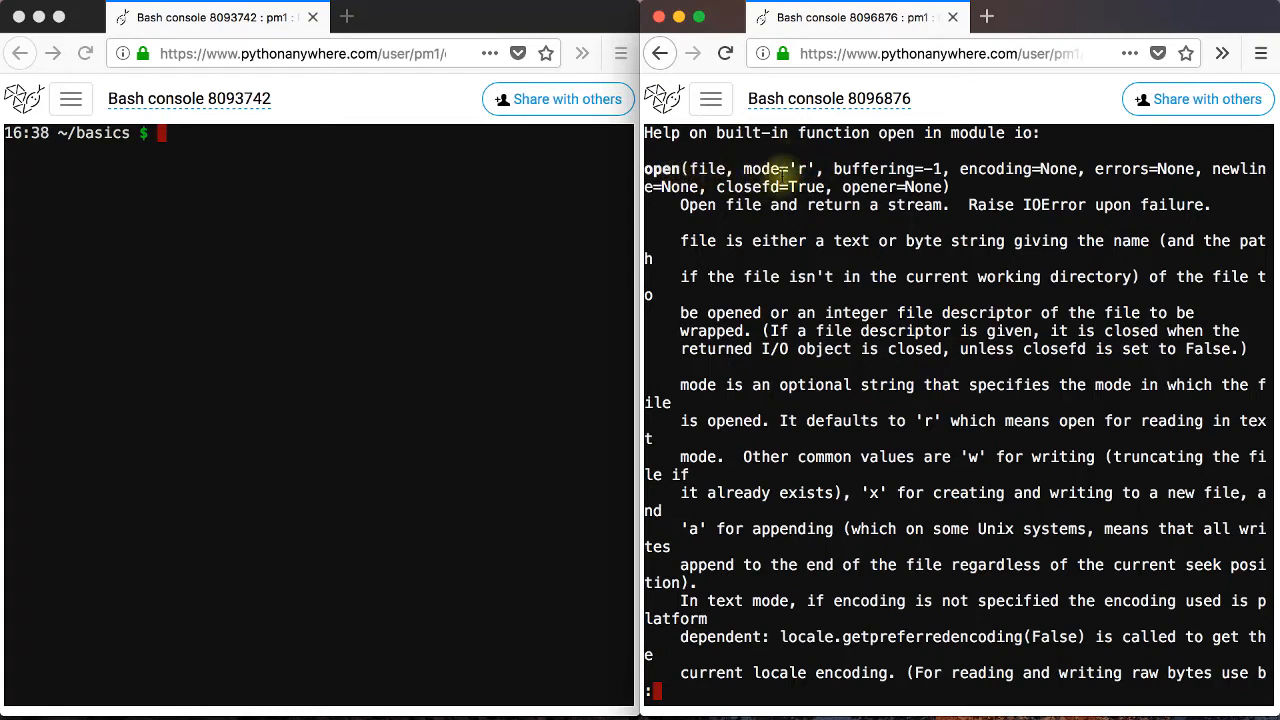
pyautogui.doubleClick(765, 168)
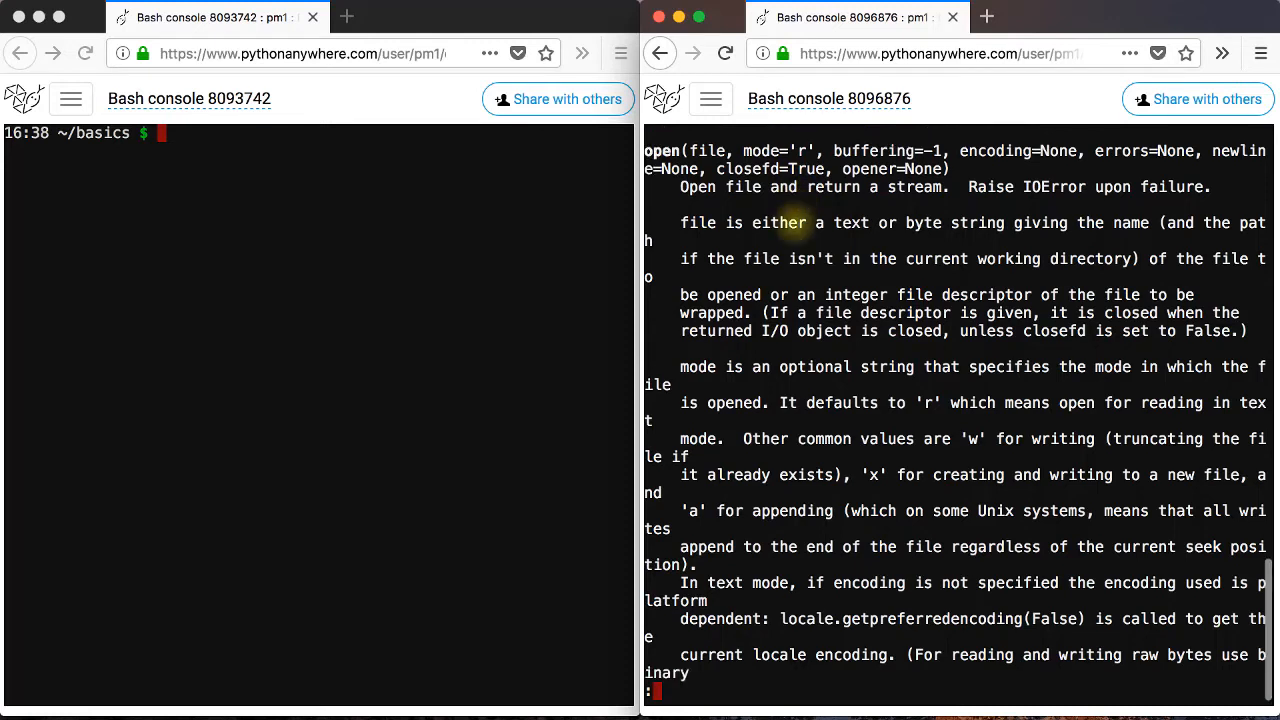
# Quit help and run myfile = open("employees.txt", "w").
pyautogui.press('q')
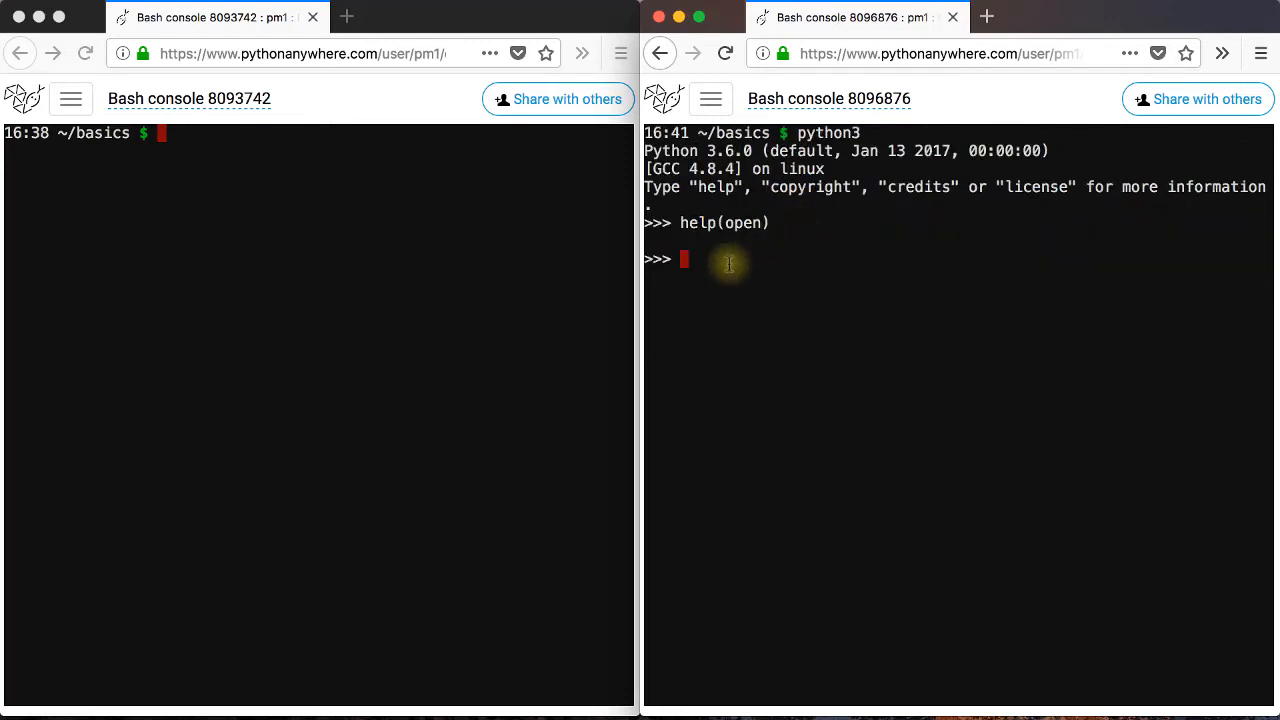
pyautogui.write('myfile')
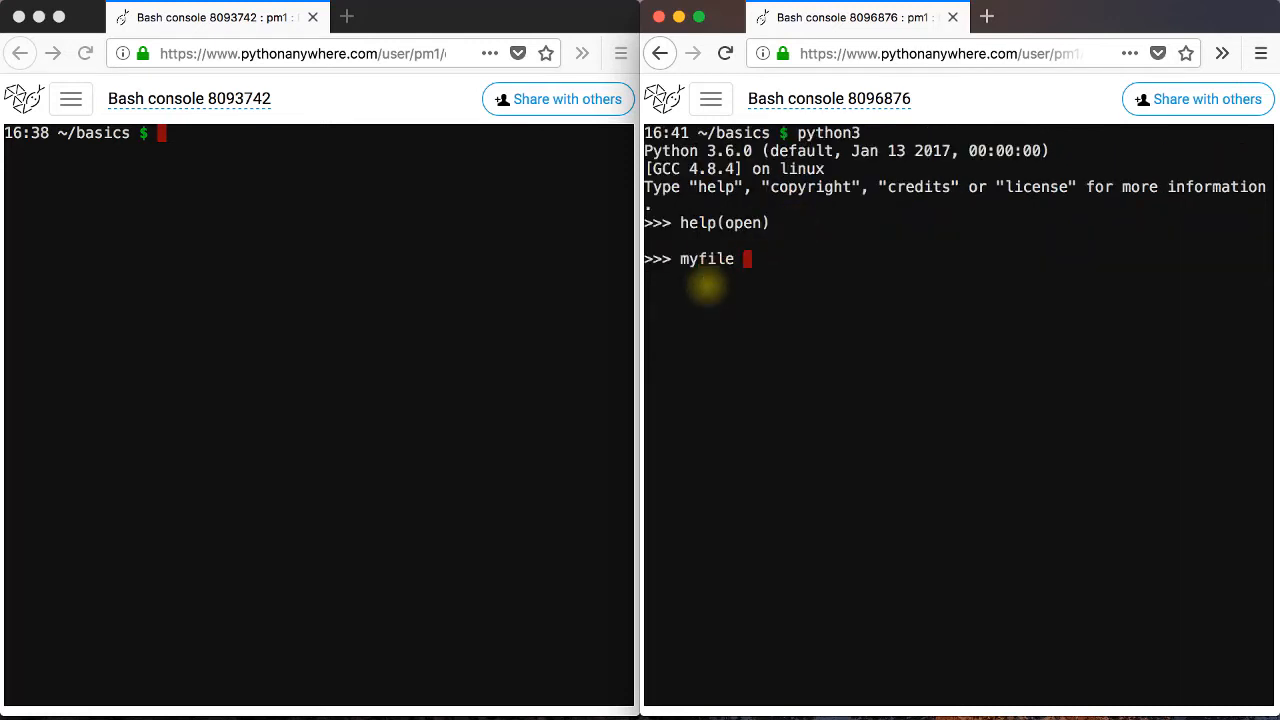
pyautogui.write('= open("')
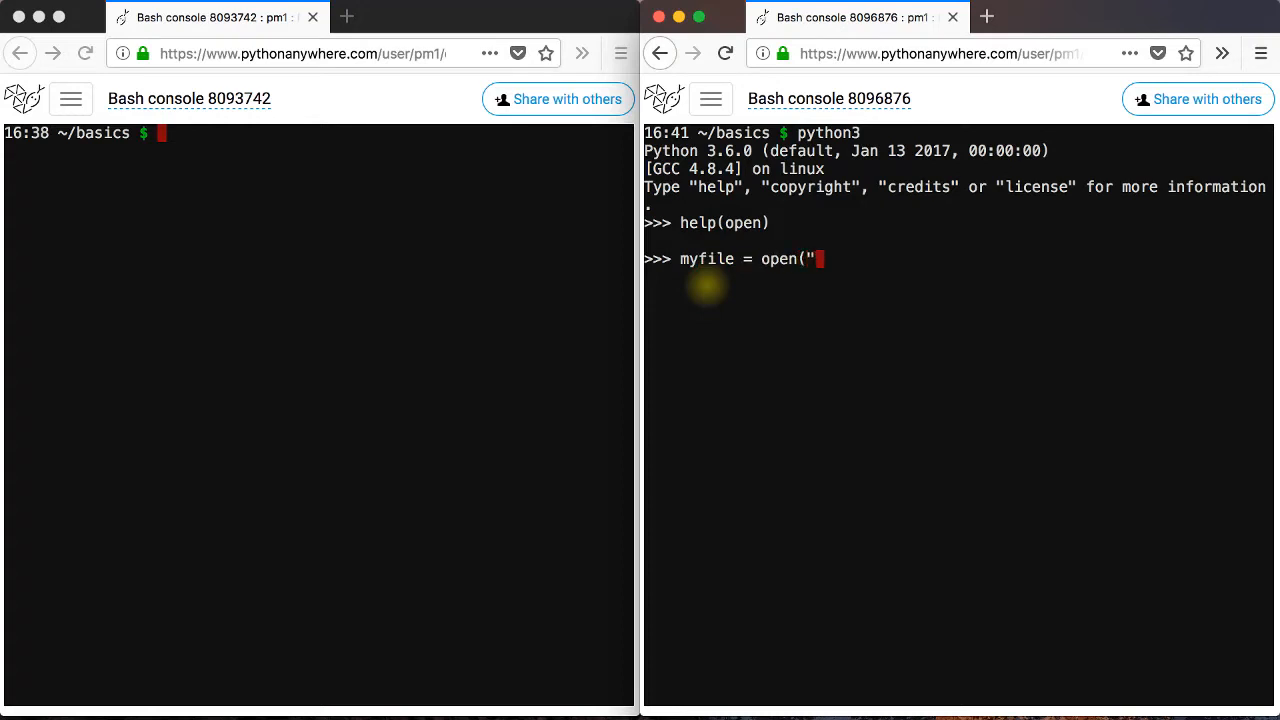
pyautogui.write('employees')
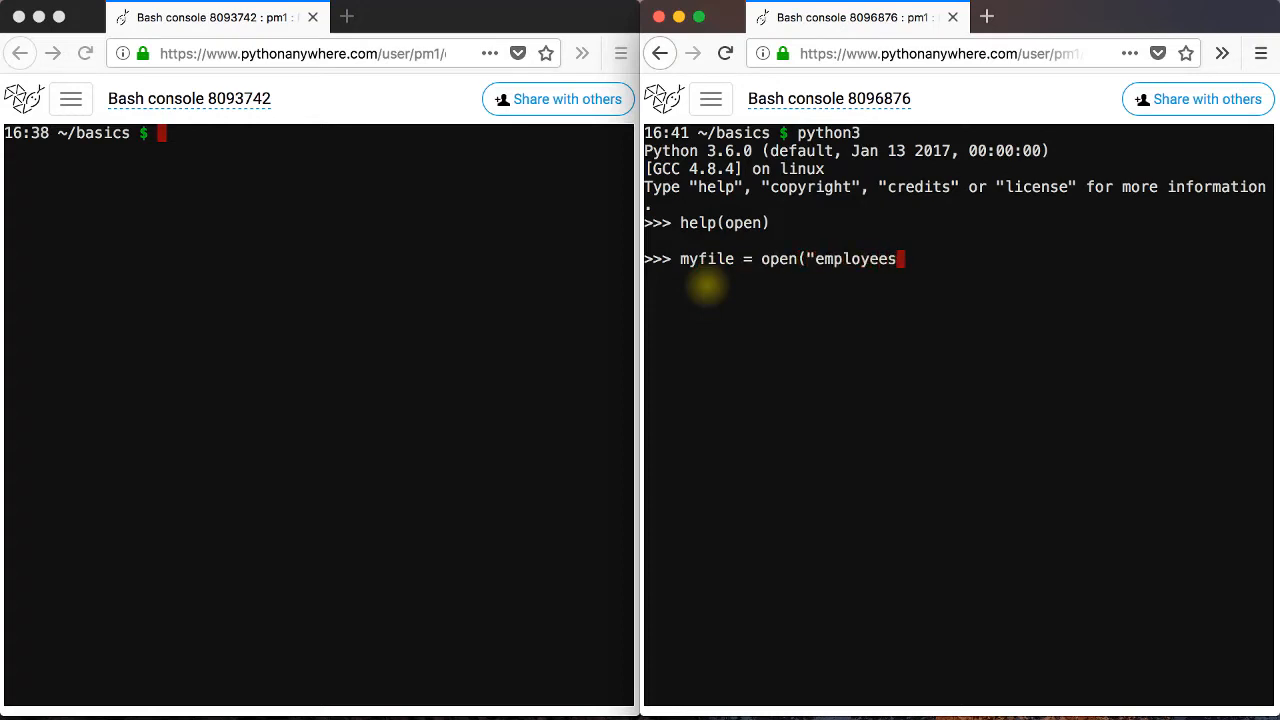
pyautogui.write('.txt')
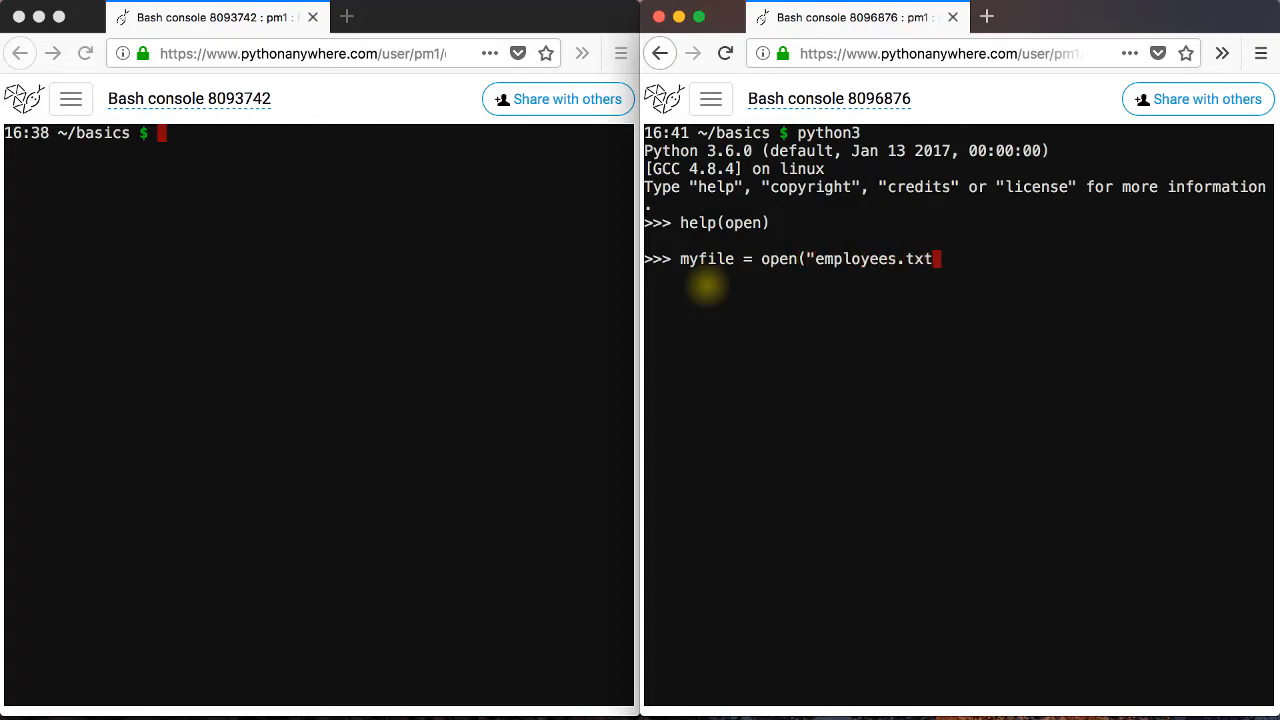
pyautogui.write('",')
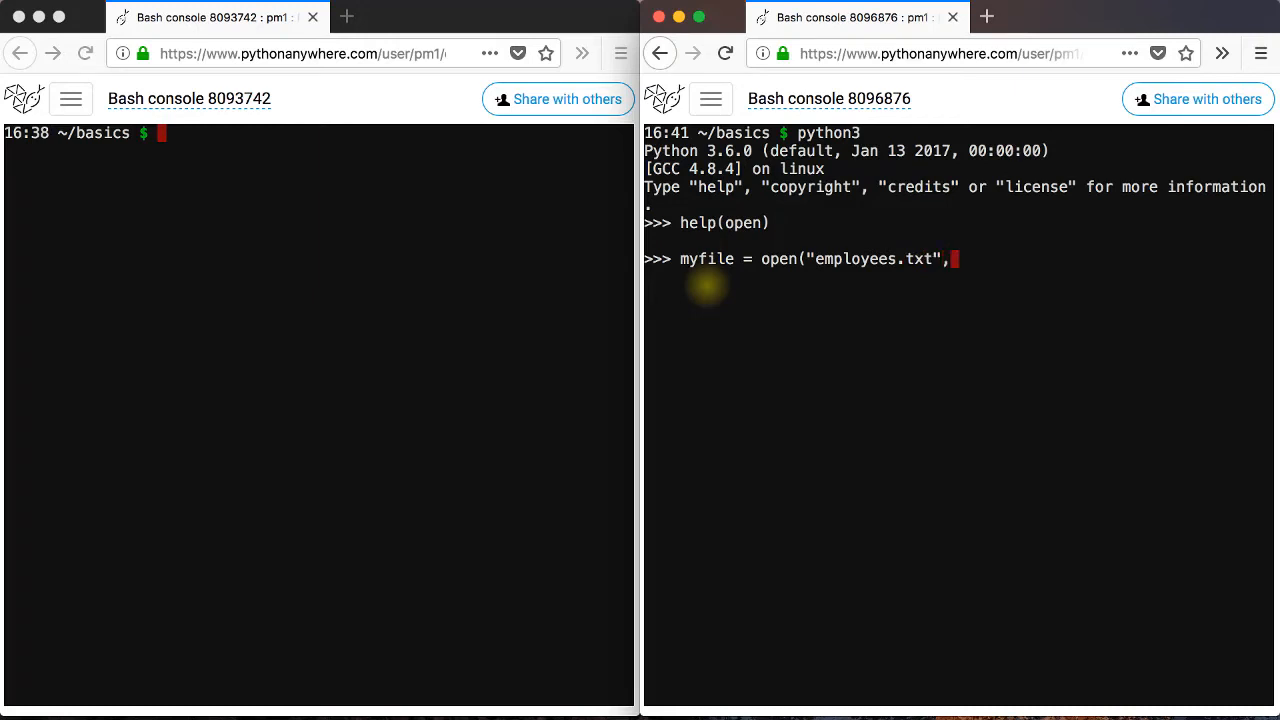
pyautogui.write('"w')
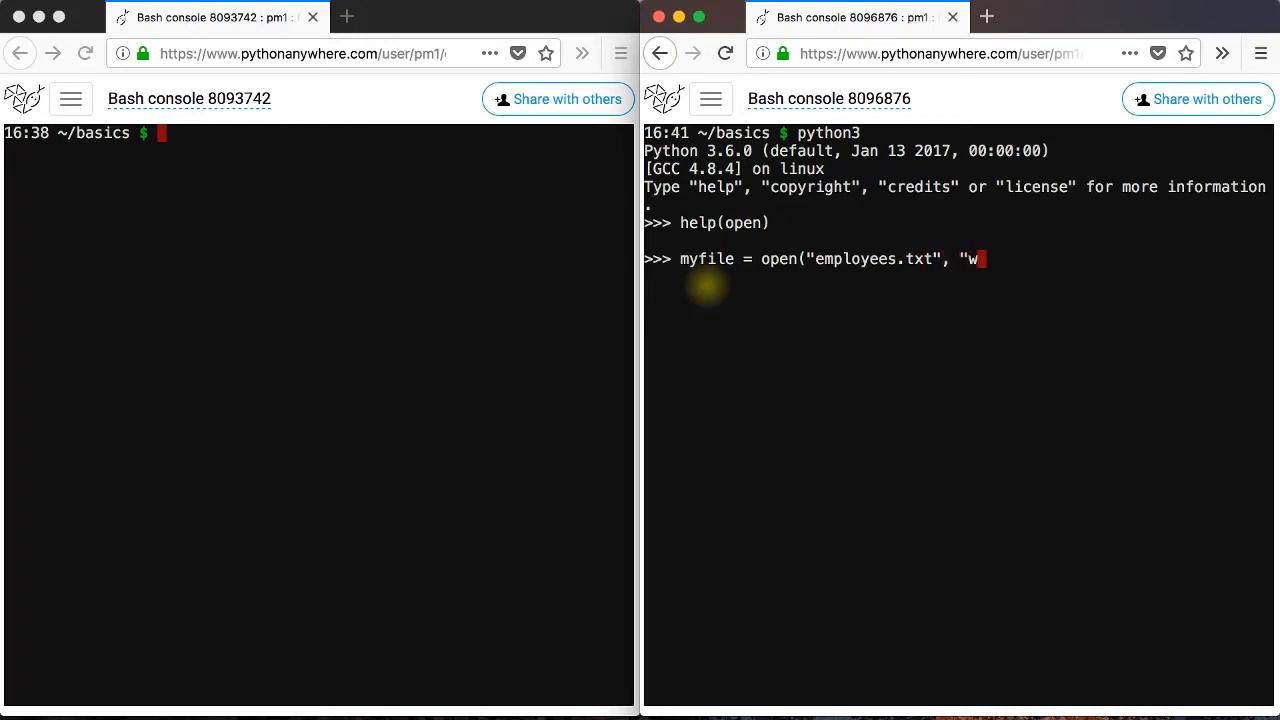
pyautogui.write('")')
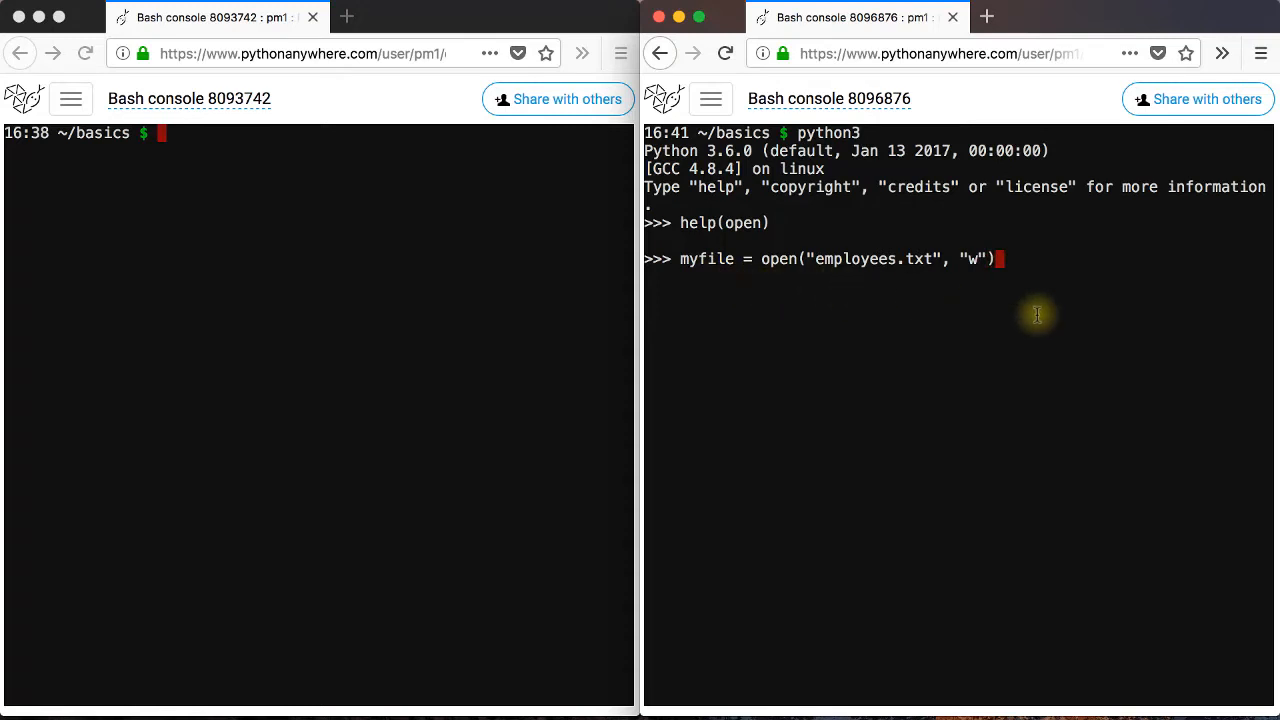
pyautogui.press('Return')
pyautogui.write('ls')
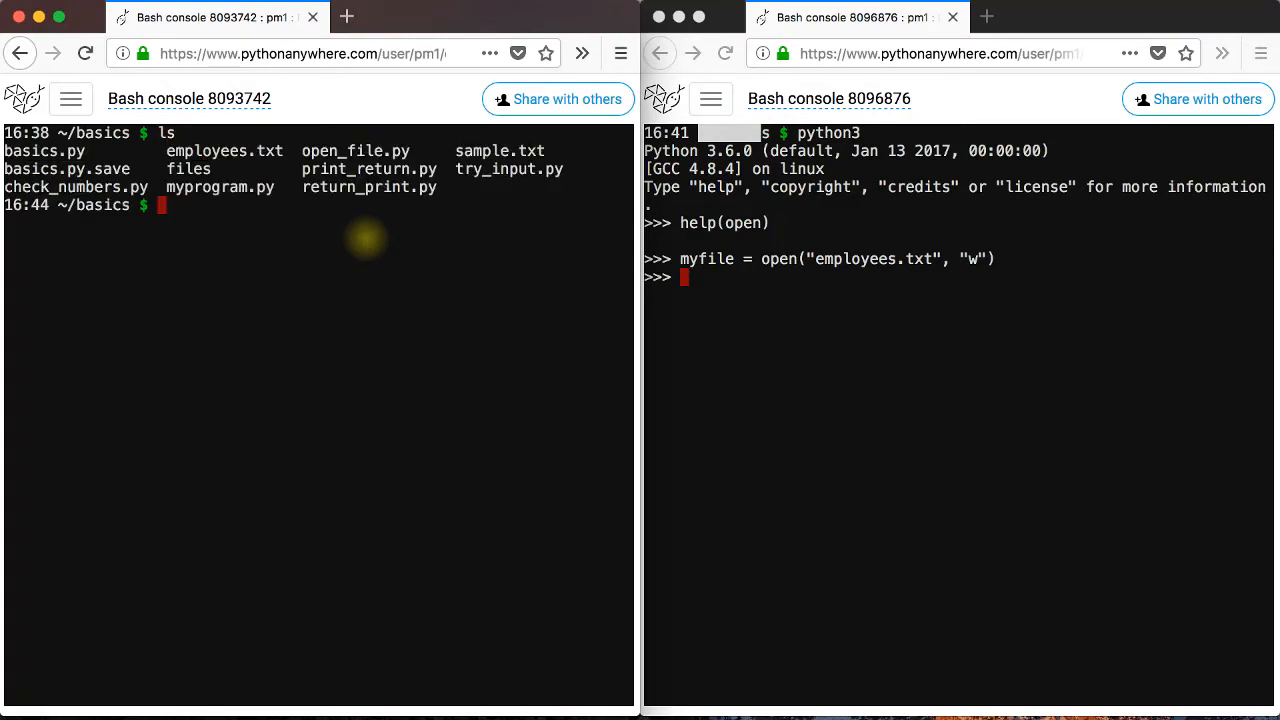
pyautogui.moveTo(315, 205)
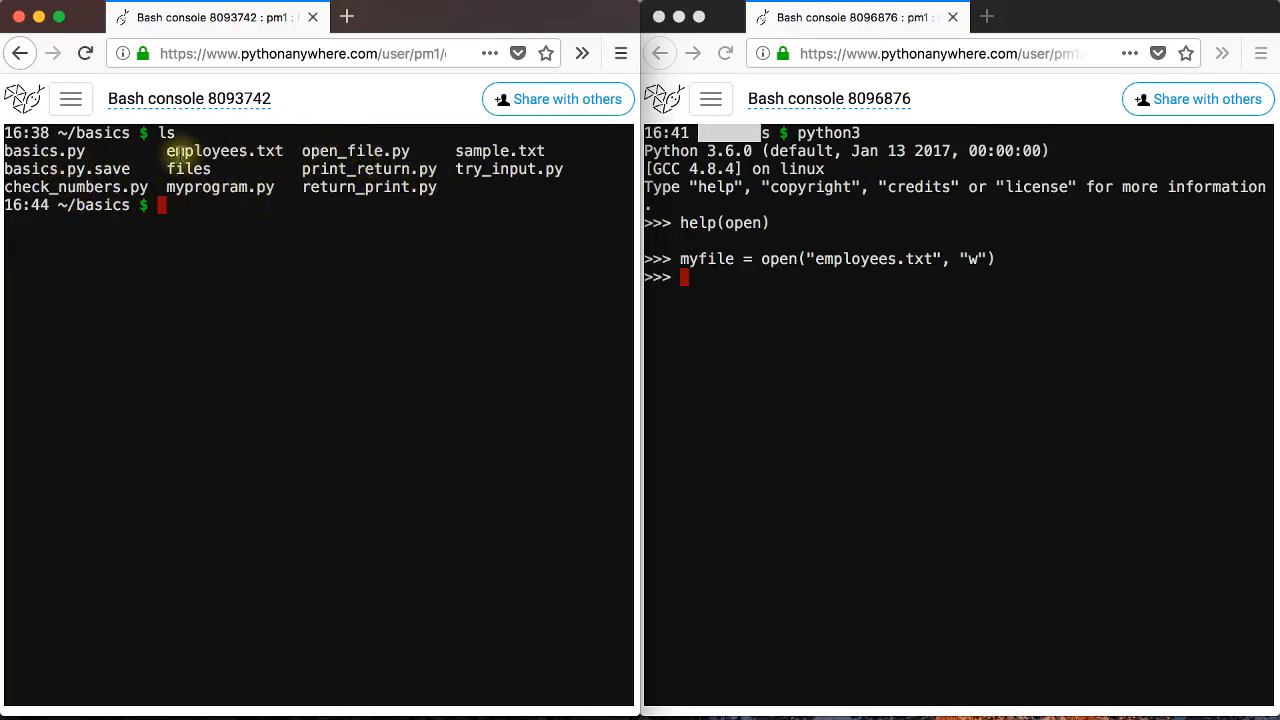
# Confirm employees.txt appears in the ~/basics listing.
pyautogui.doubleClick(224, 150)
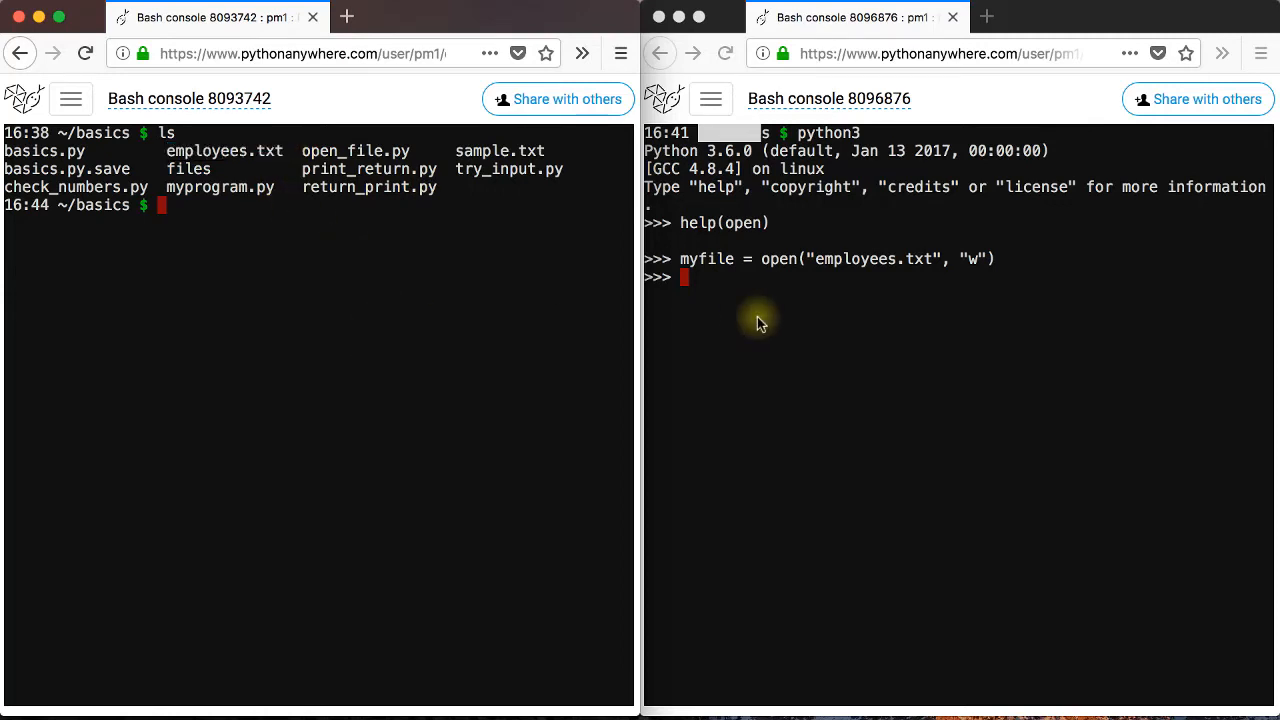
pyautogui.moveTo(773, 312)
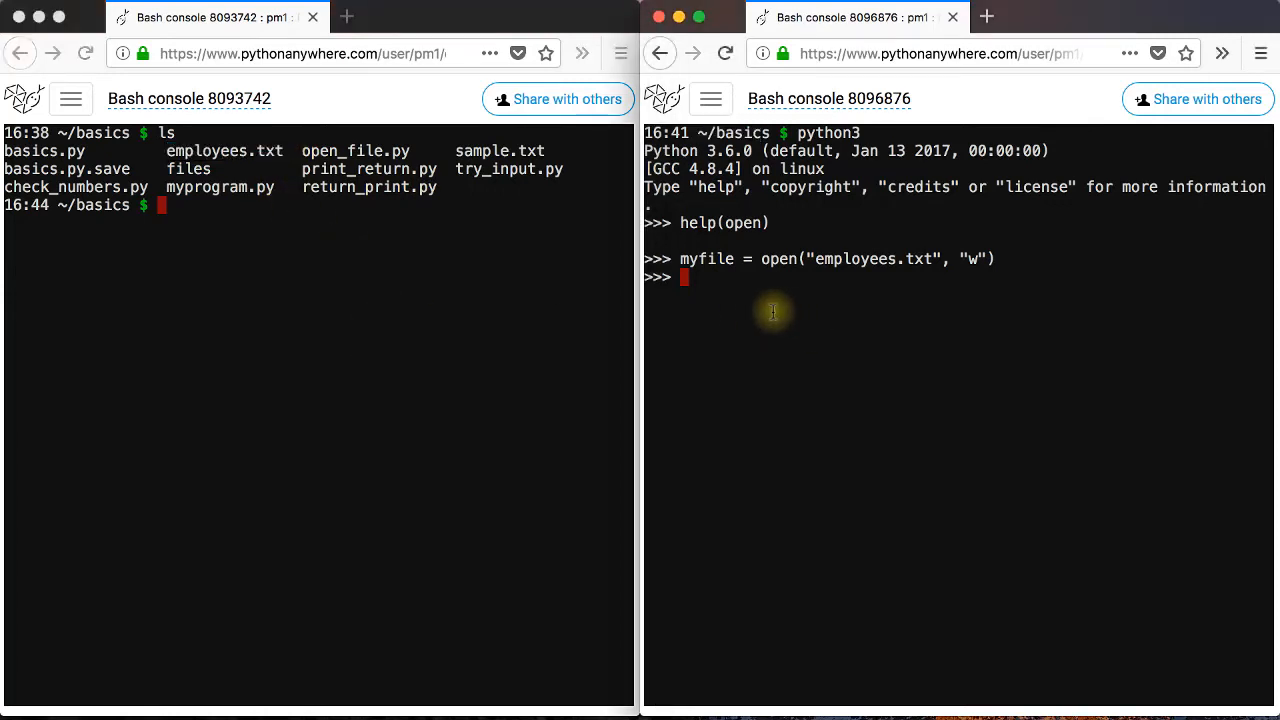
# Write 'Mike' to employees.txt with myfile.write("Mike").
pyautogui.write('myfile.')
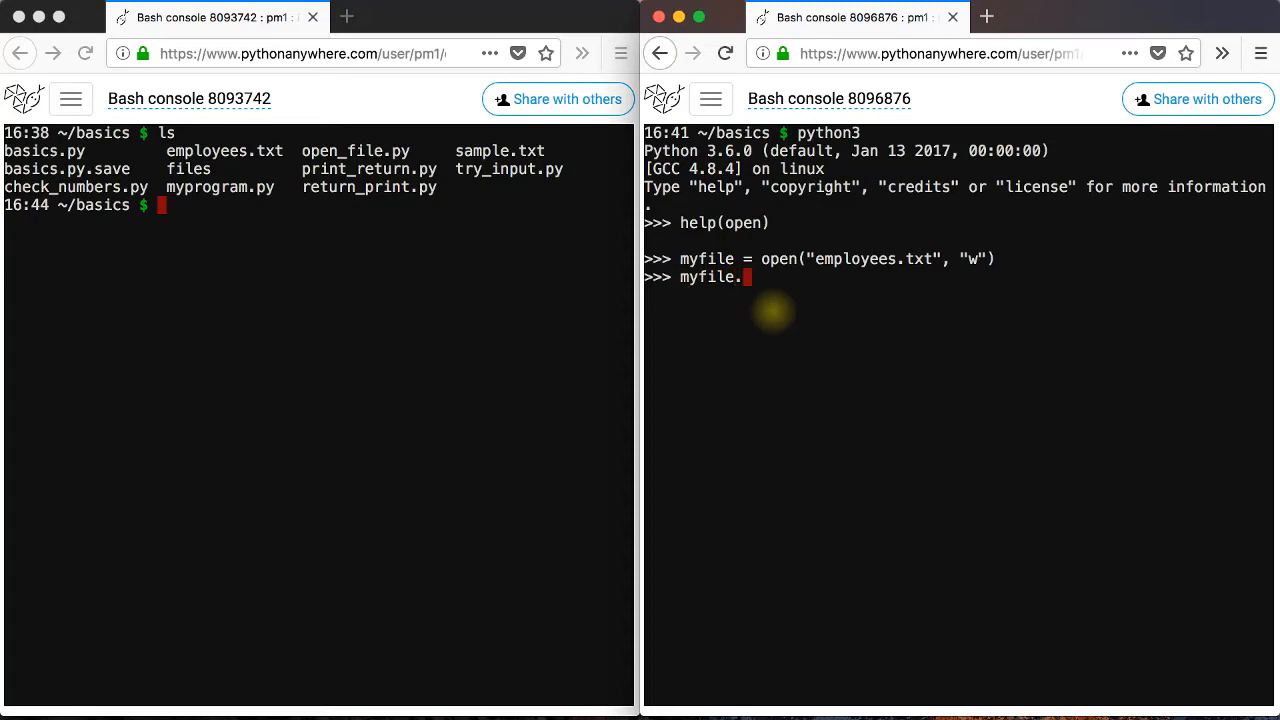
pyautogui.write('write(')
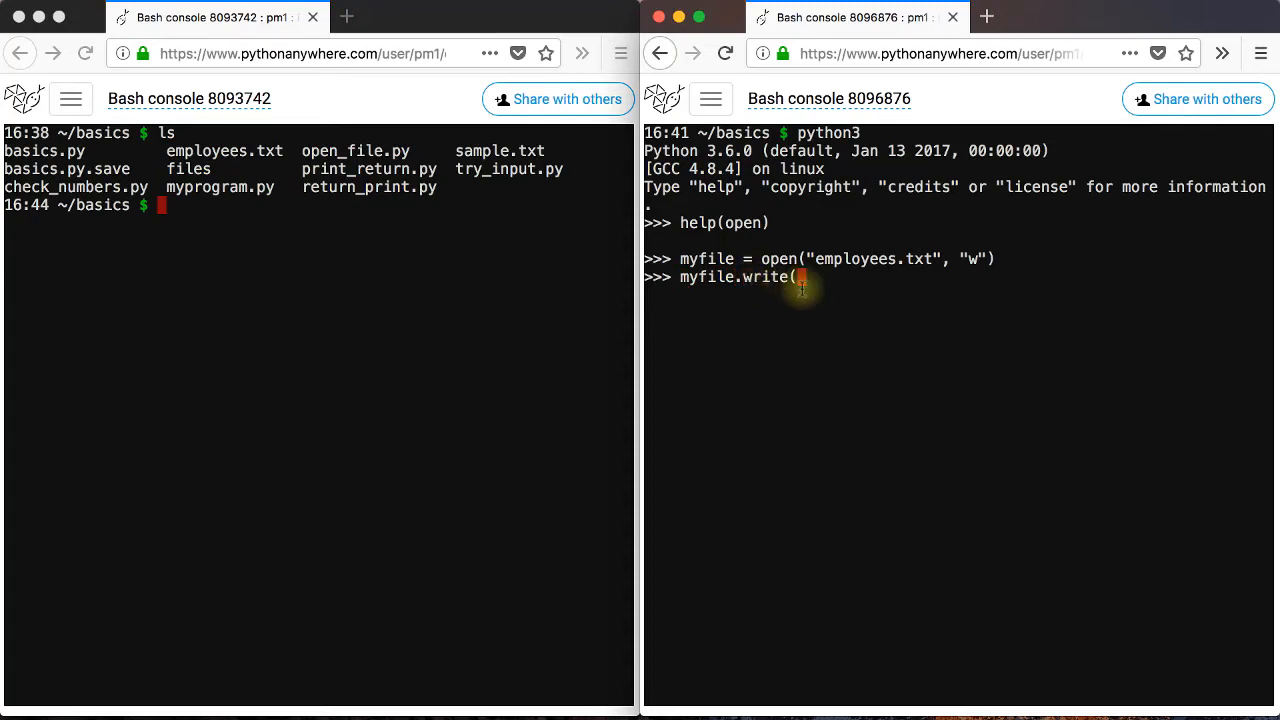
pyautogui.write('"Mik')
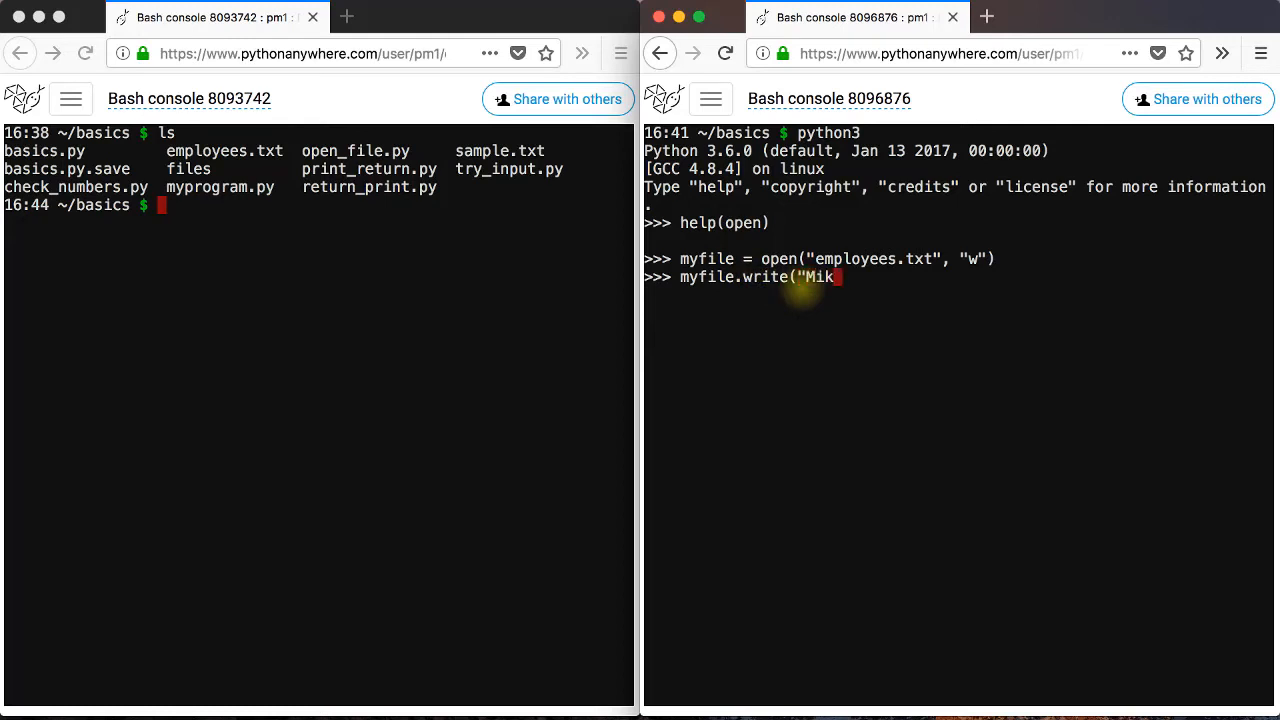
pyautogui.press('Return')
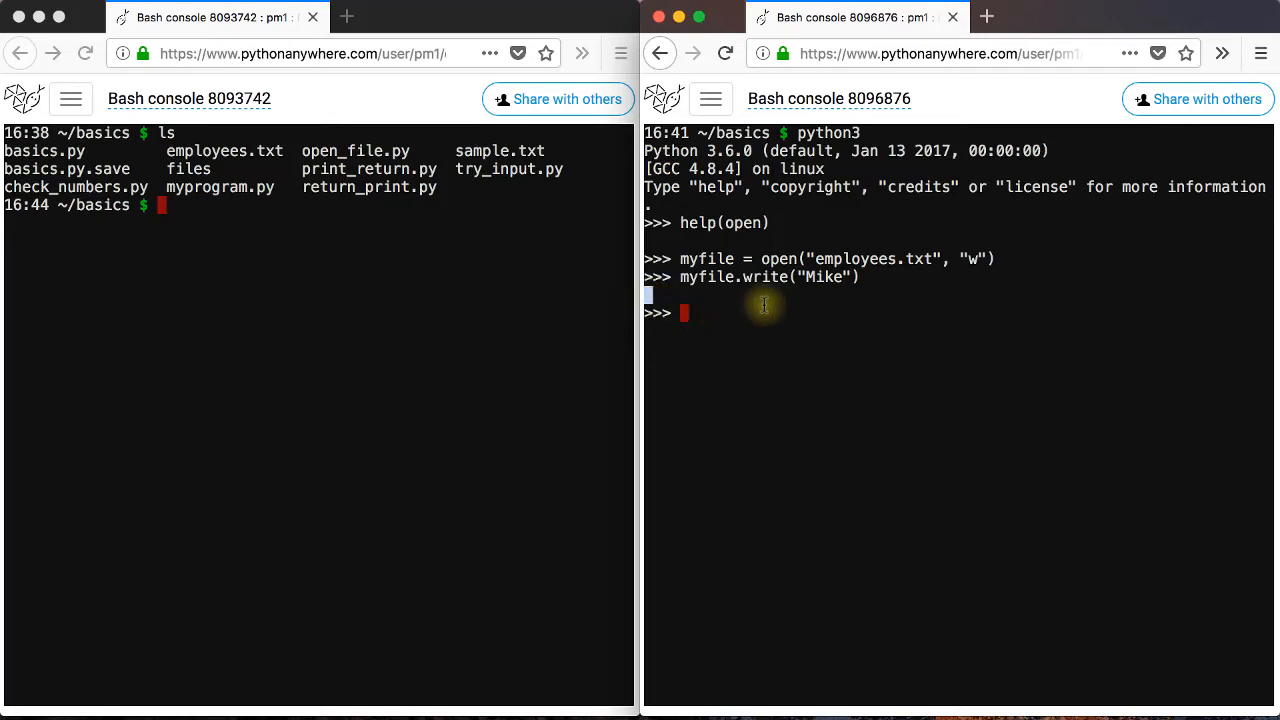
pyautogui.press('Return')
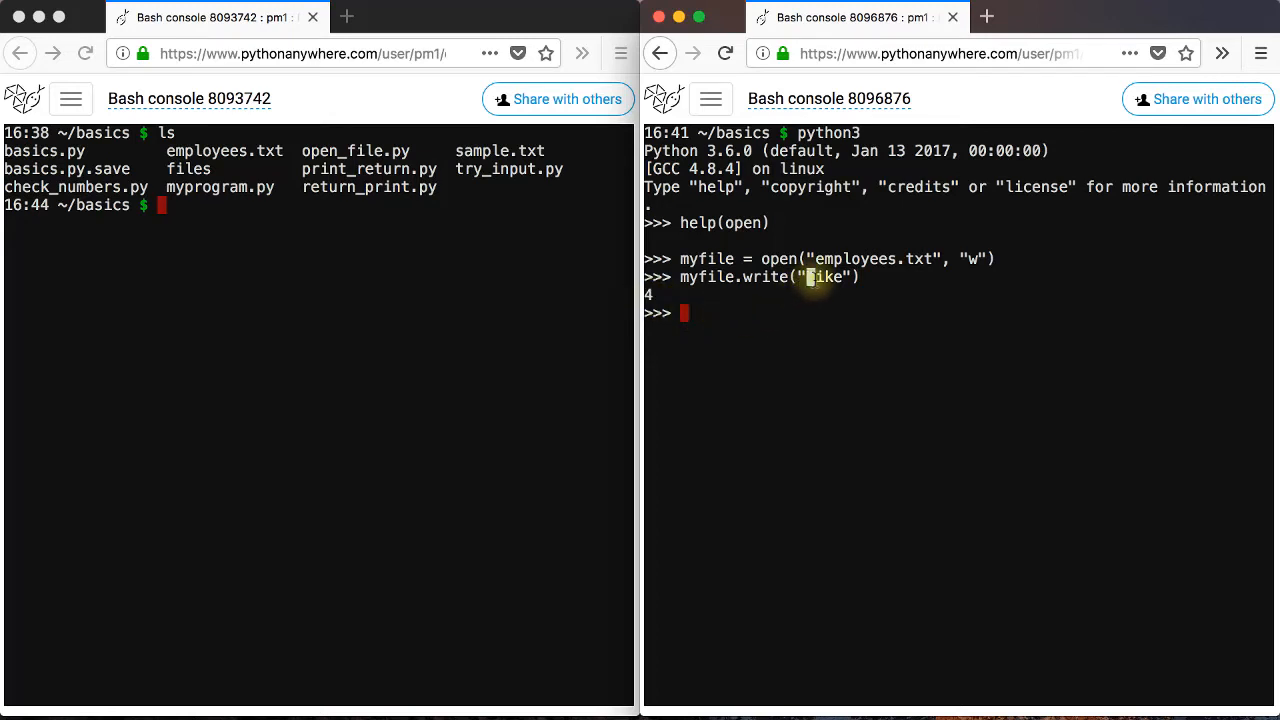
pyautogui.moveTo(557, 303)
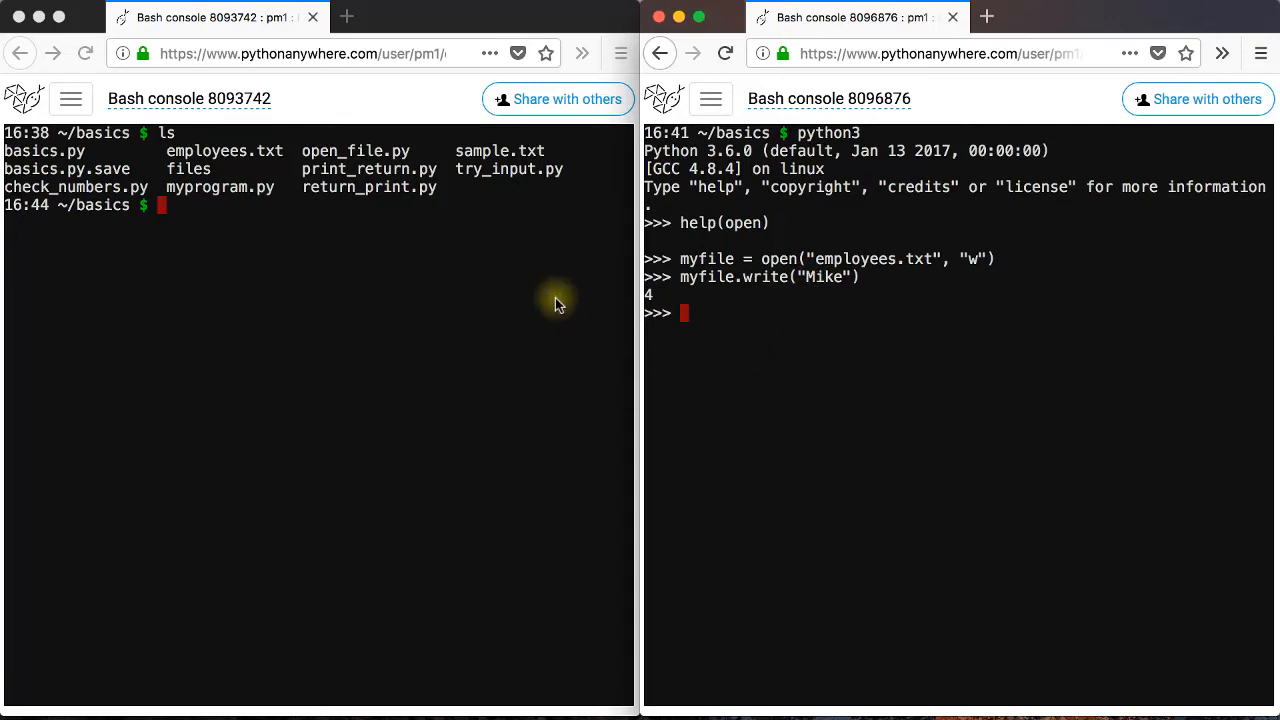
pyautogui.moveTo(385, 256)
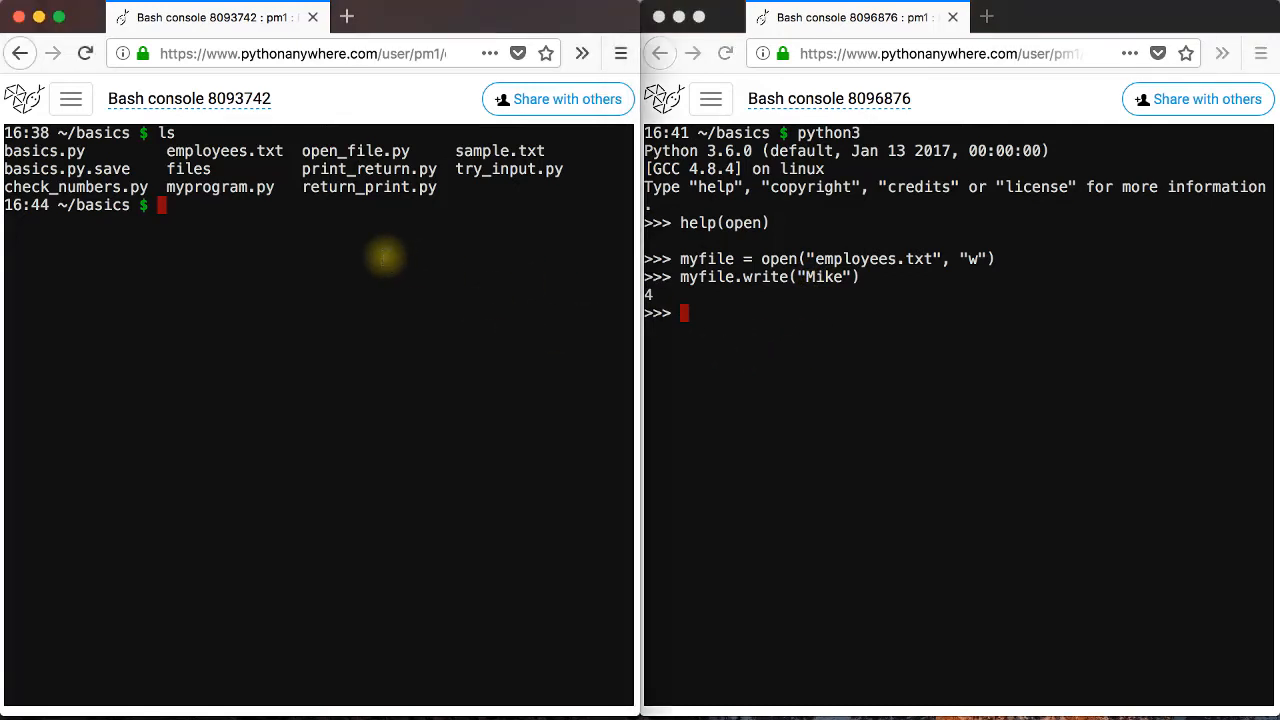
# Open employees.txt in nano, which shows an empty file.
pyautogui.write('nano empl')
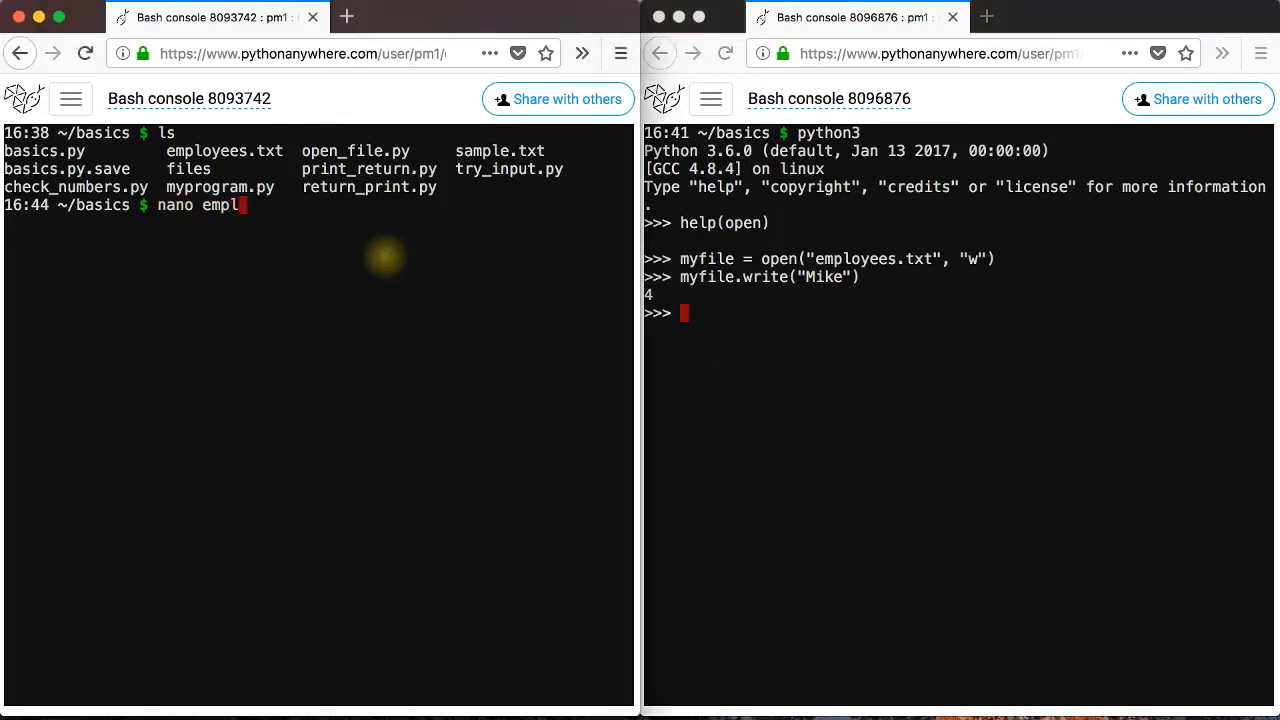
pyautogui.press('Return')
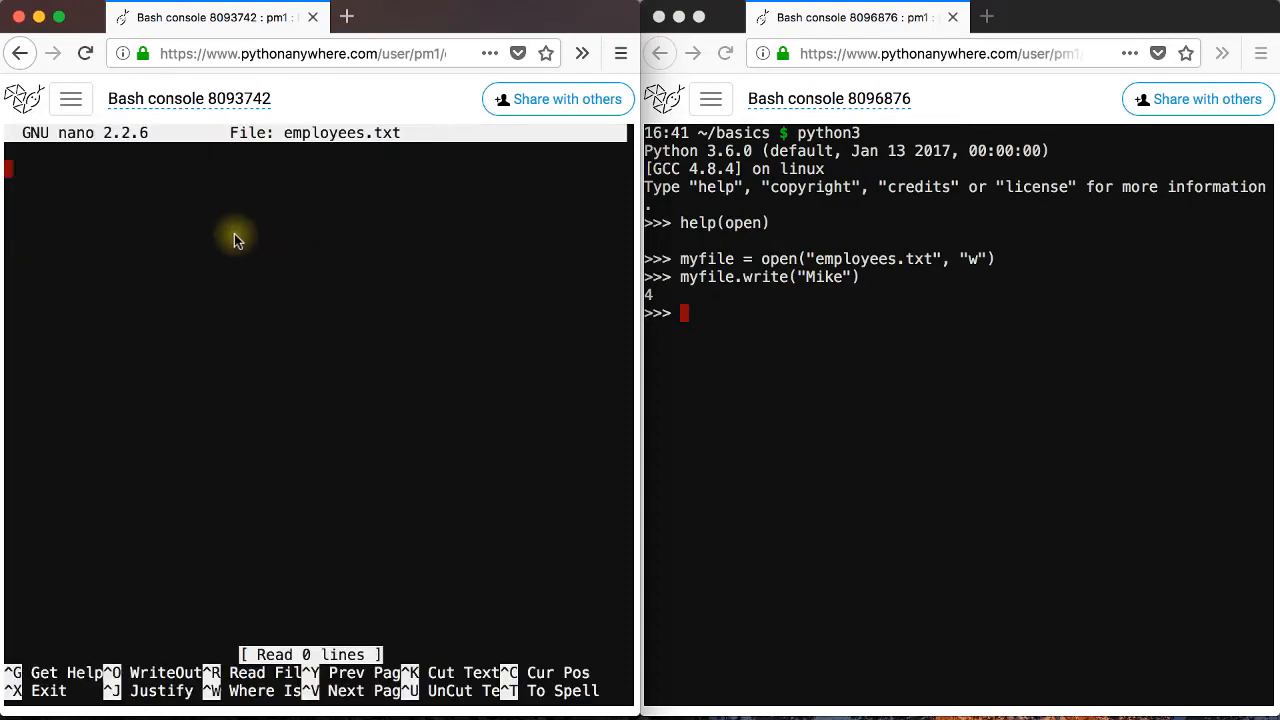
pyautogui.moveTo(717, 268)
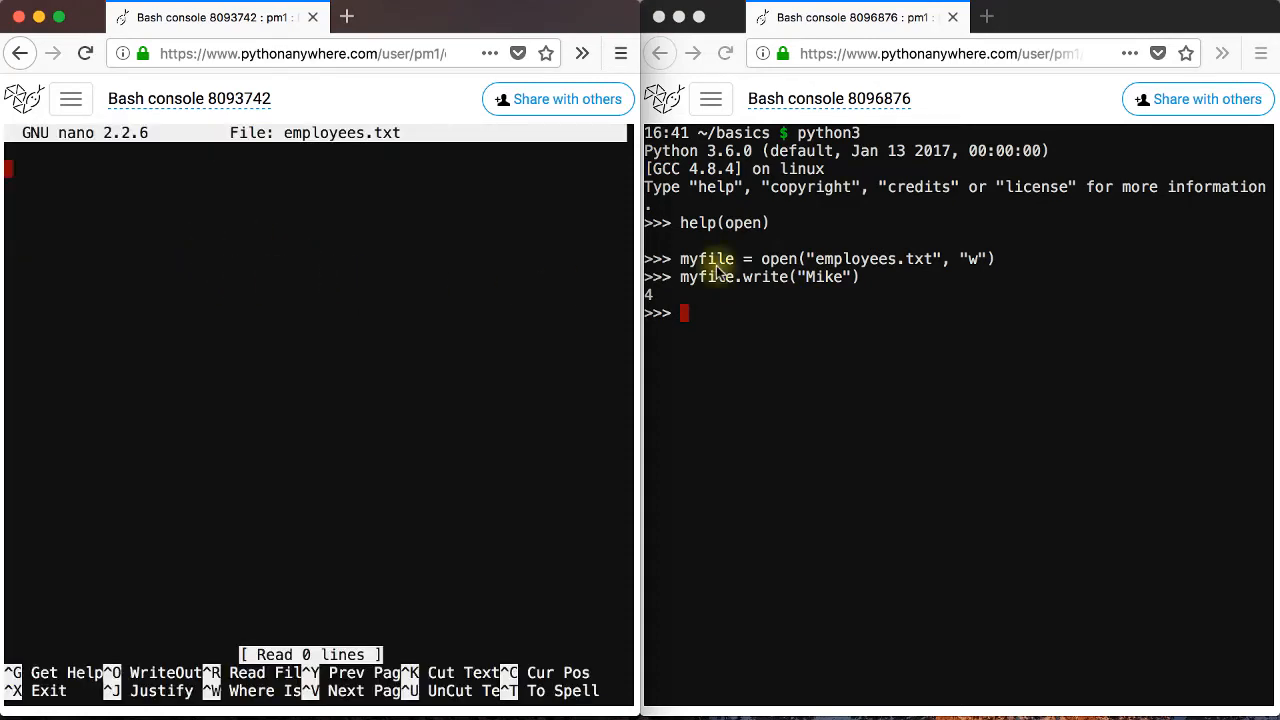
pyautogui.moveTo(133, 302)
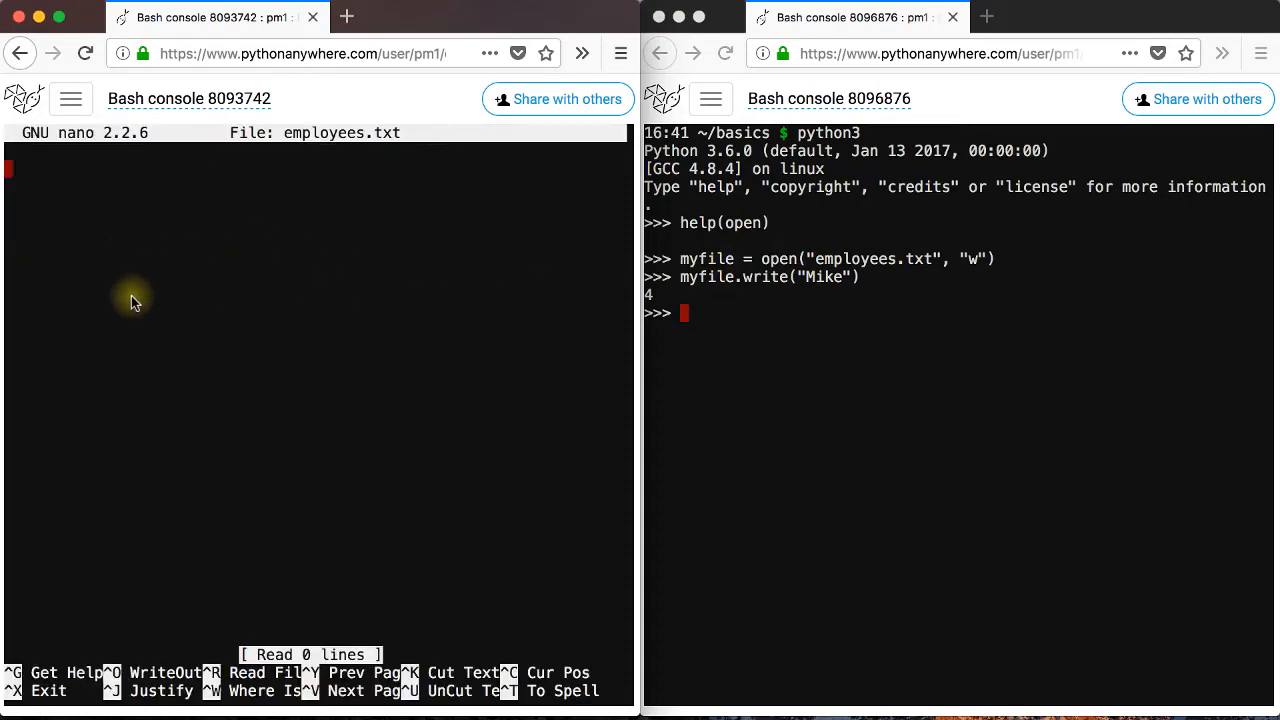
pyautogui.moveTo(688, 373)
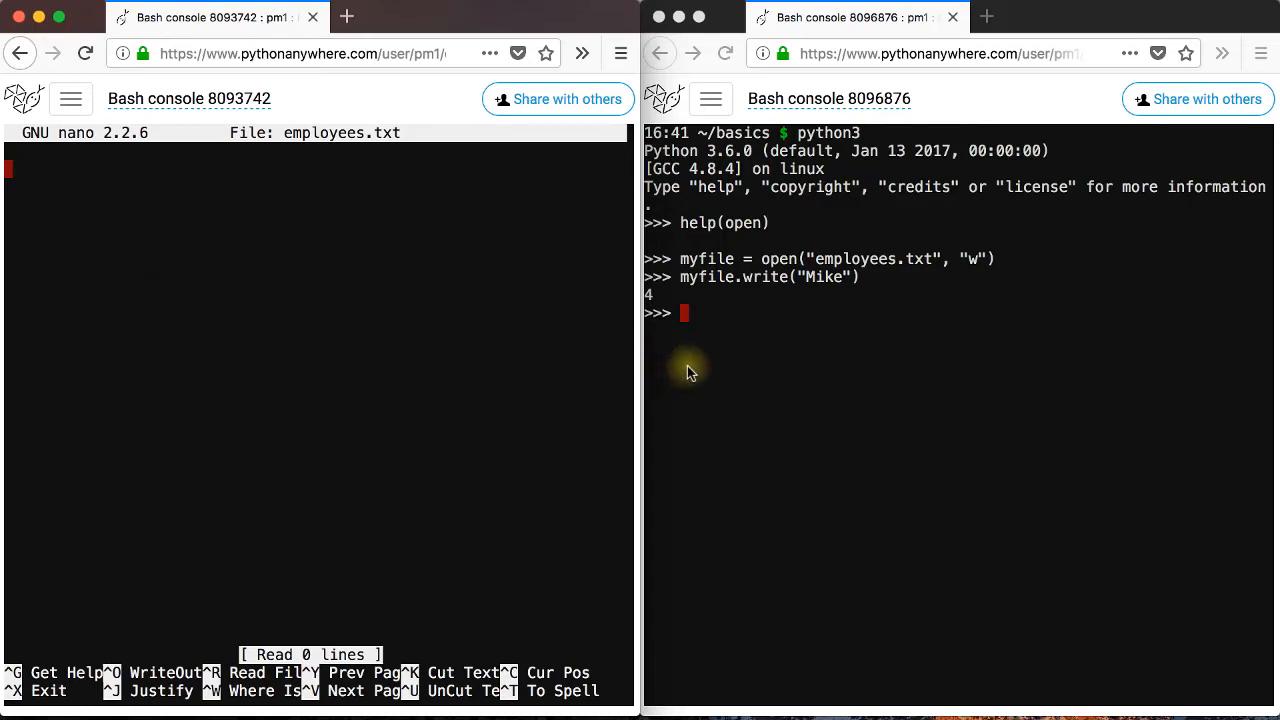
pyautogui.moveTo(737, 335)
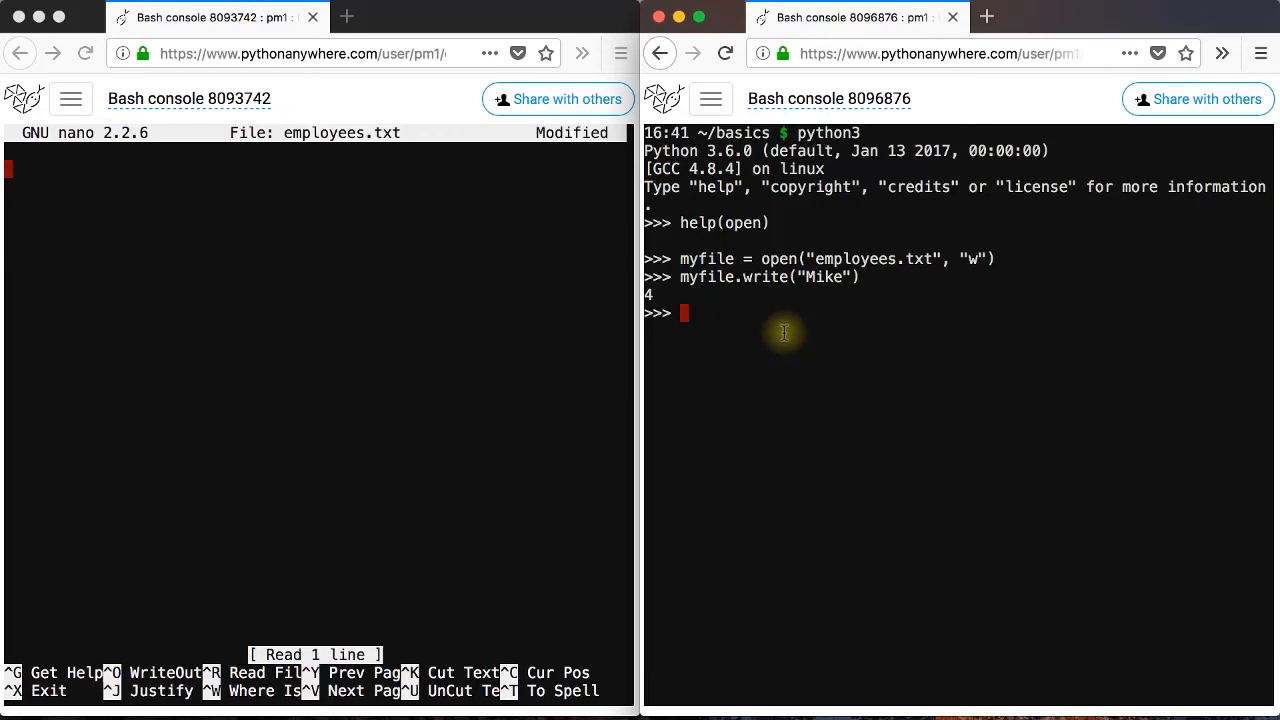
# Run myfile.close(), then exit and reopen employees.txt in nano to see 'Mike'.
pyautogui.write('myfile.')
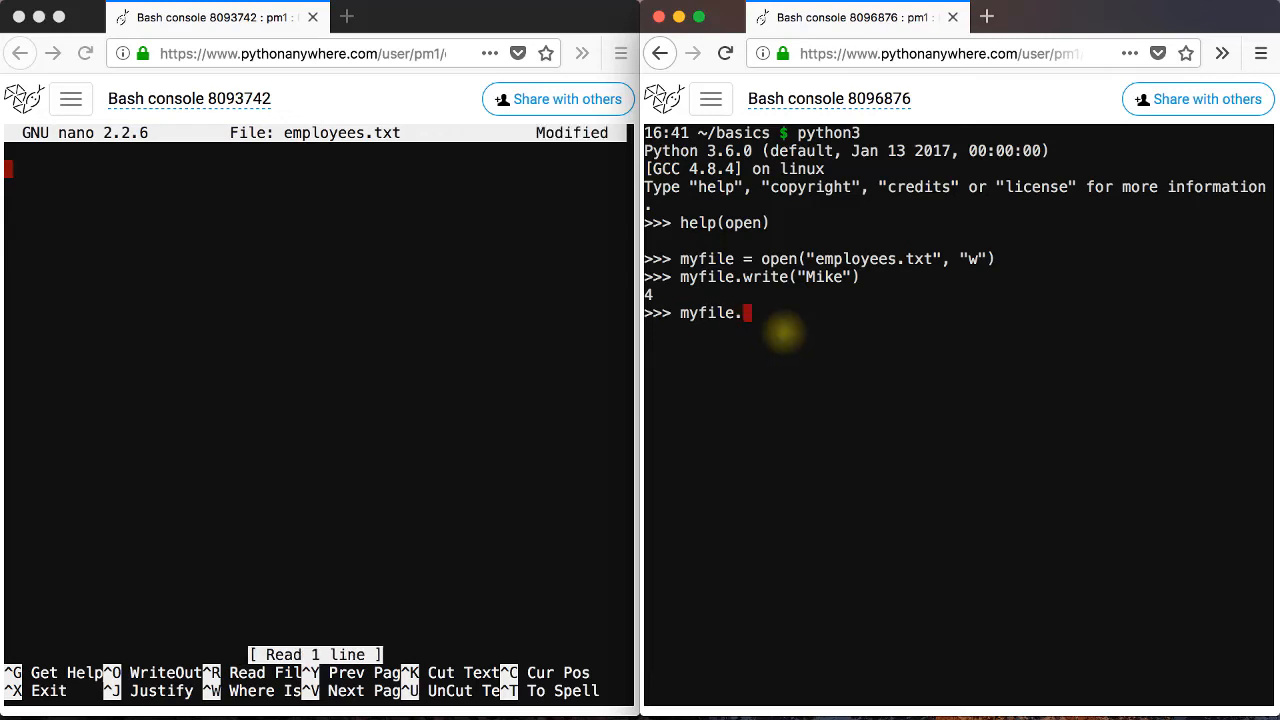
pyautogui.write('close()')
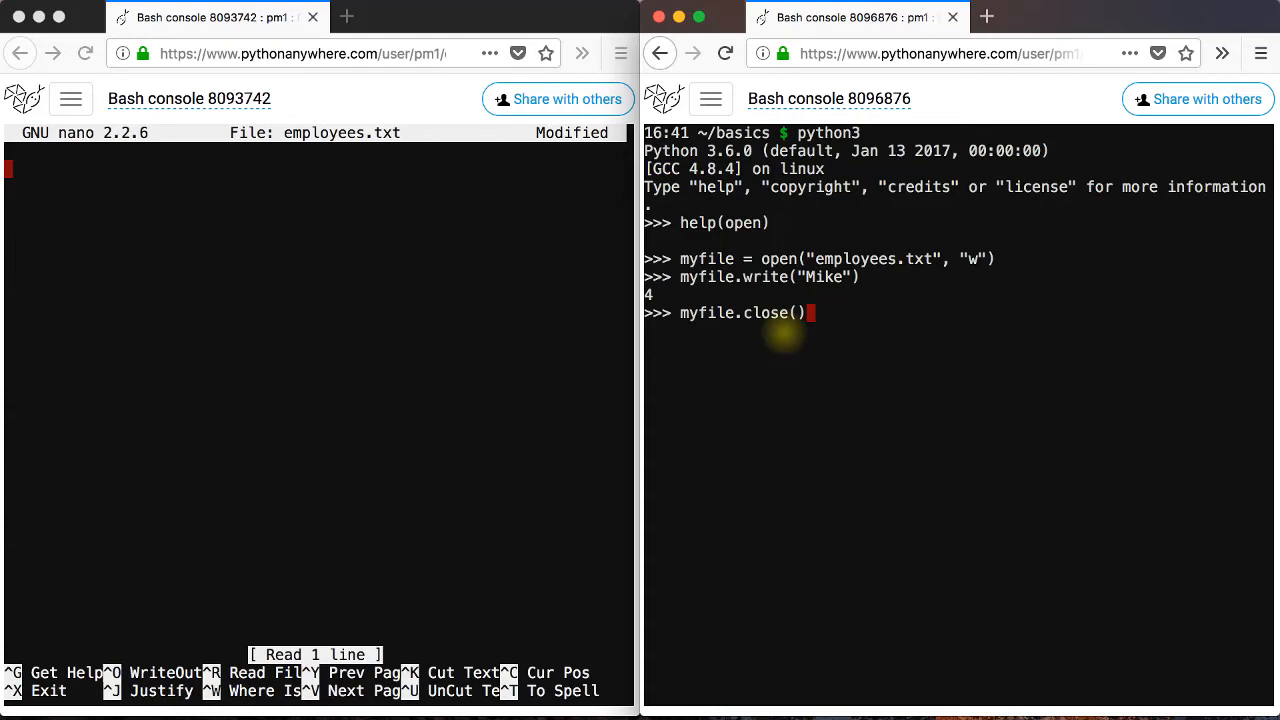
pyautogui.press('Return')
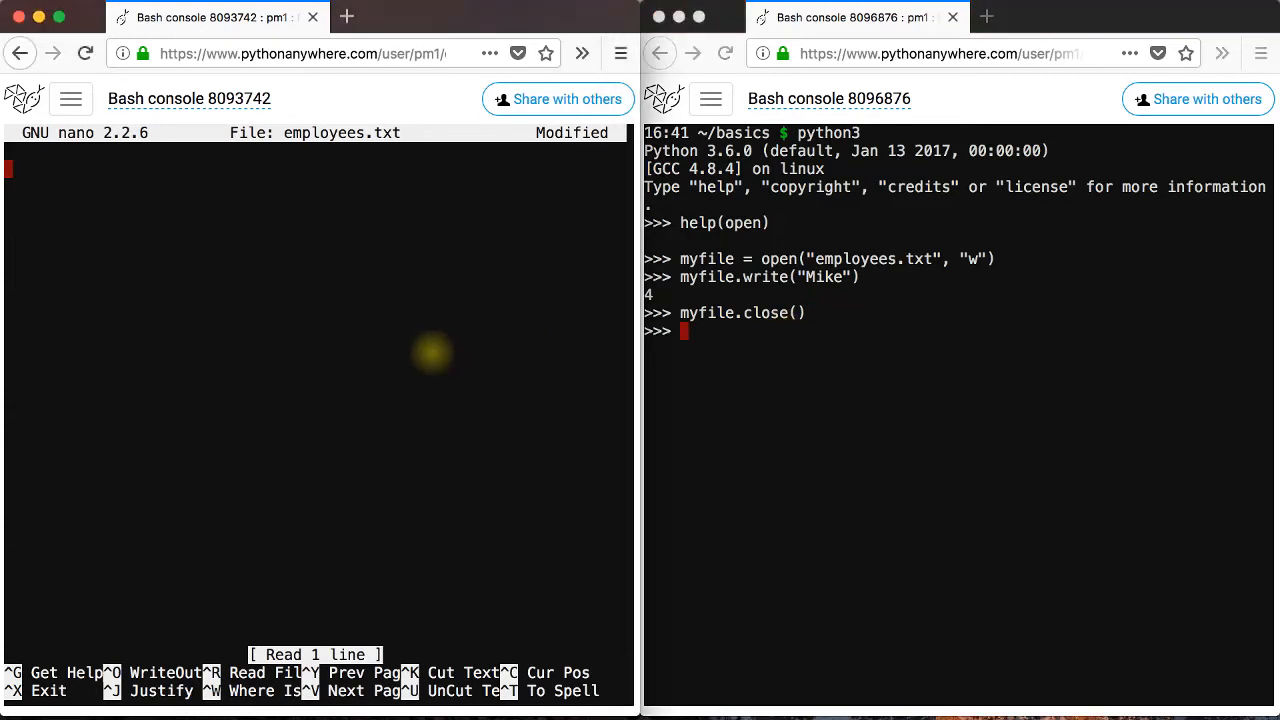
pyautogui.press('ctrl+x')
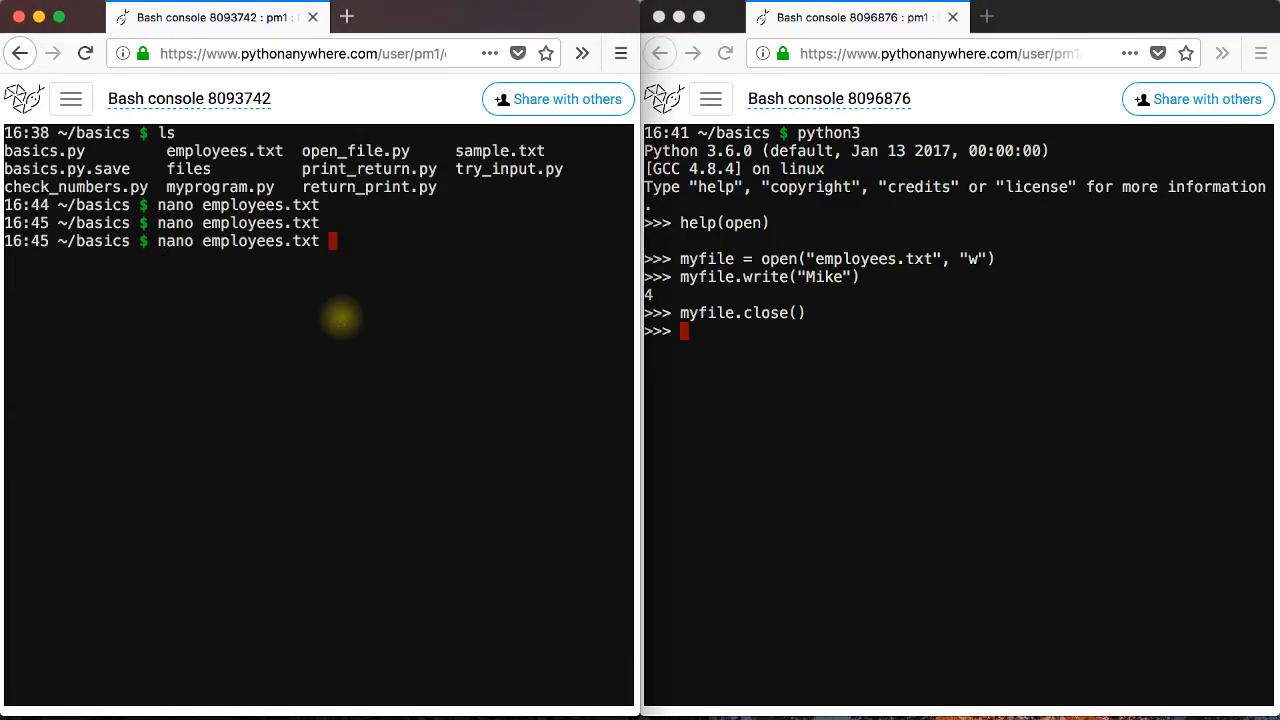
pyautogui.press('Return')
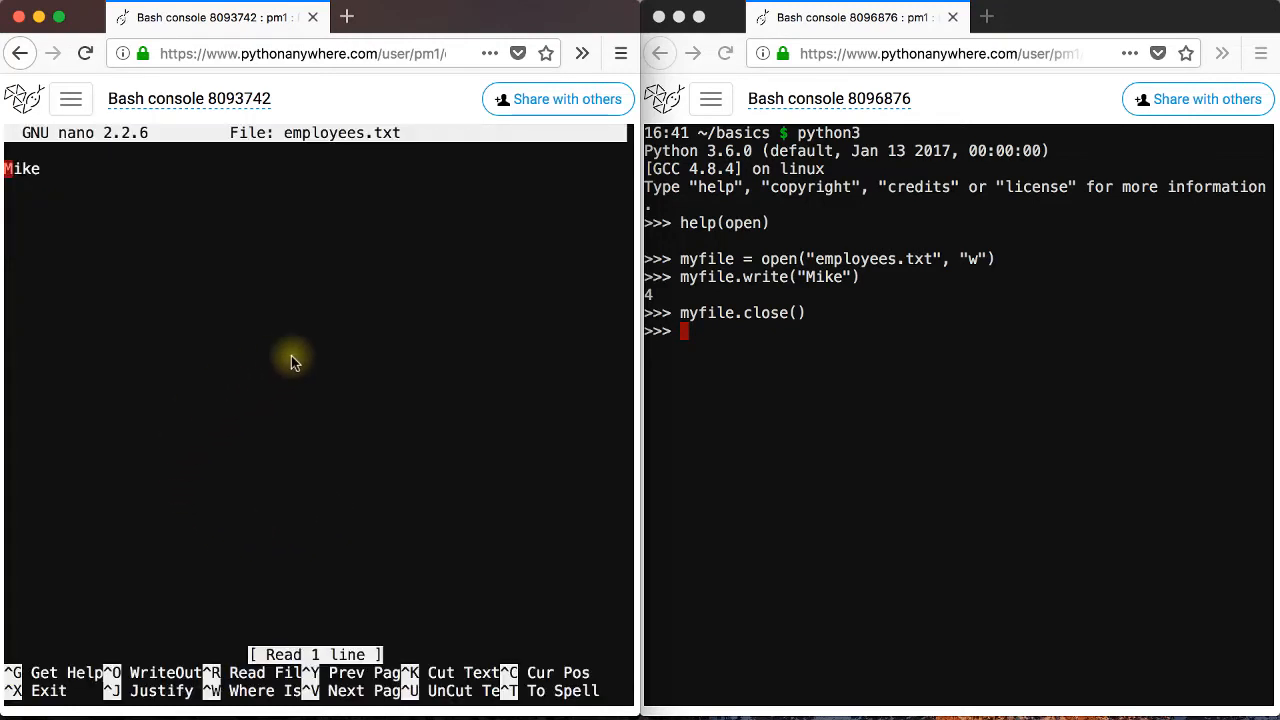
pyautogui.moveTo(78, 205)
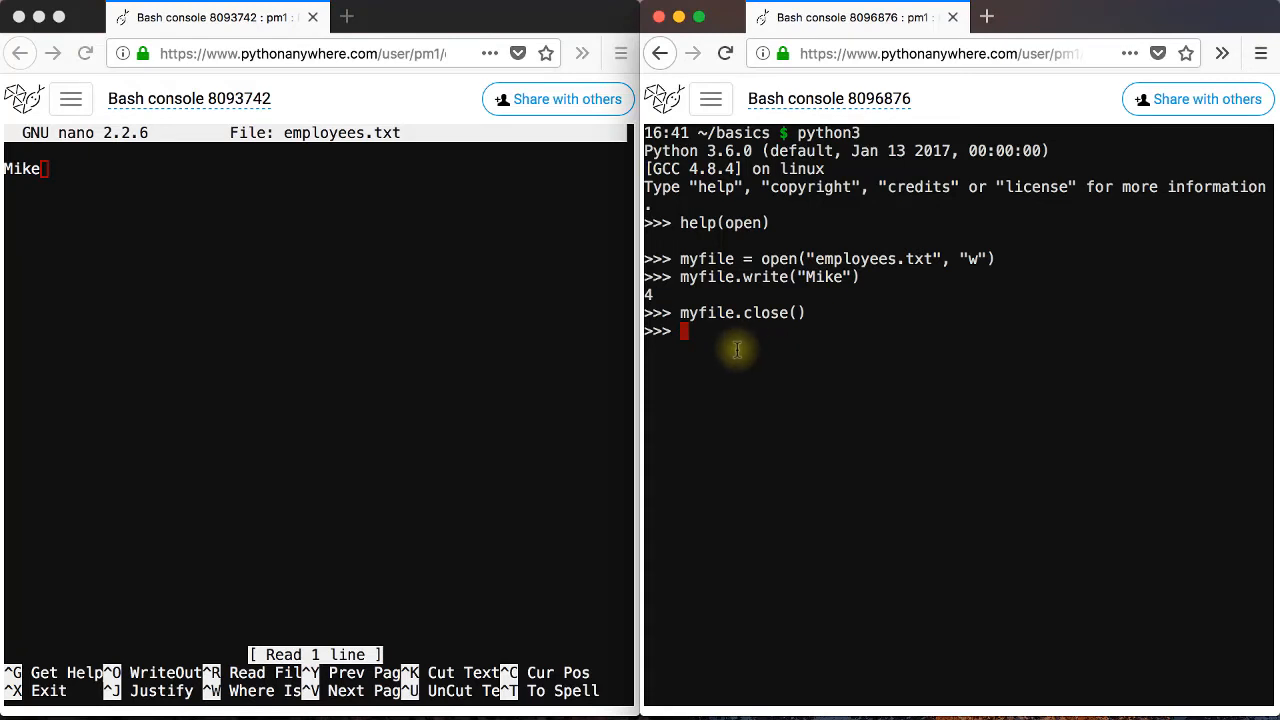
# Close myfile and reopen employees.txt in write mode.
pyautogui.write('myfile.close()')
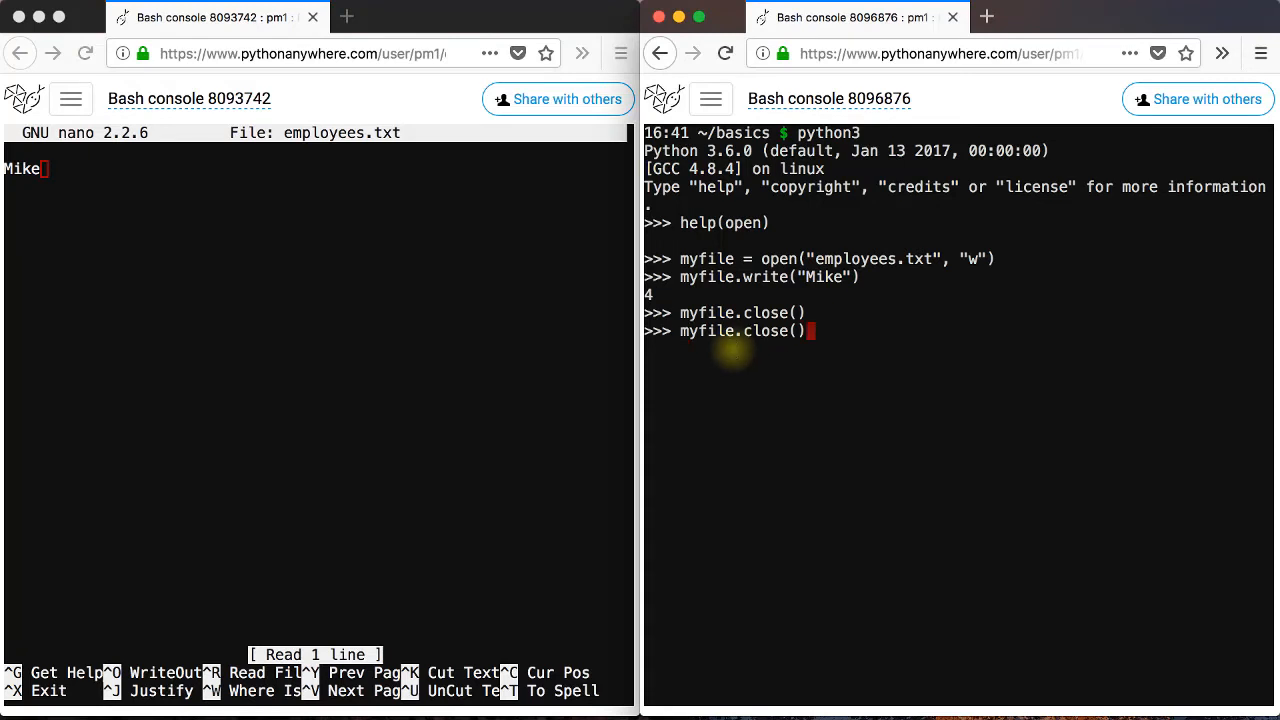
pyautogui.write('myfile = open("employees.txt", "w")')
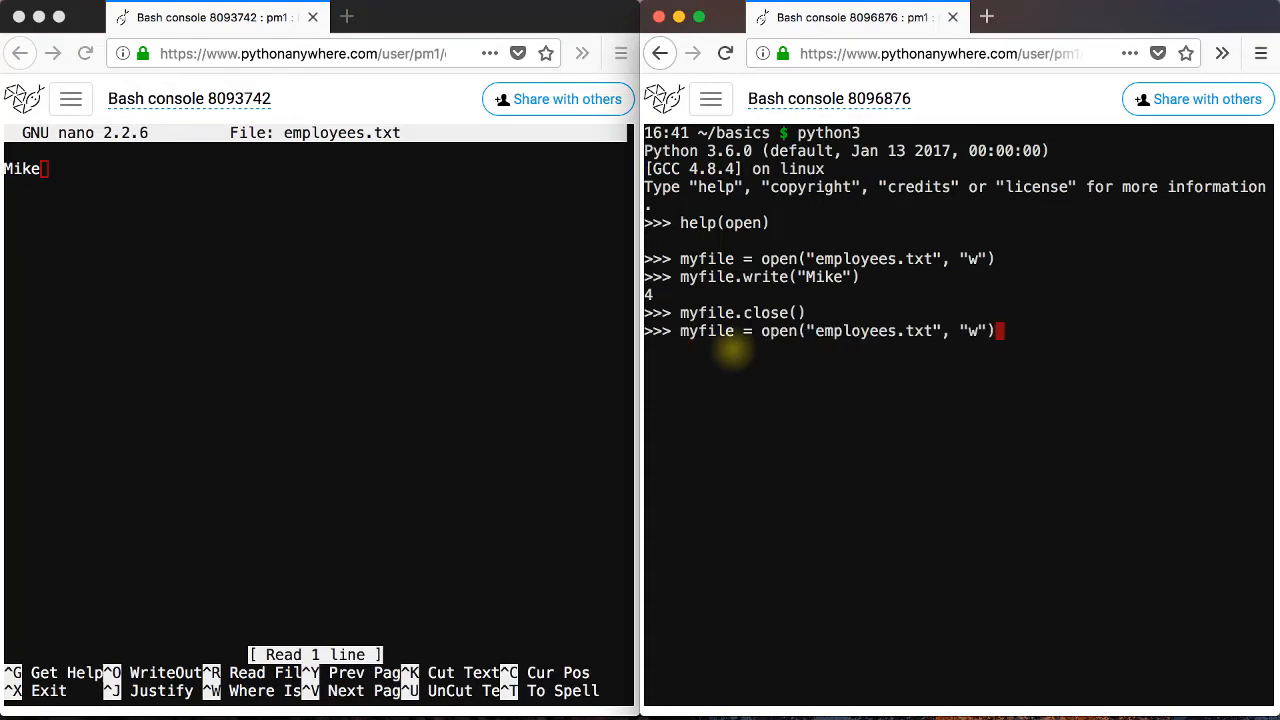
pyautogui.press('Return')
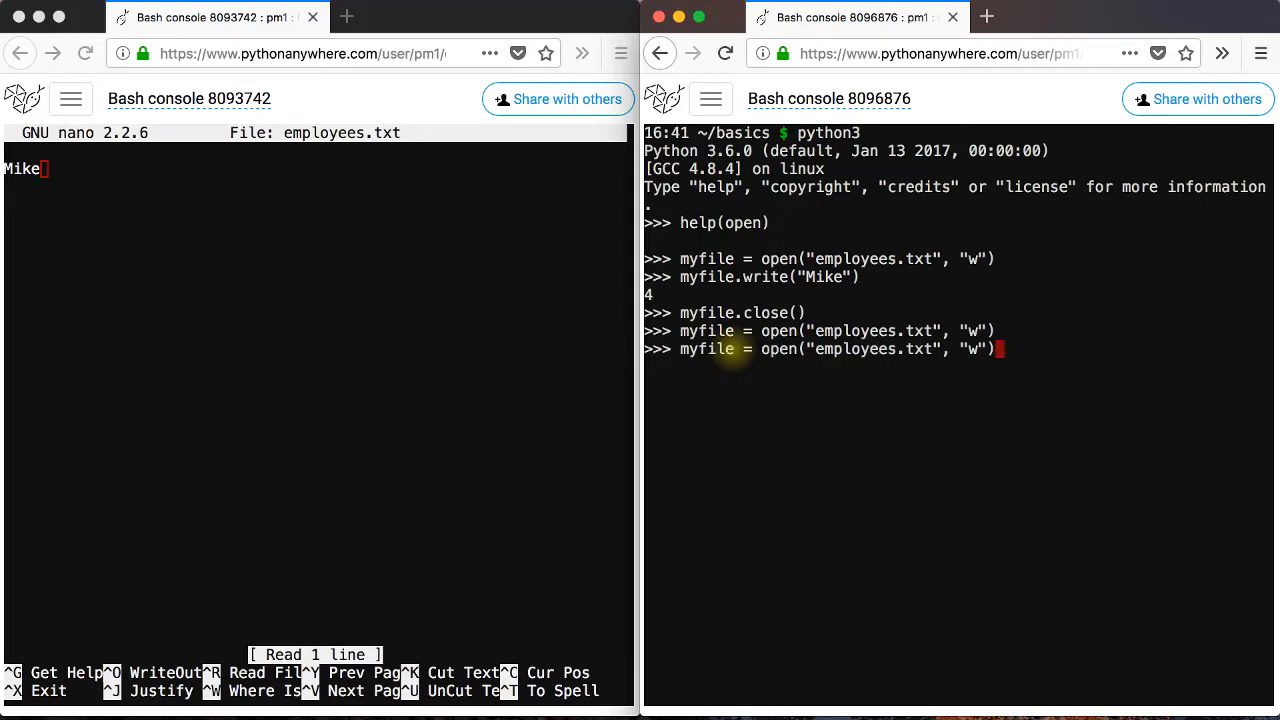
# Write "Mike\nJoe\nJack" to employees.txt.
pyautogui.write('myfile.write("Mike")')
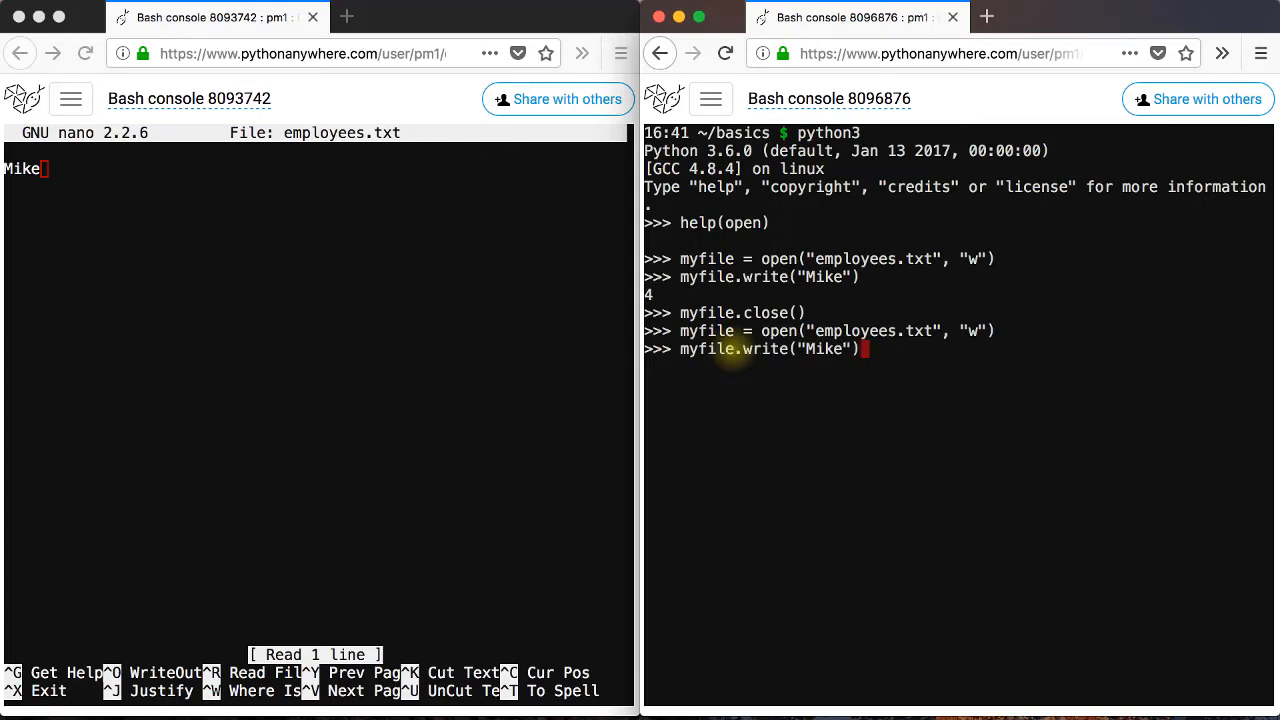
pyautogui.write('\\n')
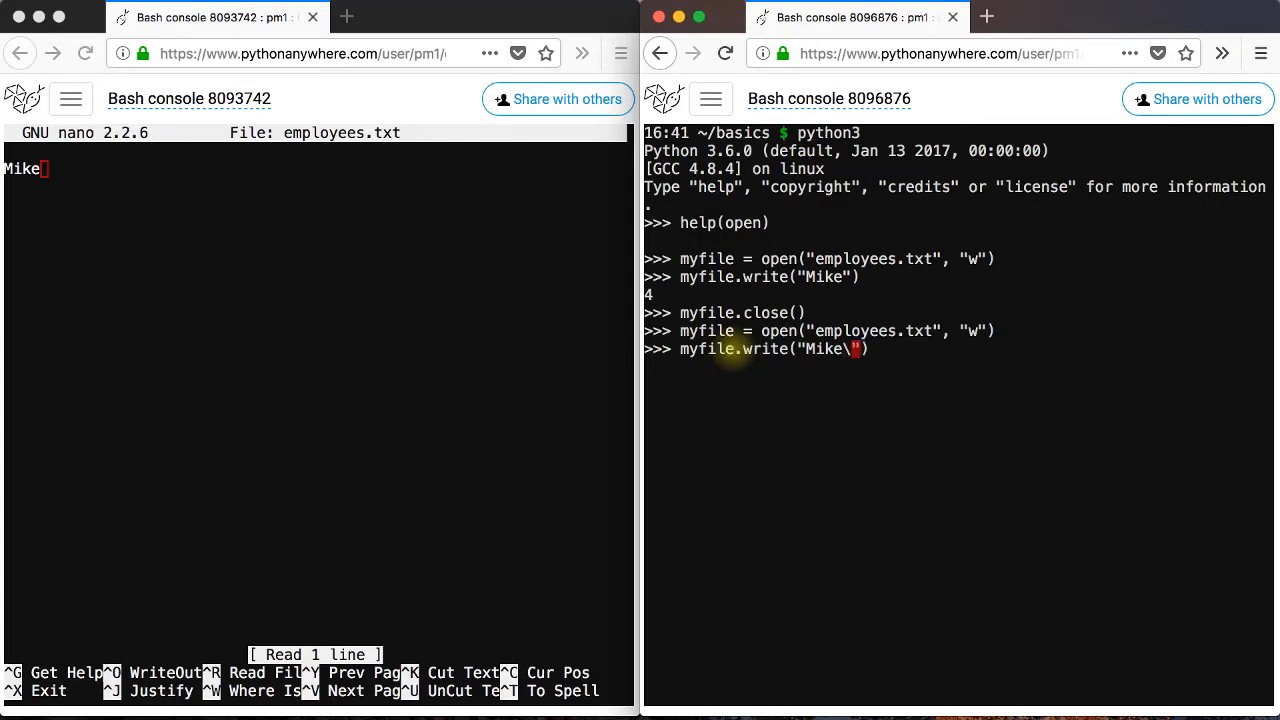
pyautogui.write('n')
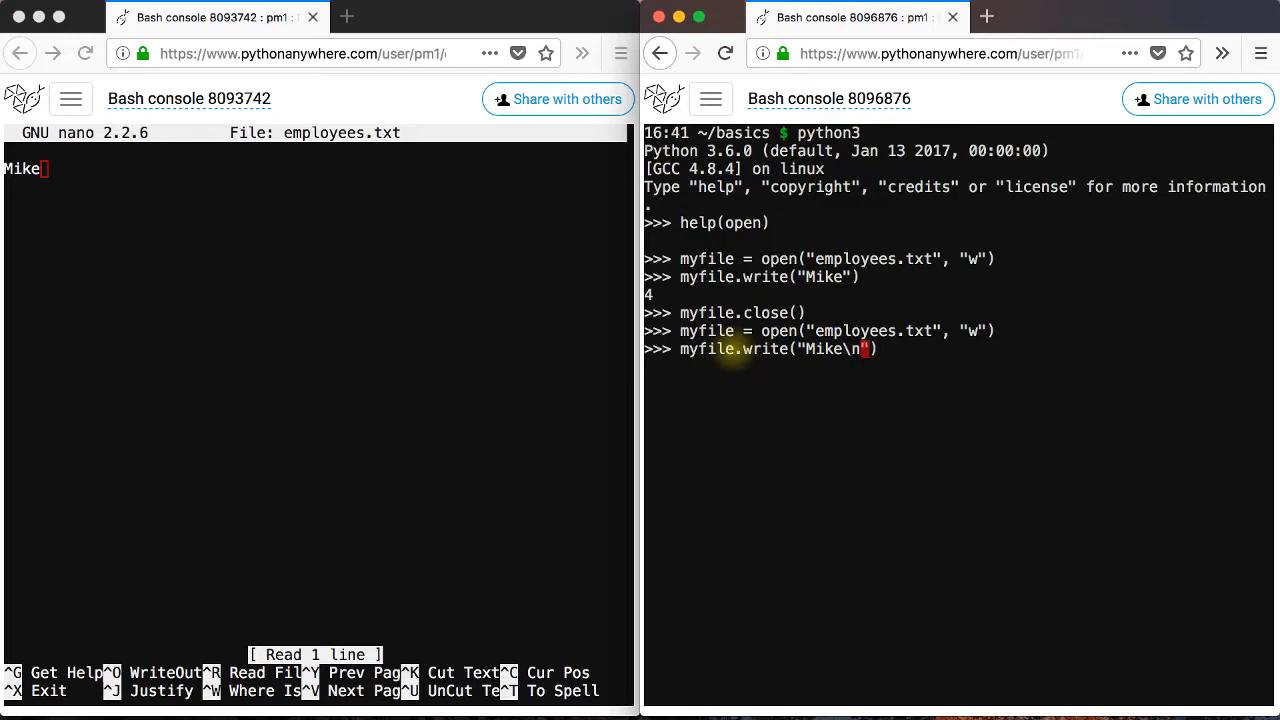
pyautogui.write('Joe')
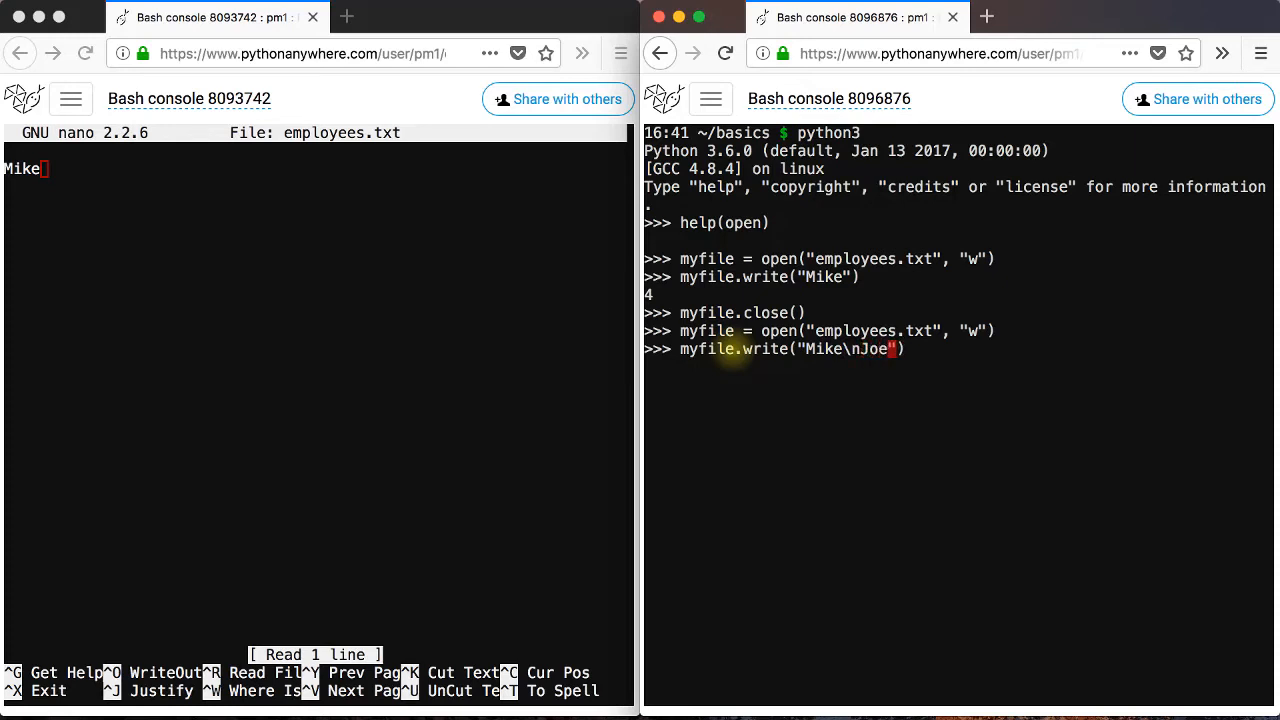
pyautogui.write('\\nJ')
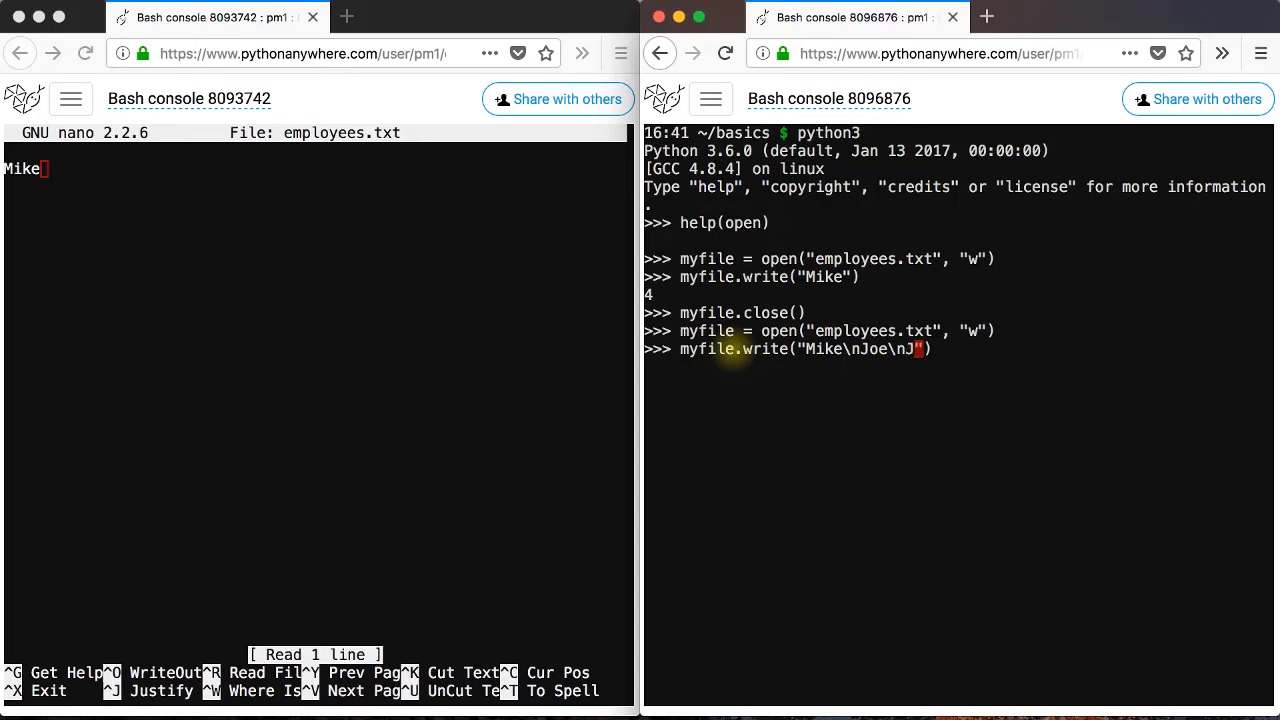
pyautogui.write('ack')
pyautogui.write('myfile.close()')
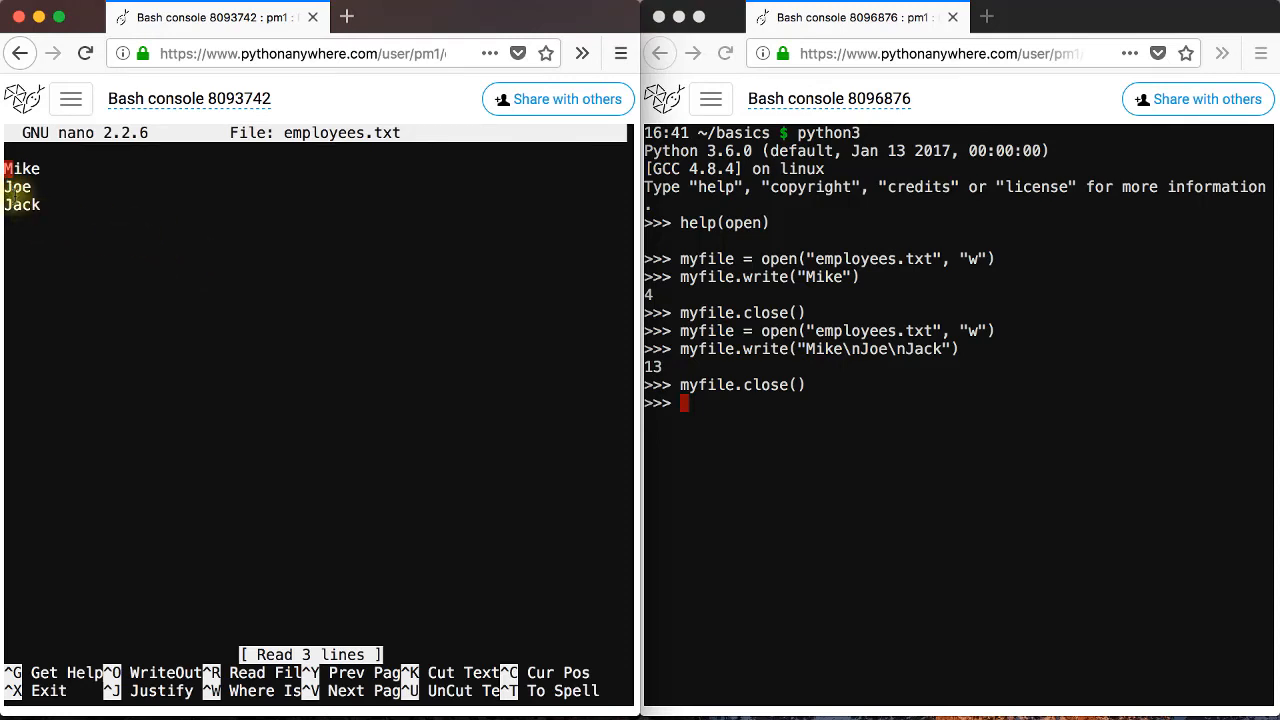
pyautogui.moveTo(817, 477)
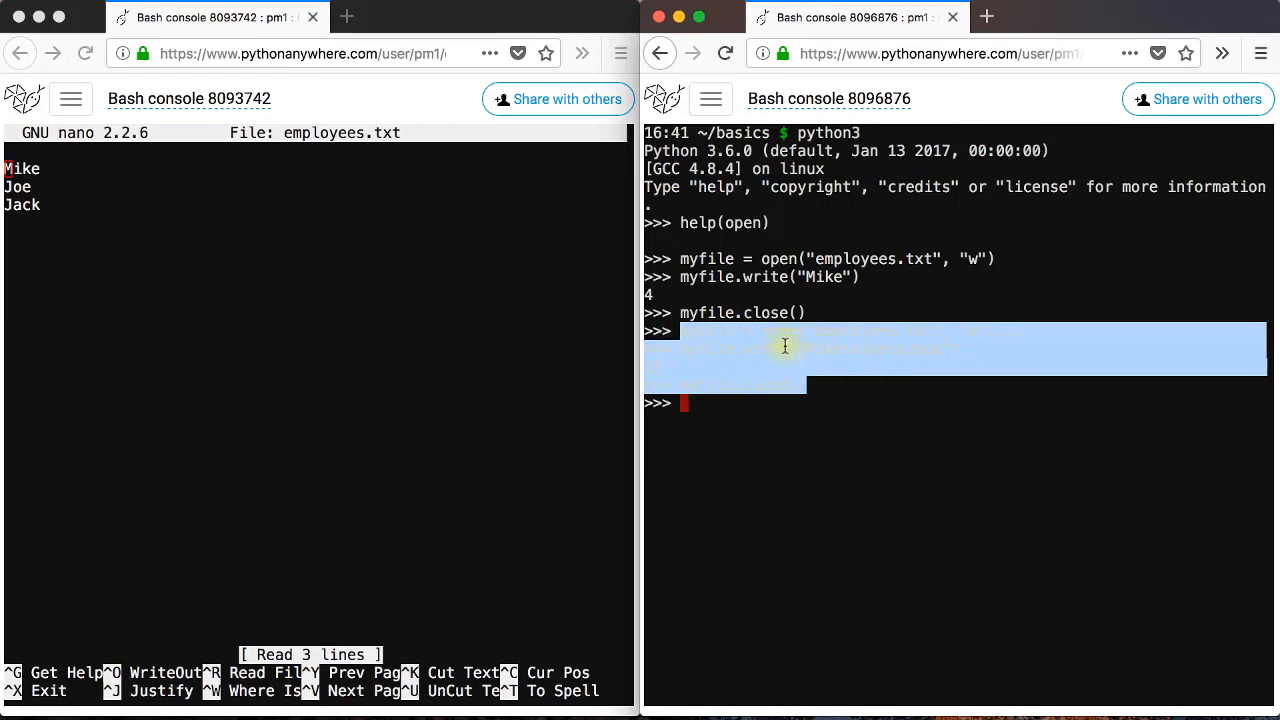
pyautogui.press('Return')
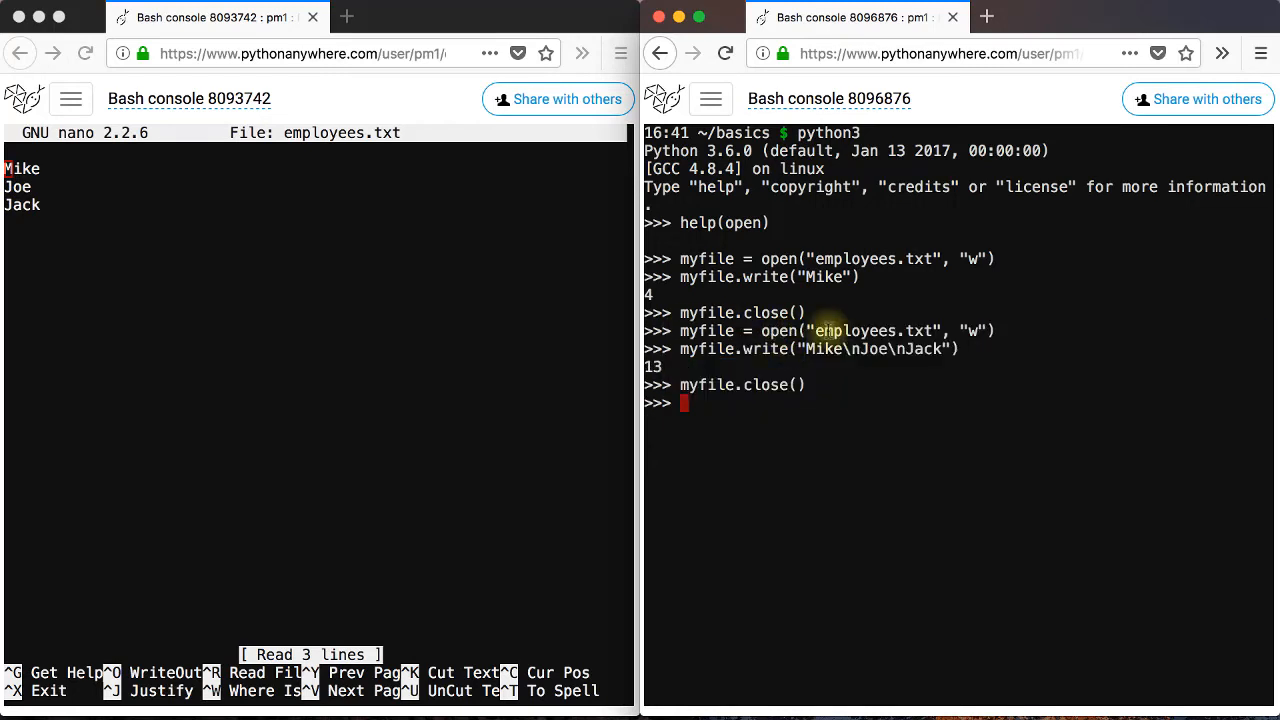
pyautogui.moveTo(810, 388)
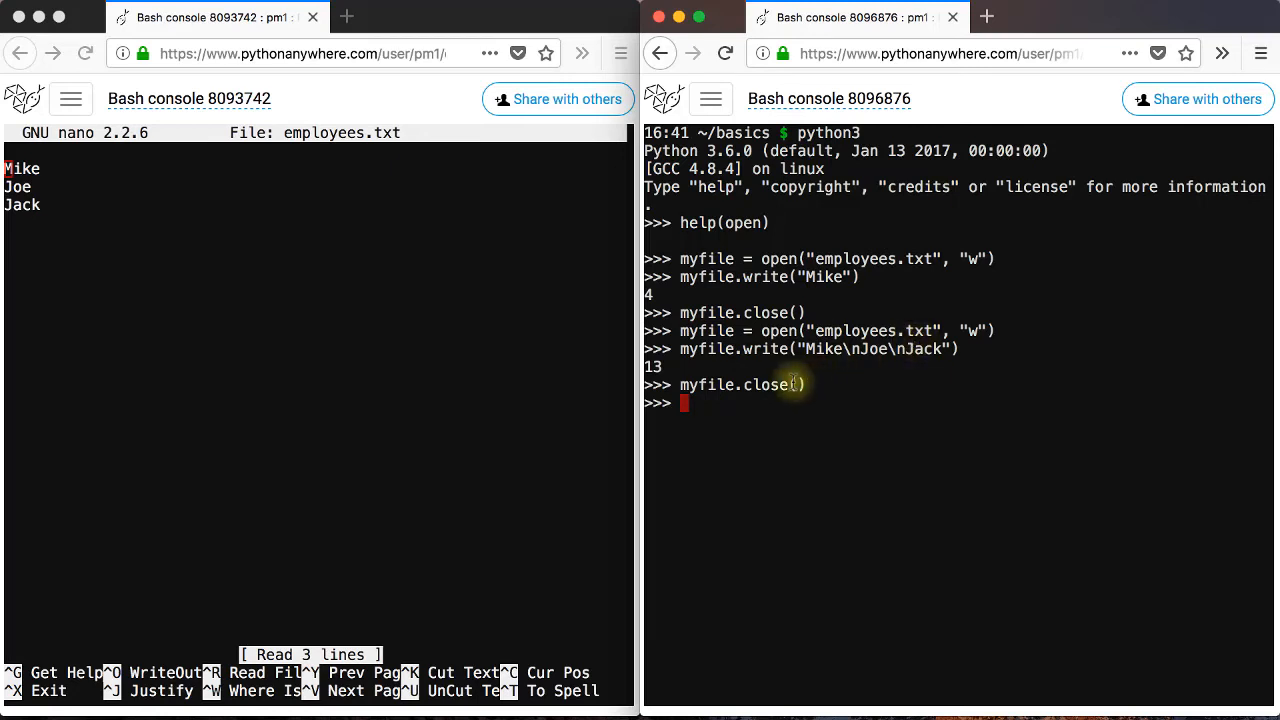
pyautogui.moveTo(810, 387)
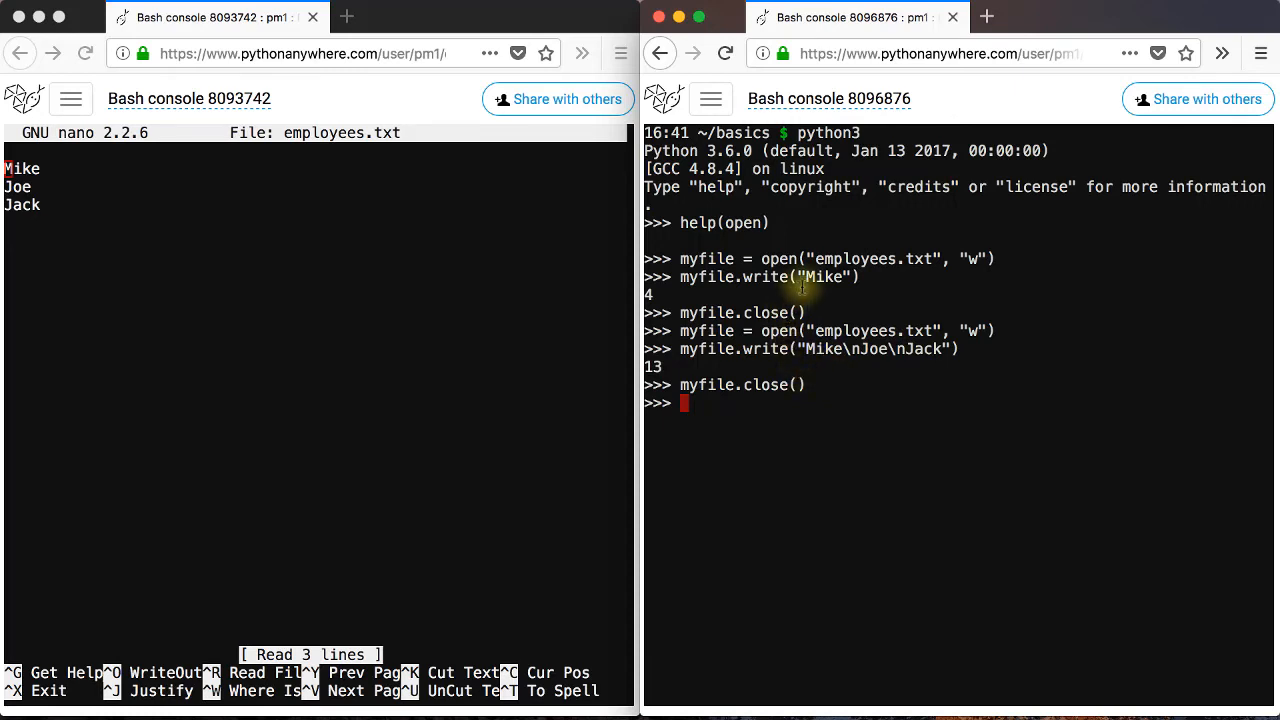
pyautogui.doubleClick(825, 277)
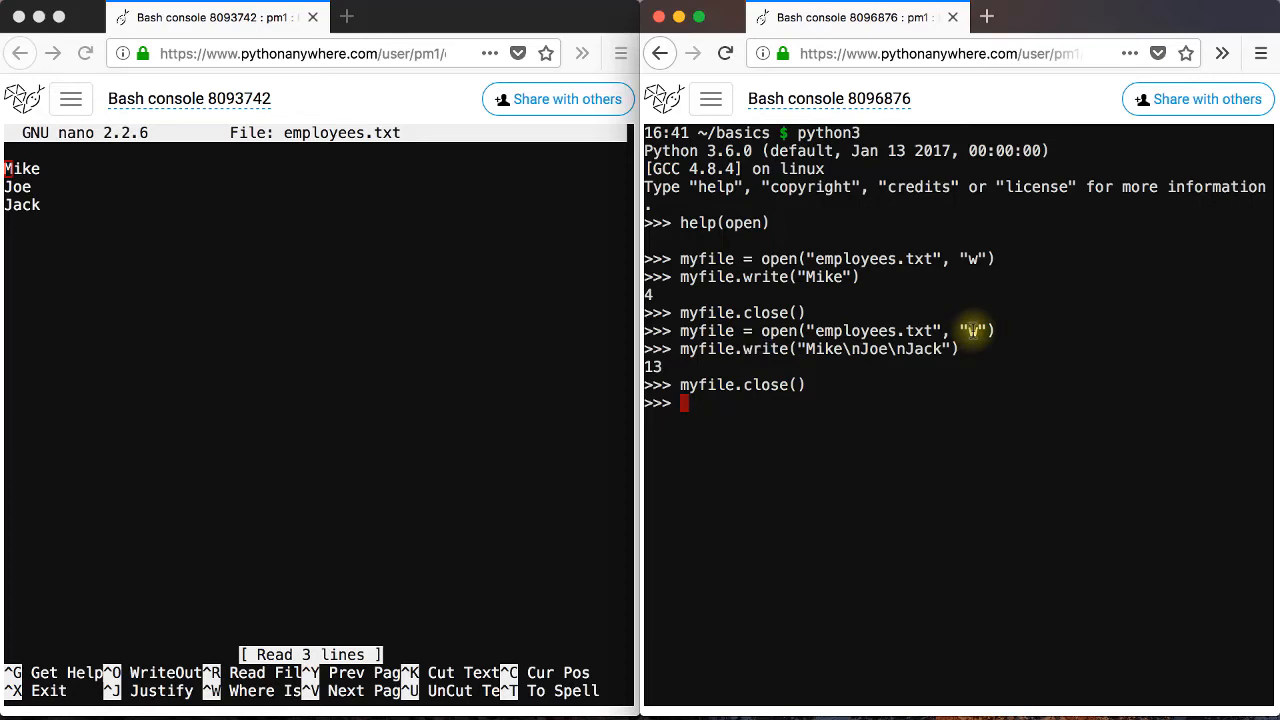
pyautogui.moveTo(840, 370)
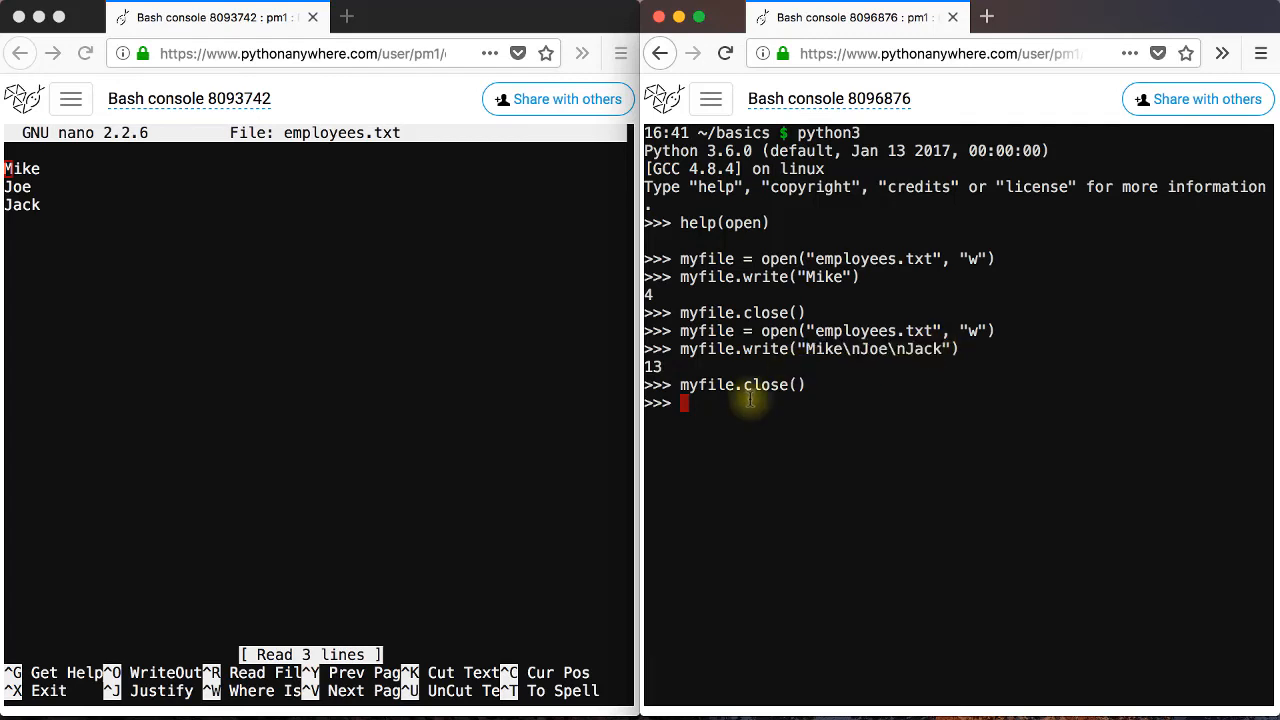
# Open employees2.txt for writing, write 'Mike' and 'Joe' as separate writes, and close it.
pyautogui.write('myfile = open("employees.txt", "w")')
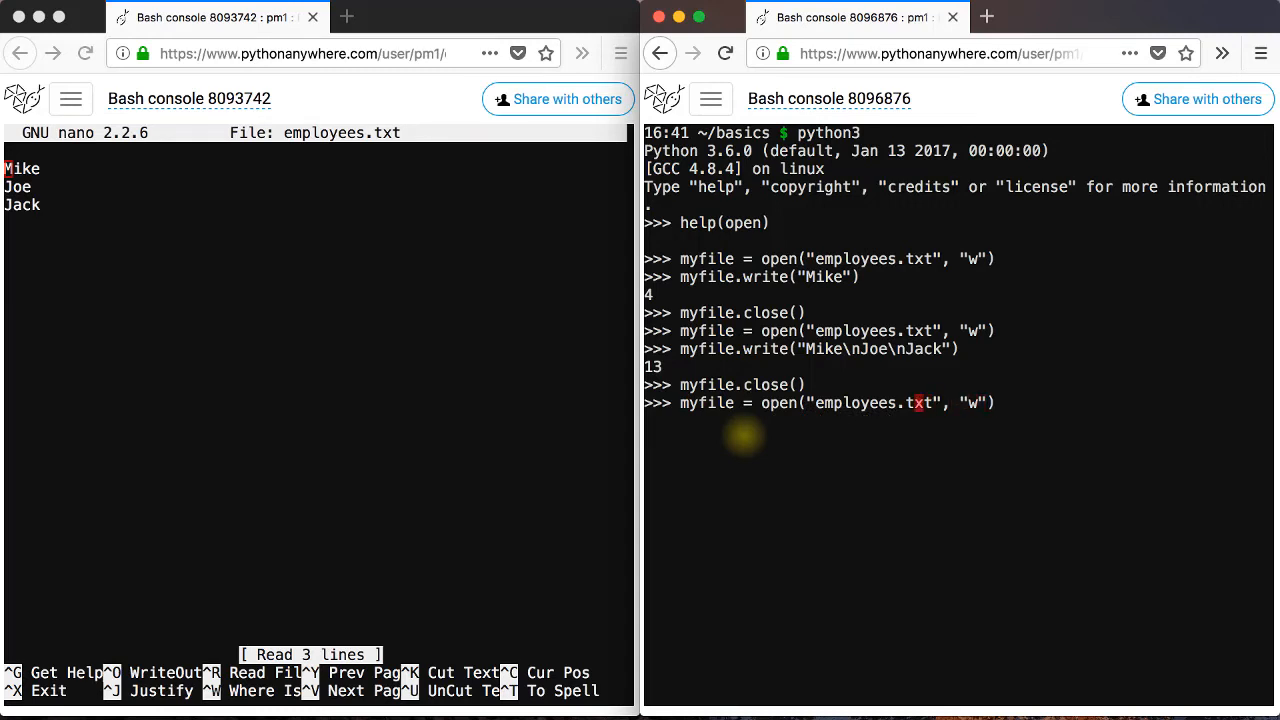
pyautogui.write('2')
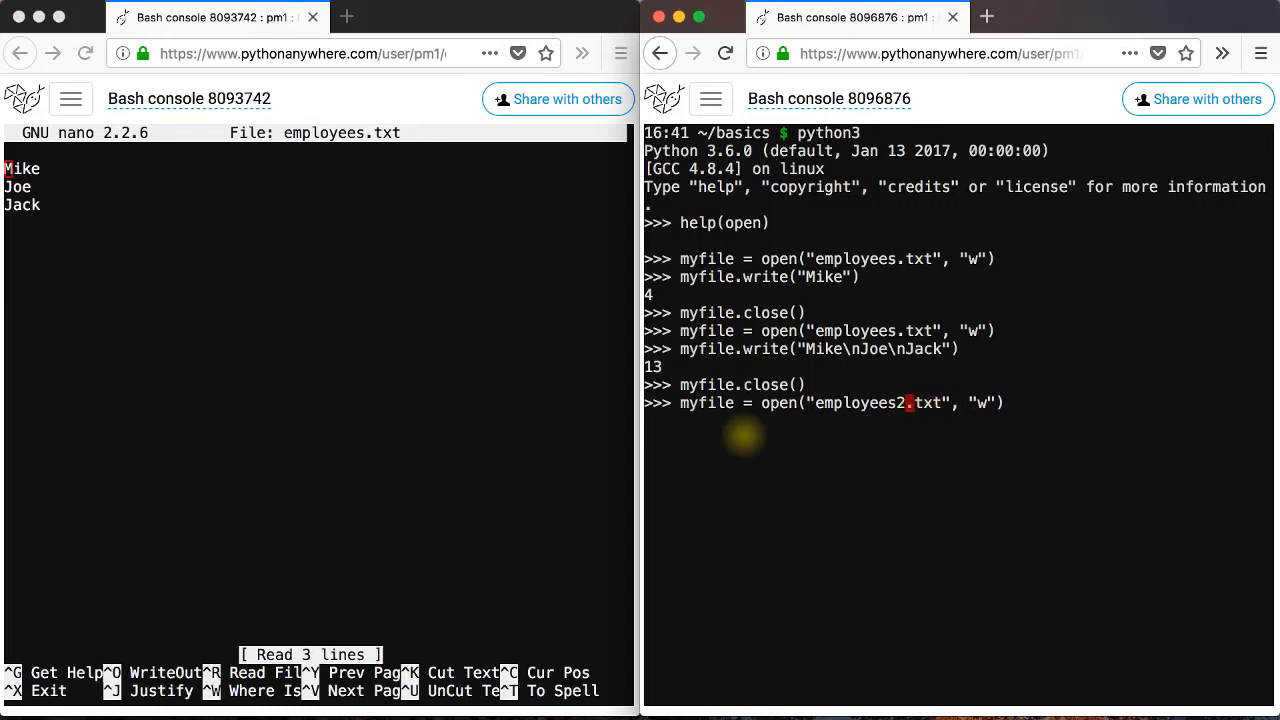
pyautogui.write('myfile.write("Mike\\nJoe\\nJack")')
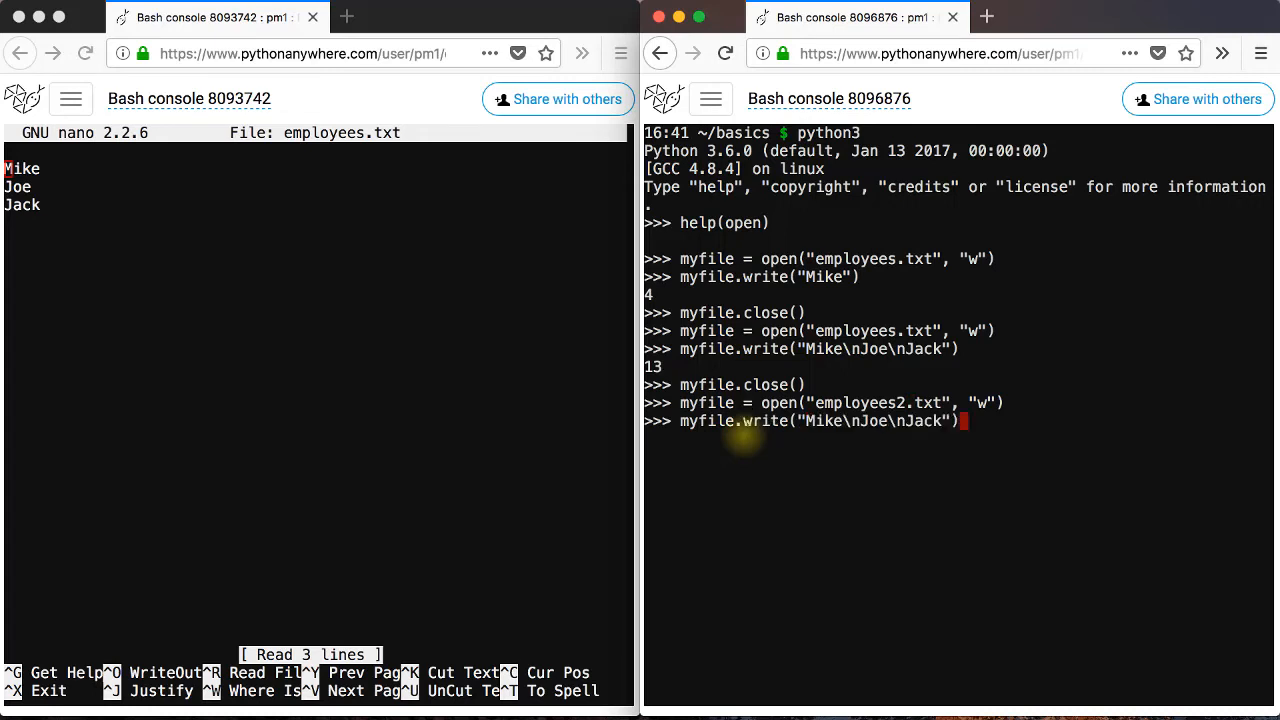
pyautogui.write('myfile.close()')
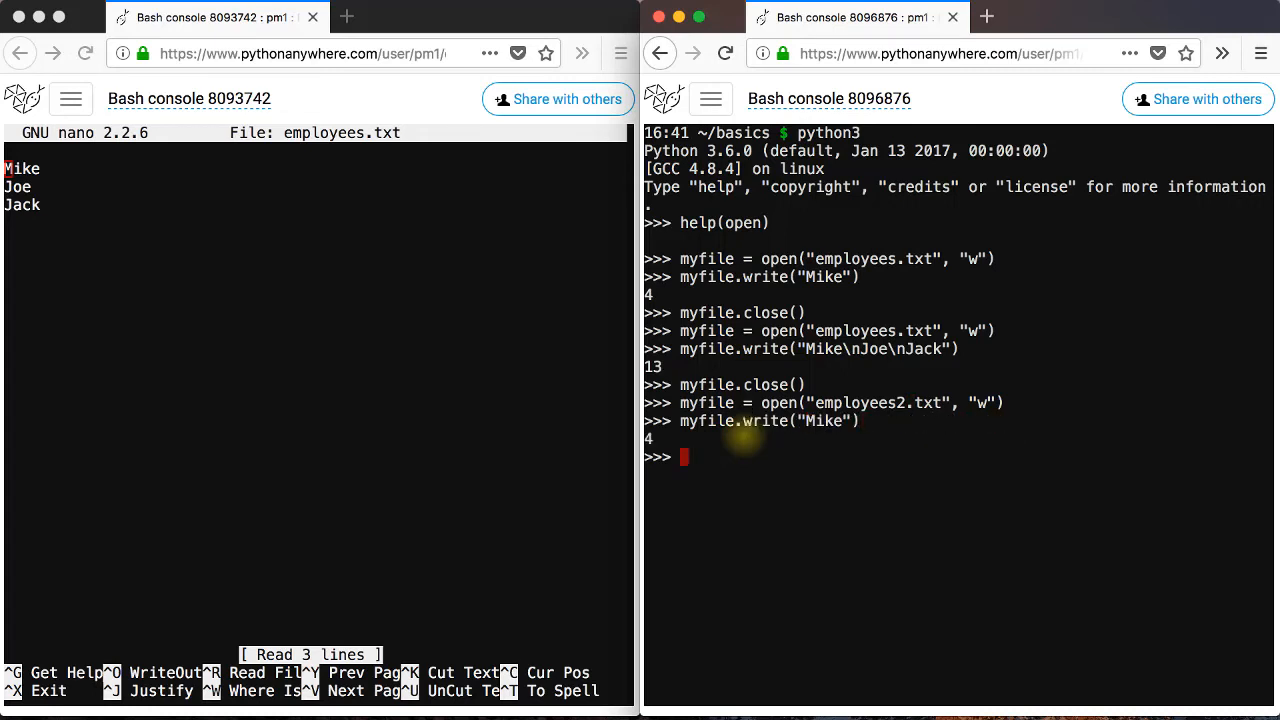
pyautogui.write('myfile.w')
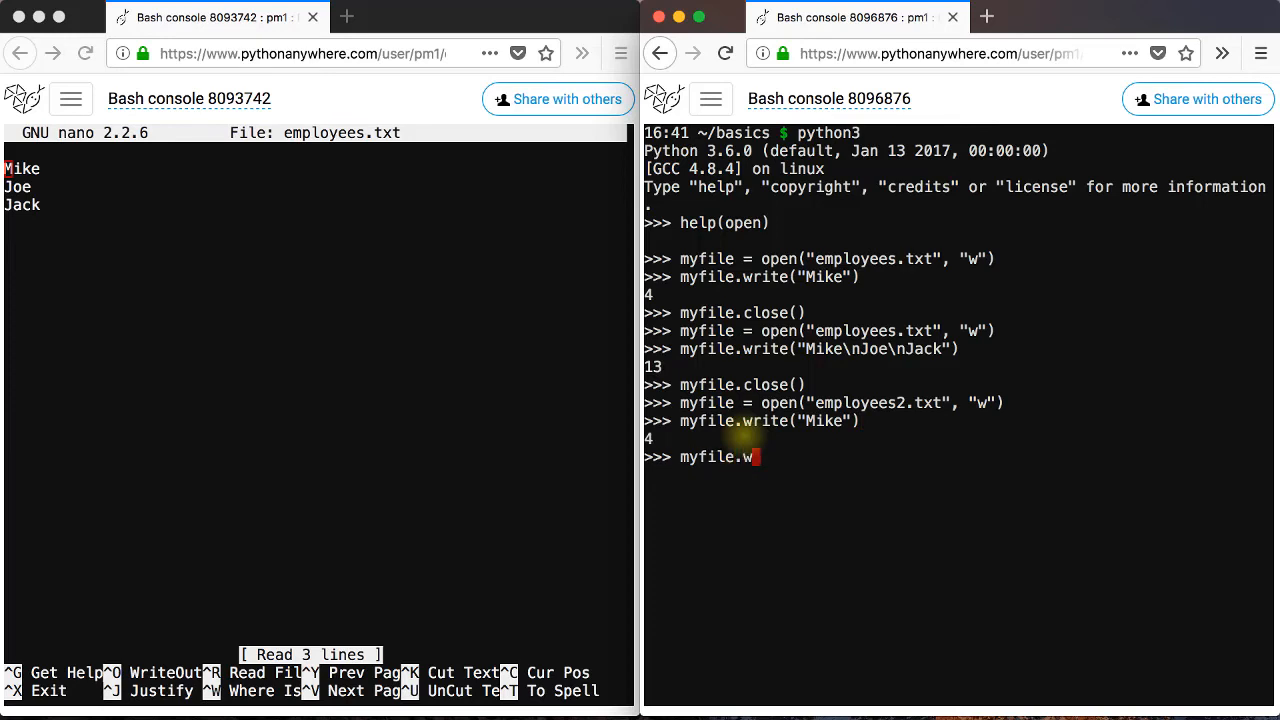
pyautogui.write('rite("Joe"')
pyautogui.write('nano')
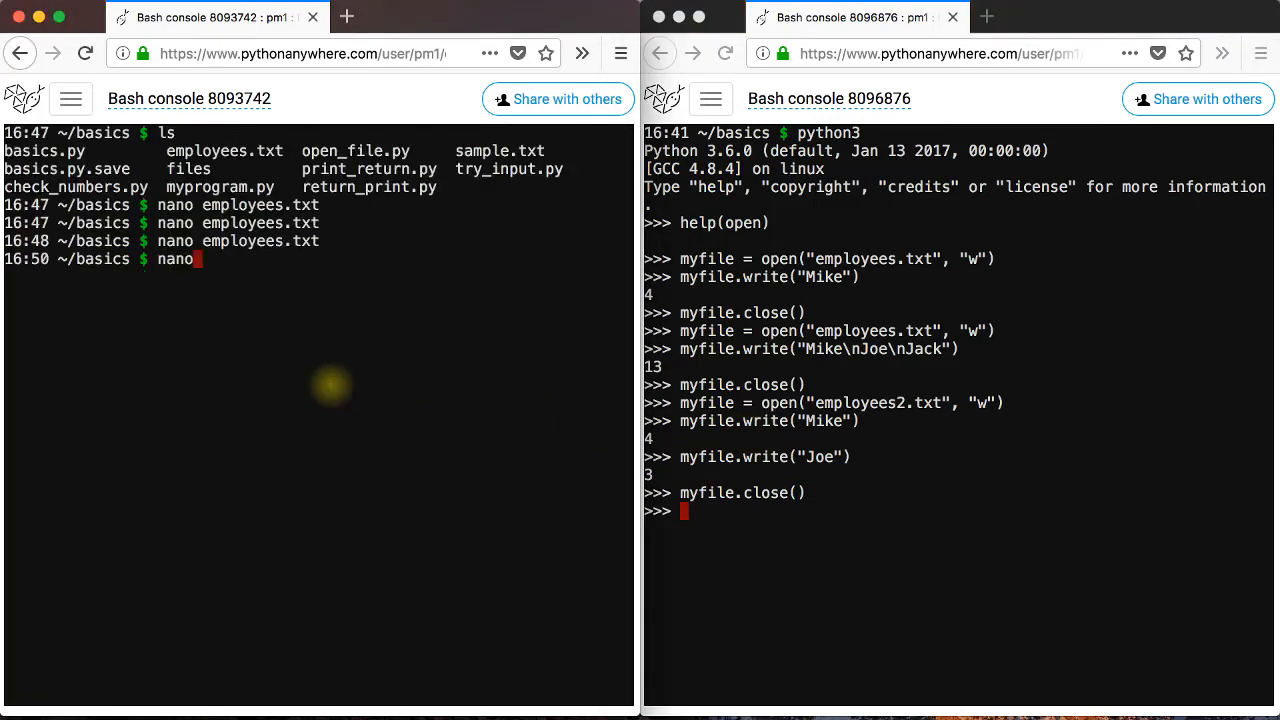
# Open employees2.txt in nano and highlight 'Mike' in the 'MikeJoe' line.
pyautogui.write('employees2')
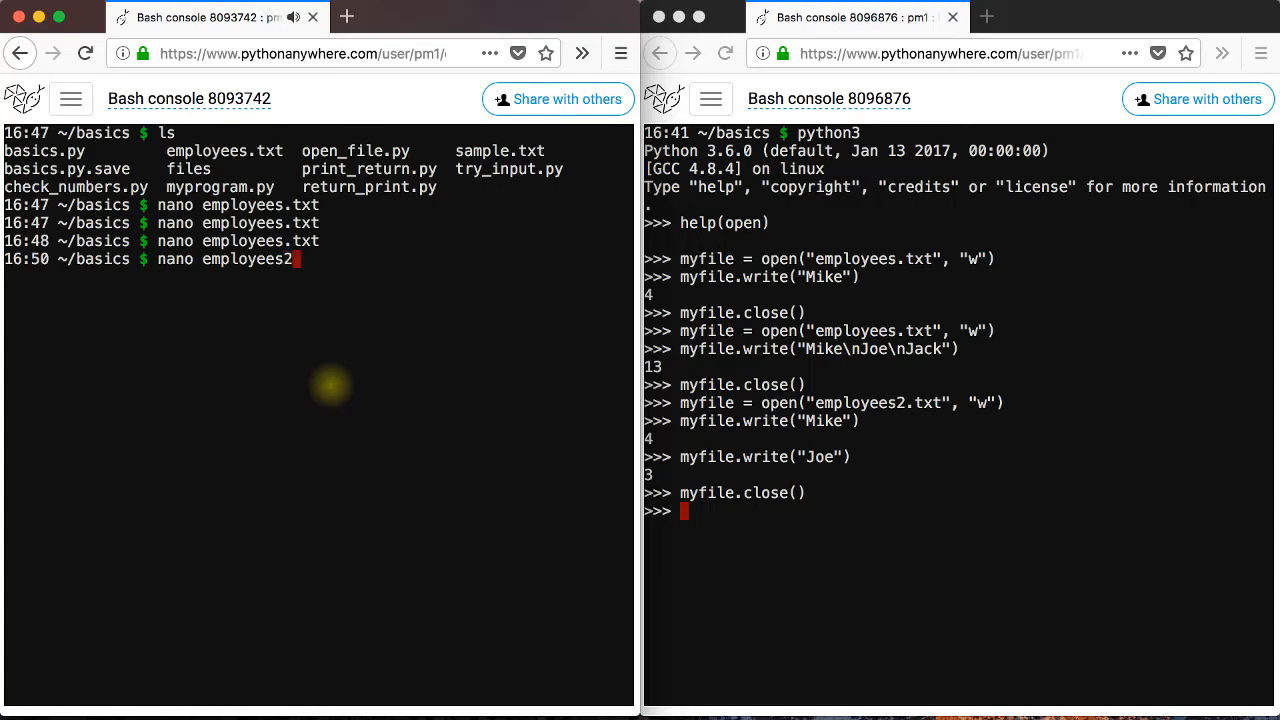
pyautogui.press('Return')
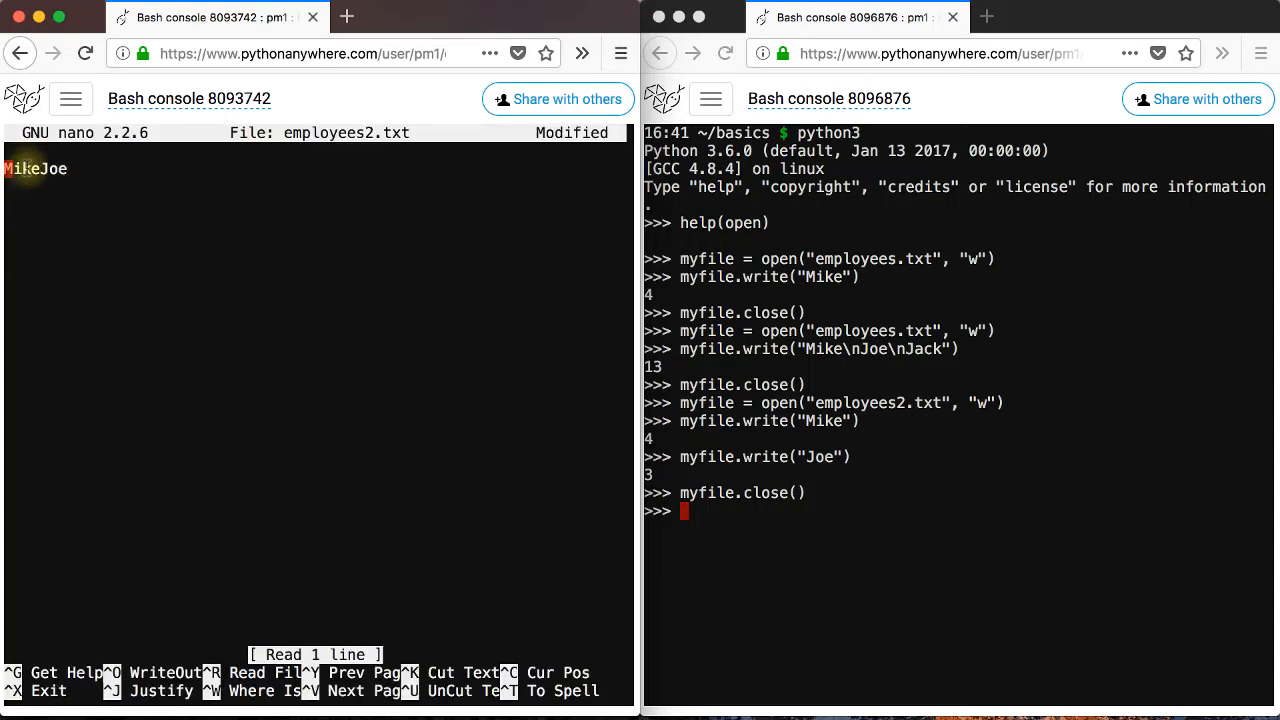
pyautogui.moveTo(676, 445)
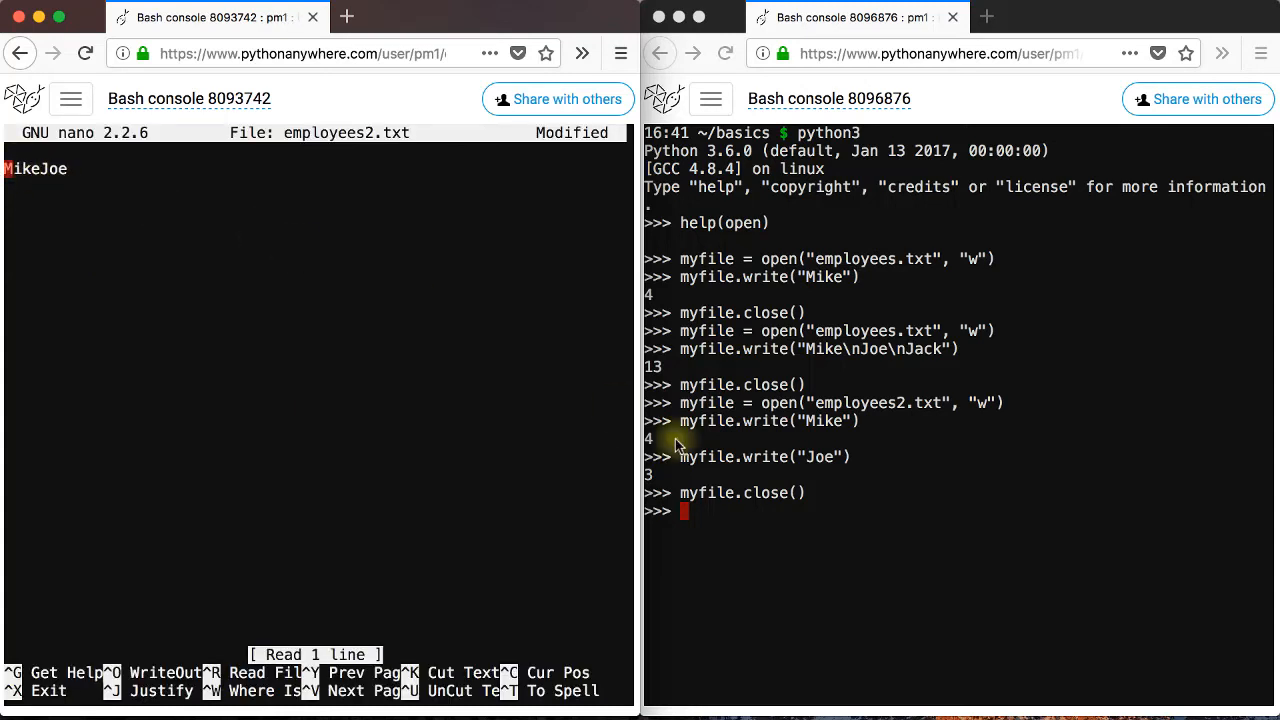
pyautogui.moveTo(813, 440)
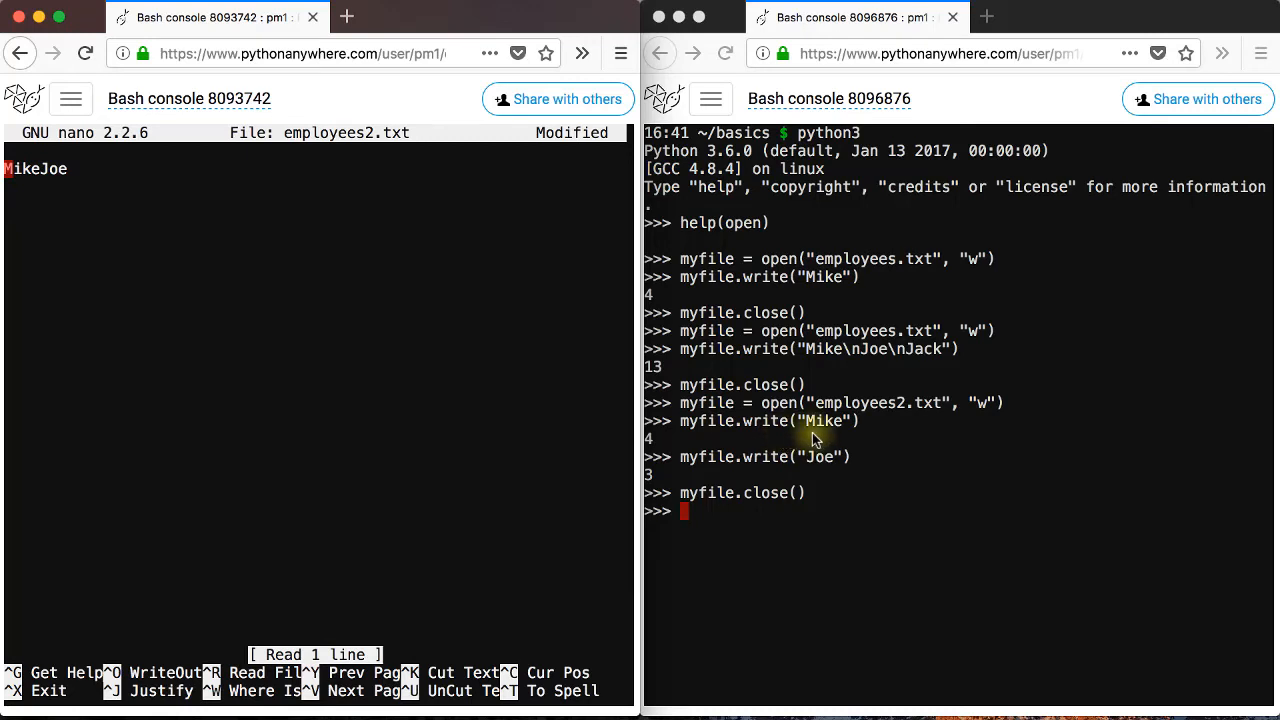
pyautogui.moveTo(745, 420)
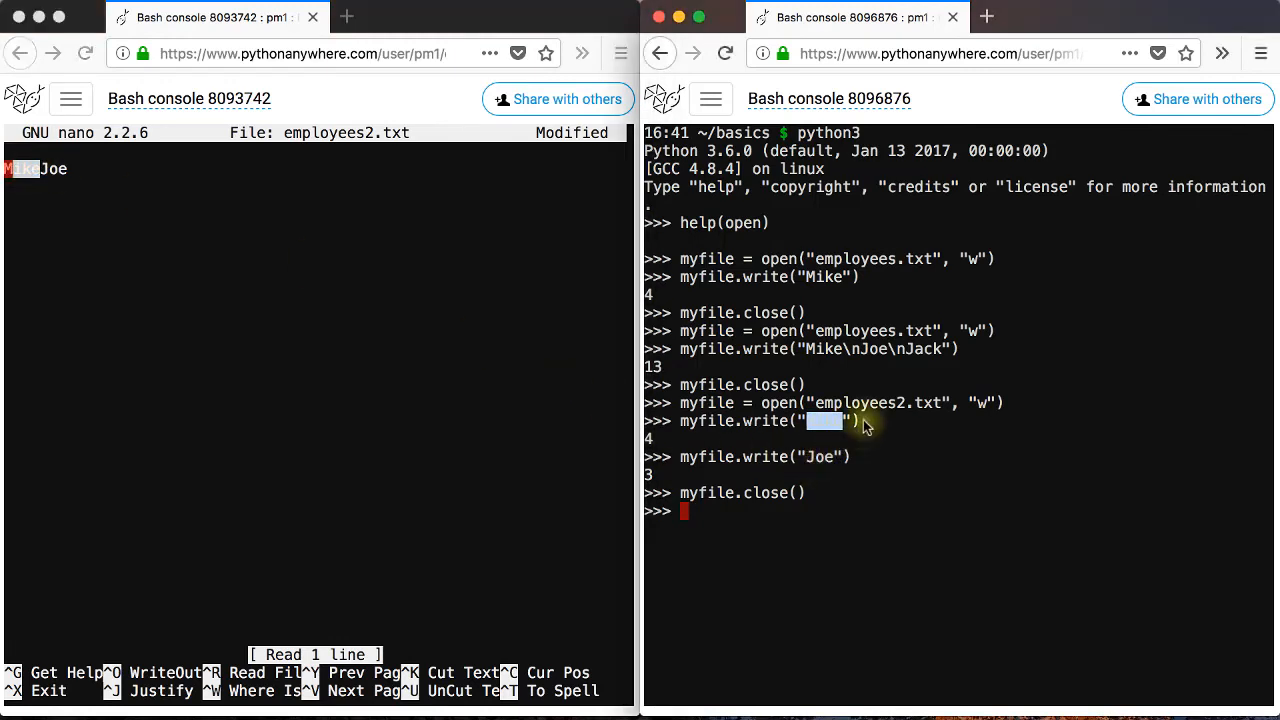
pyautogui.moveTo(808, 437)
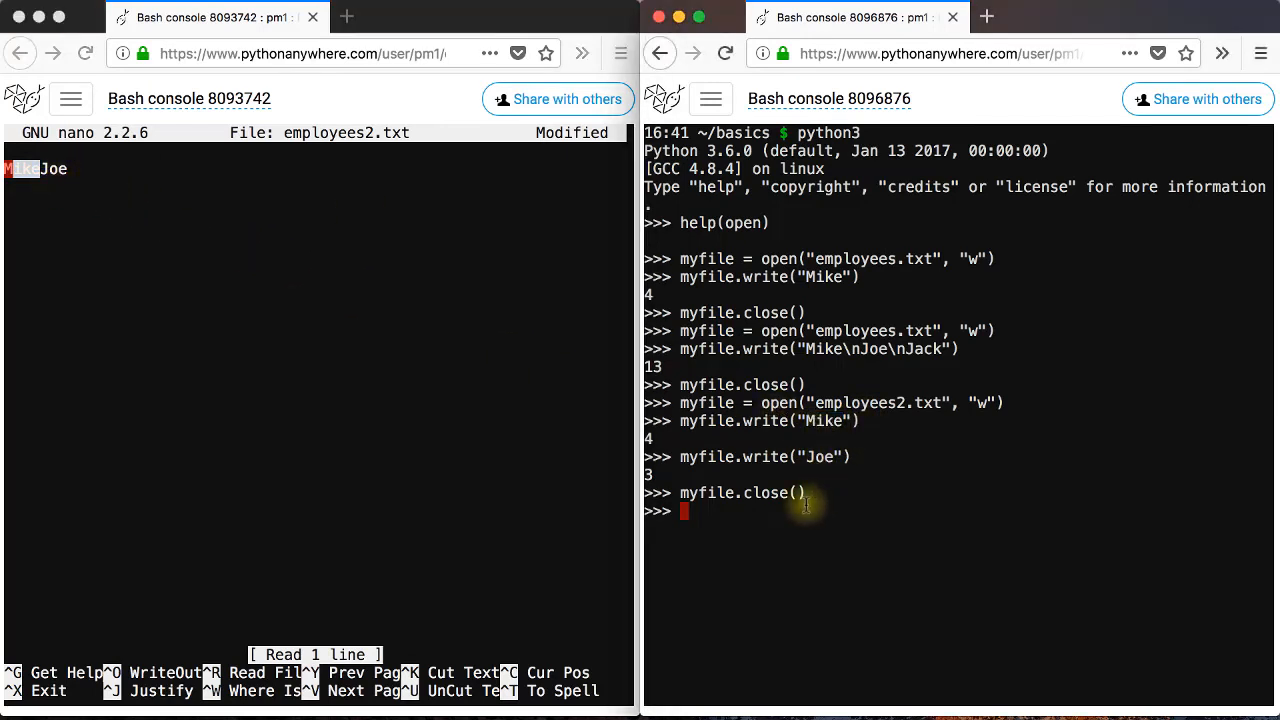
pyautogui.moveTo(780, 470)
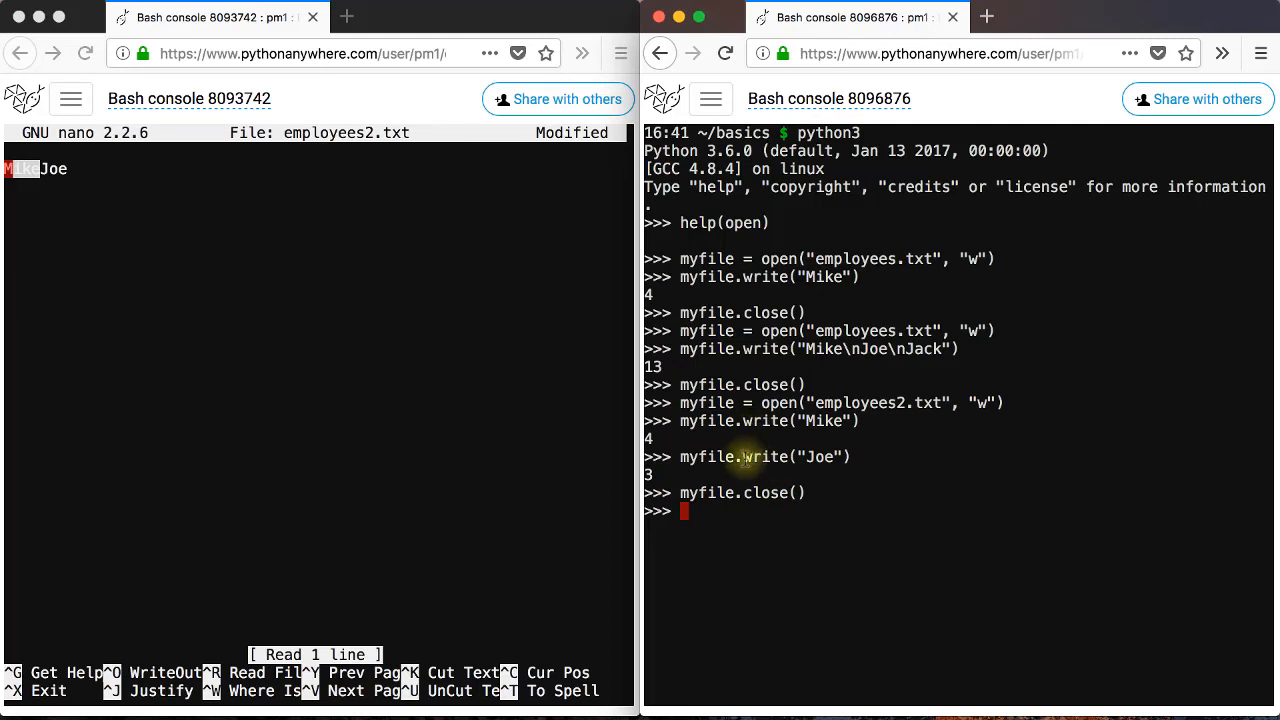
pyautogui.doubleClick(766, 457)
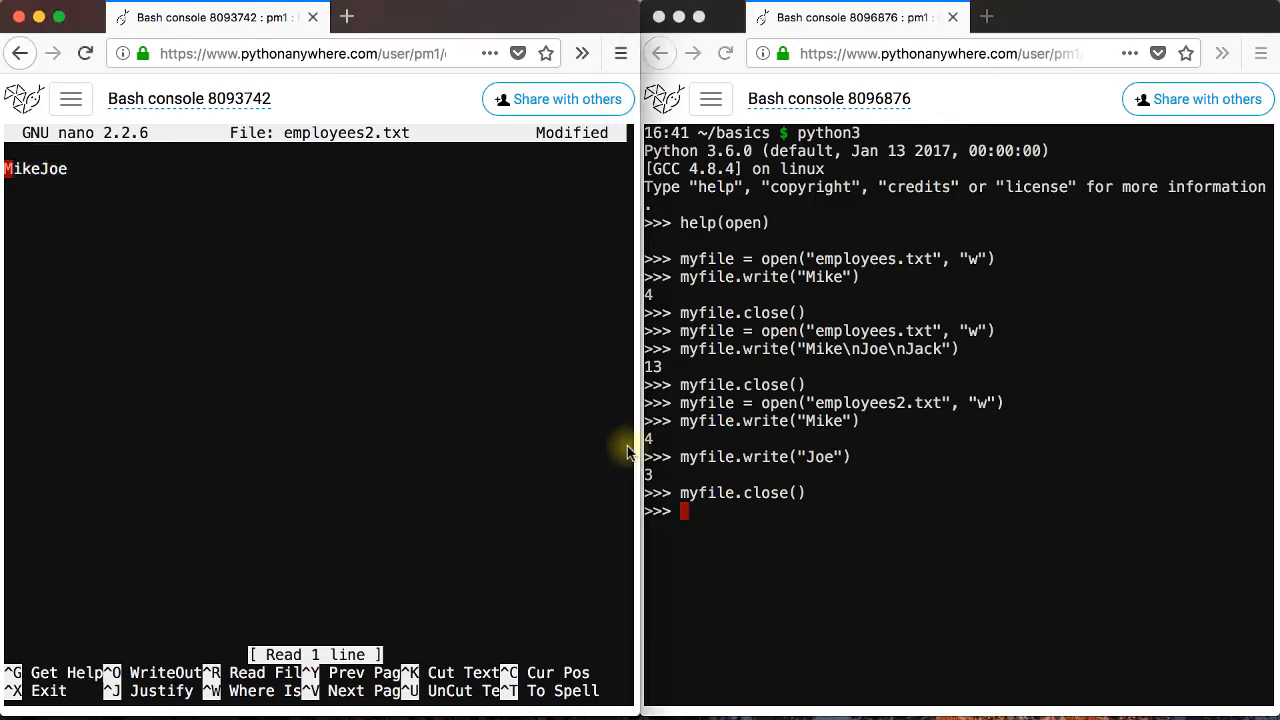
pyautogui.moveTo(788, 576)
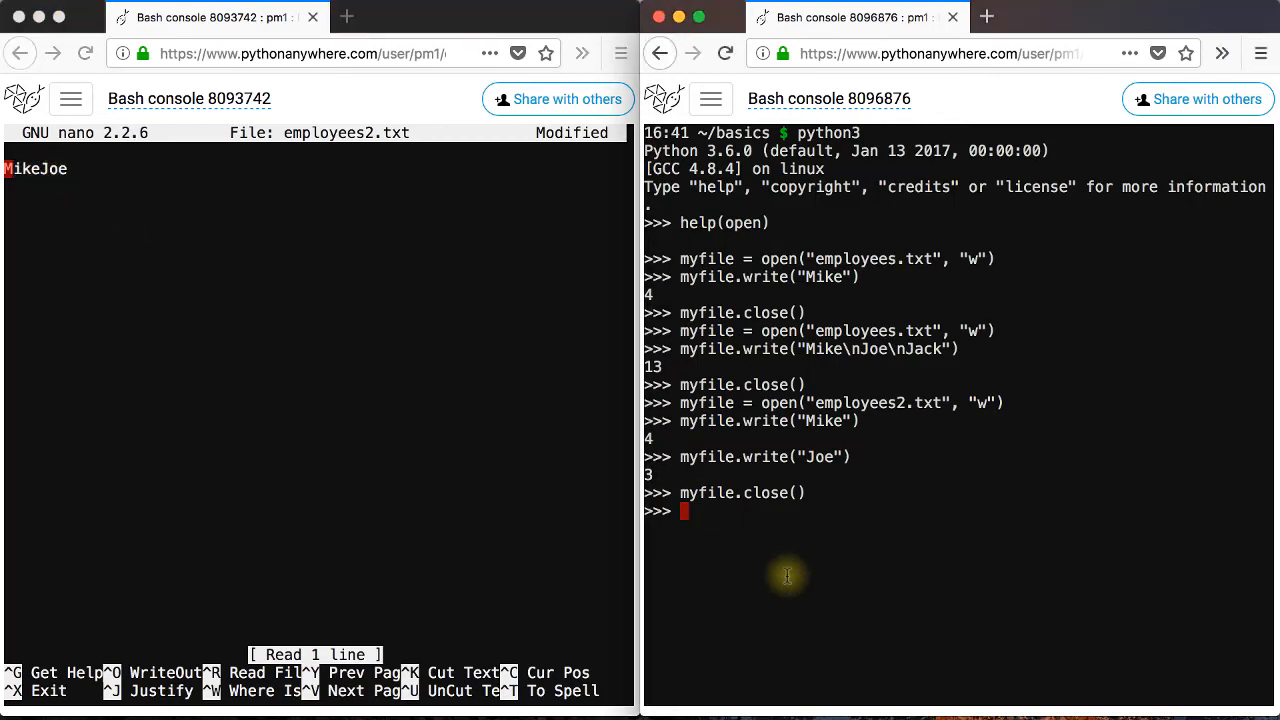
# Exit nano, reopen employees2.txt for writing, and write 'Mike'.
pyautogui.write('myfile = open("employees2.txt", "w")')
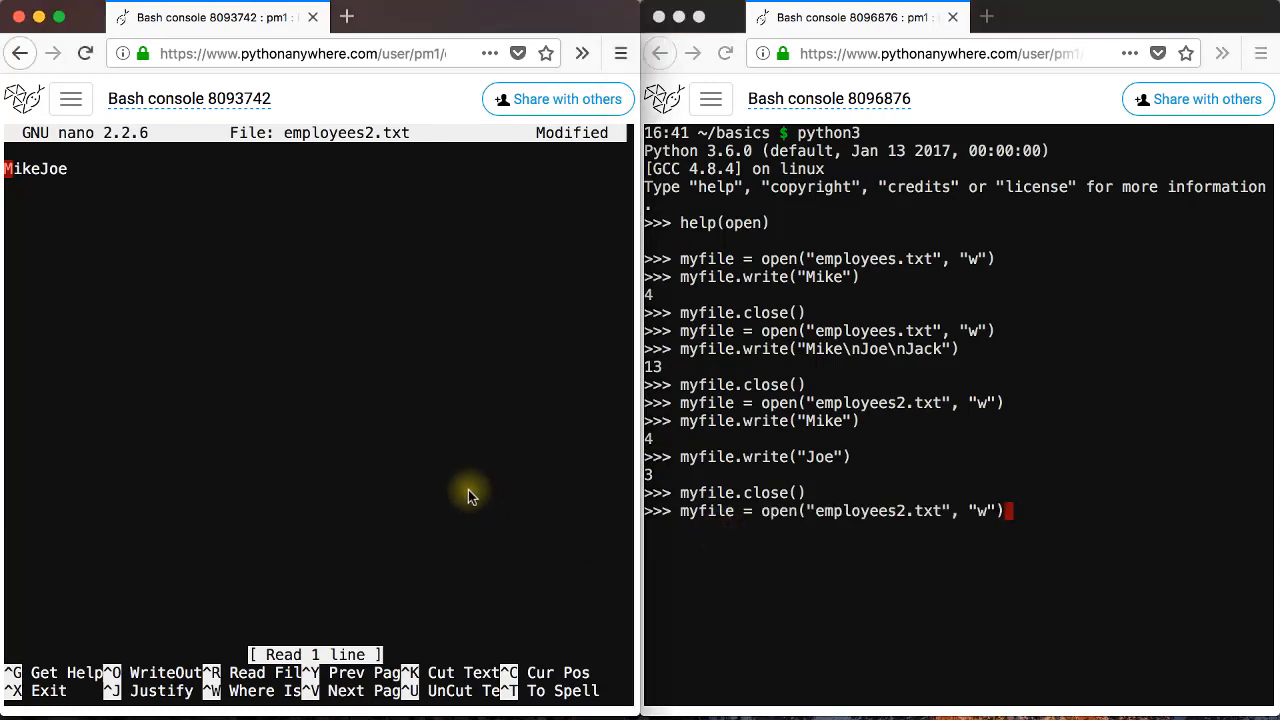
pyautogui.press('ctrl+x')
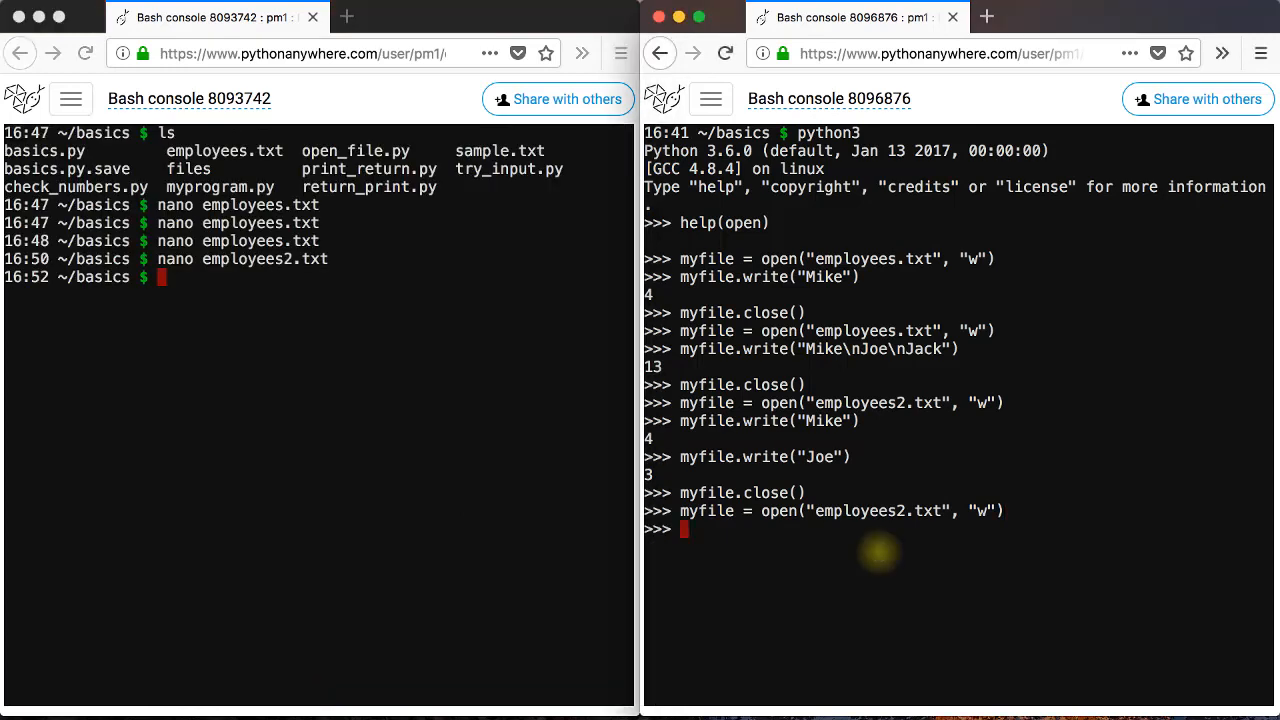
pyautogui.write('myfile.w')
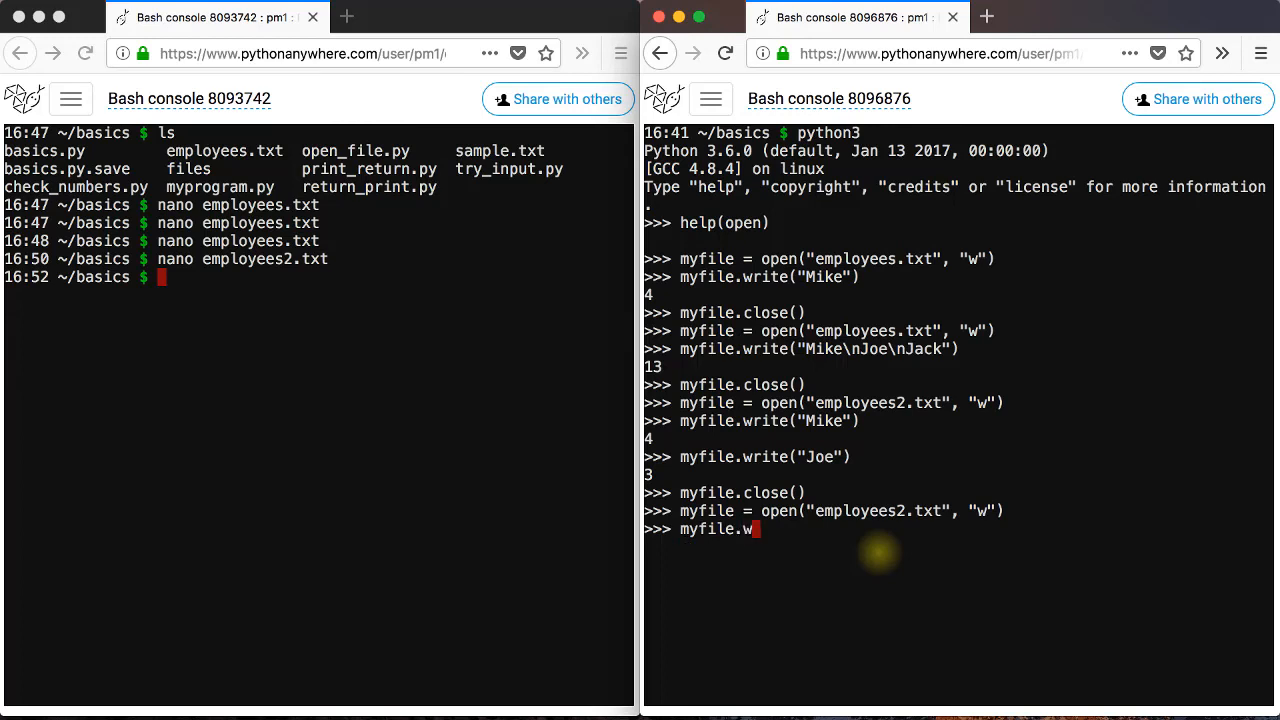
pyautogui.write('rite(')
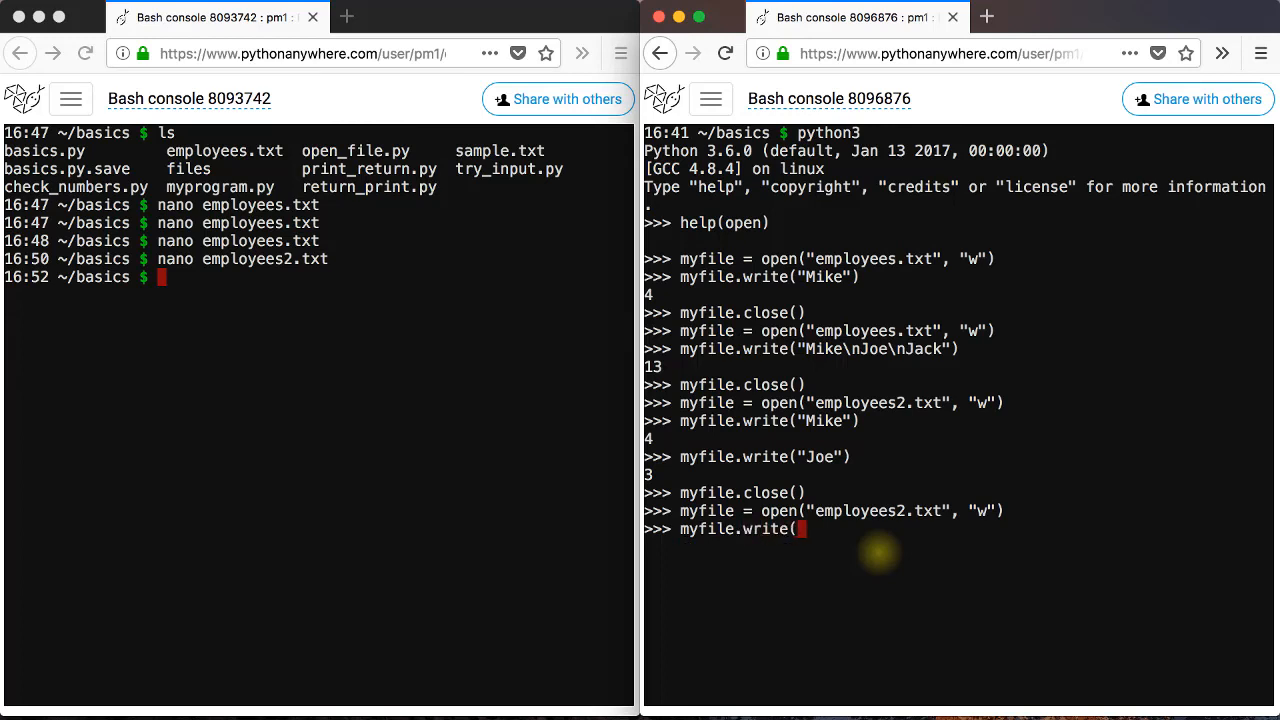
pyautogui.write('"Mike")')
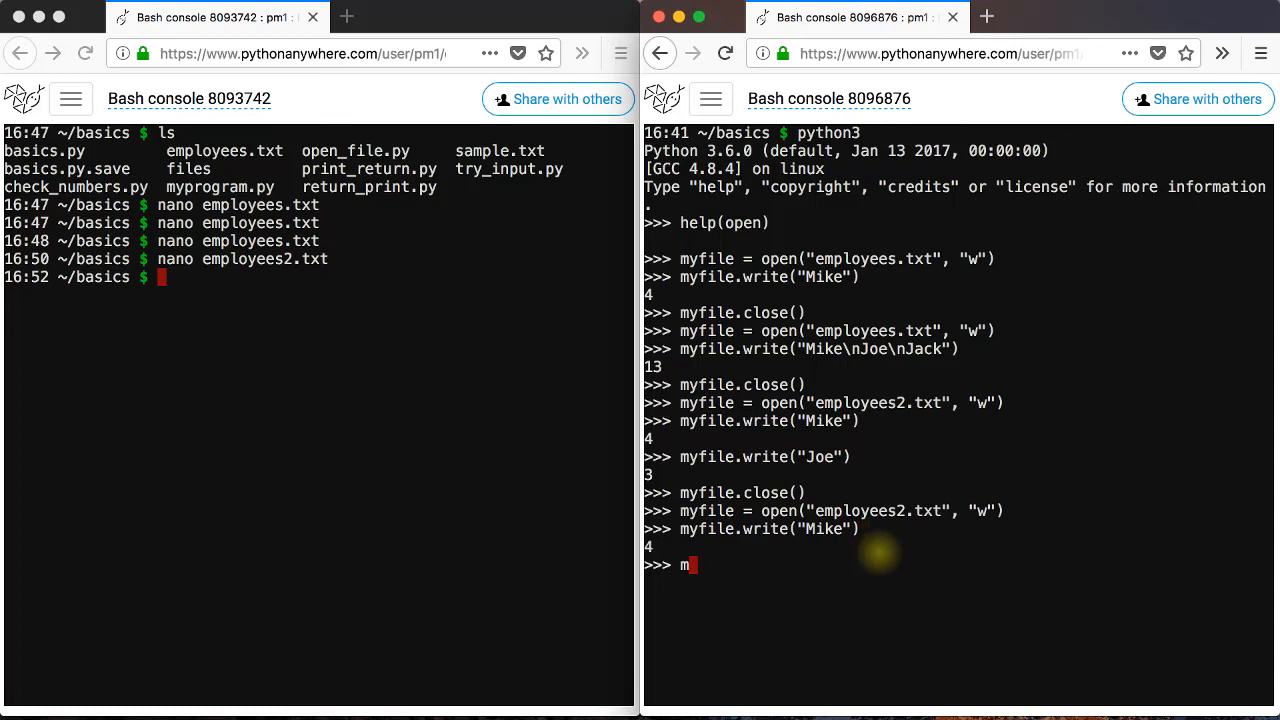
# Write "\nJoe" and close employees2.txt.
pyautogui.write('yfile.write')
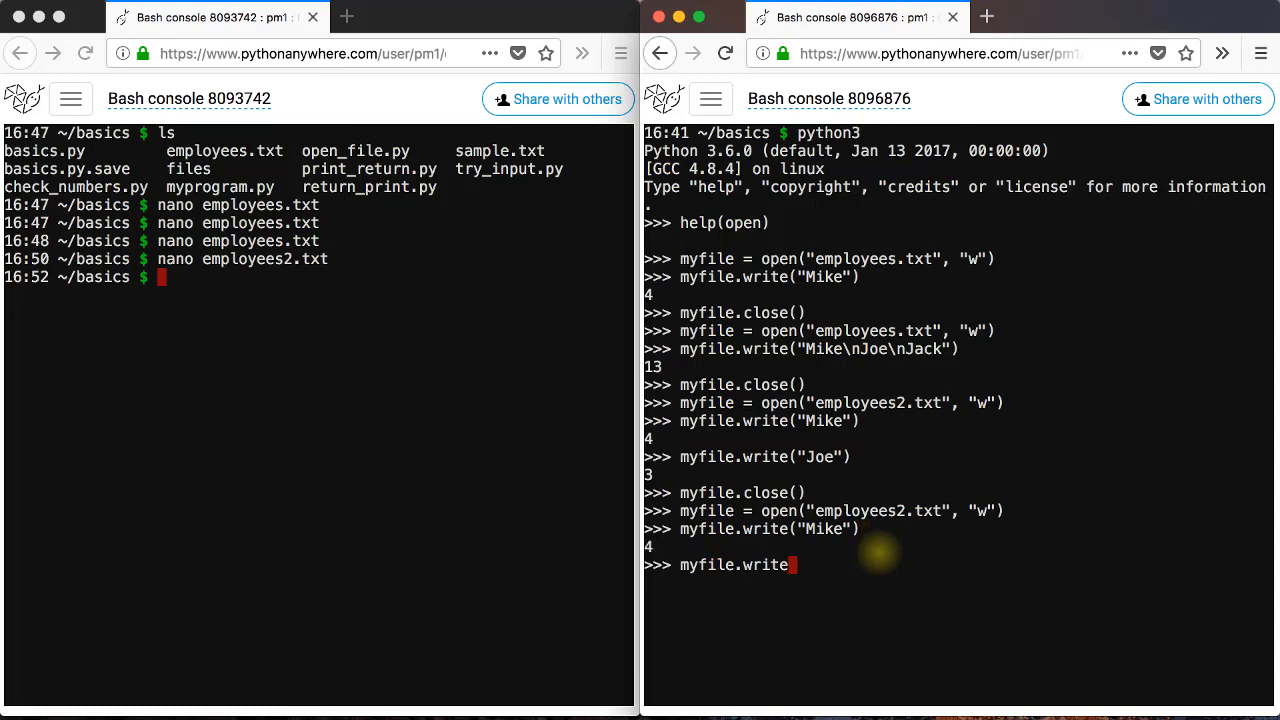
pyautogui.write('"')
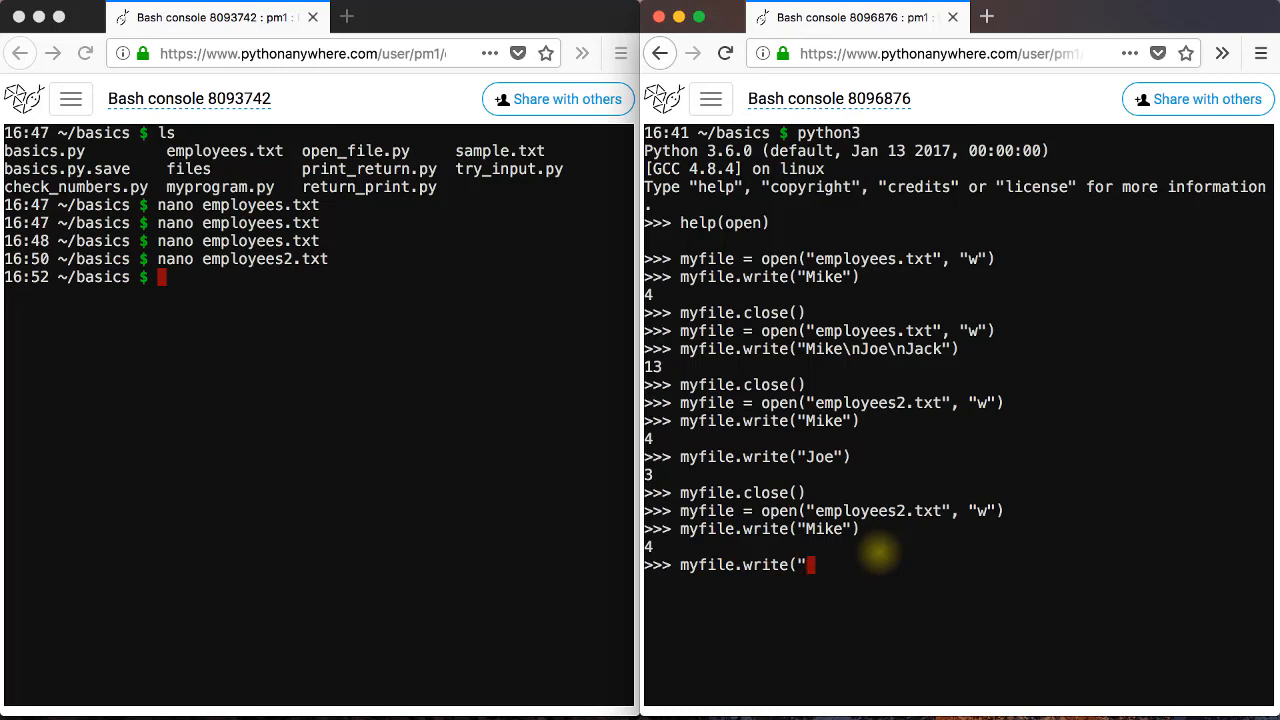
pyautogui.write('\\')
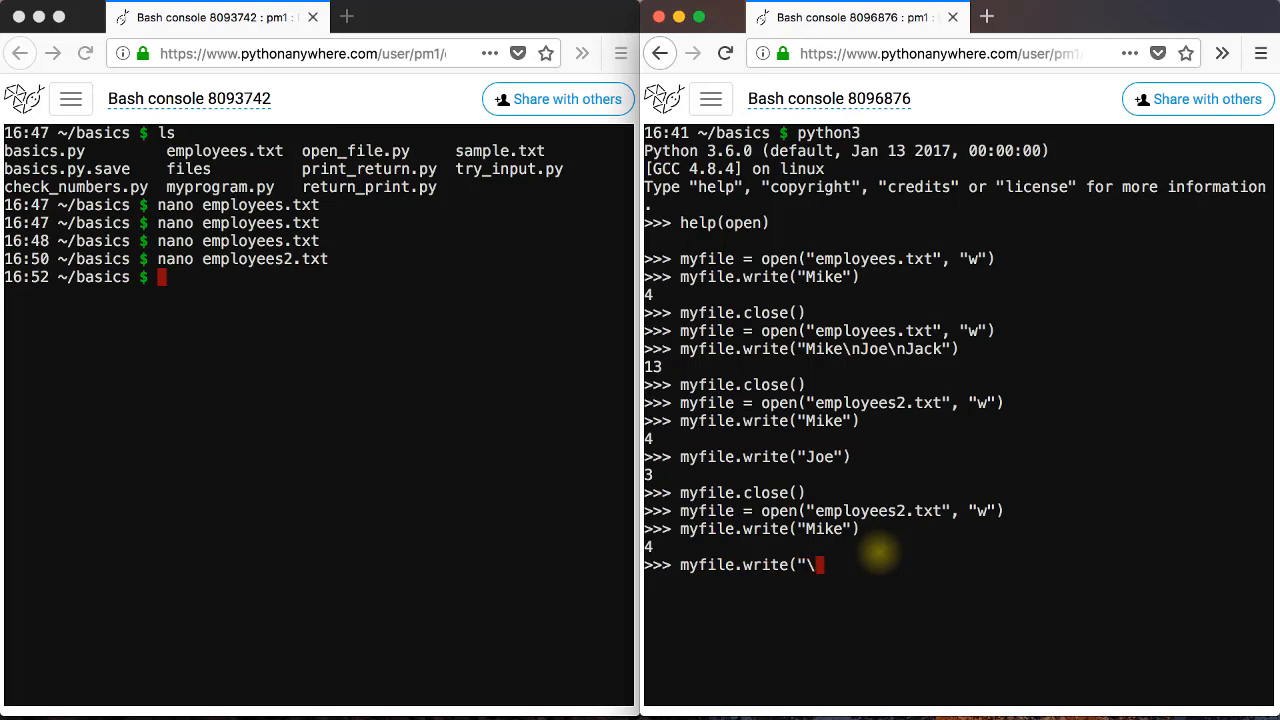
pyautogui.write('n')
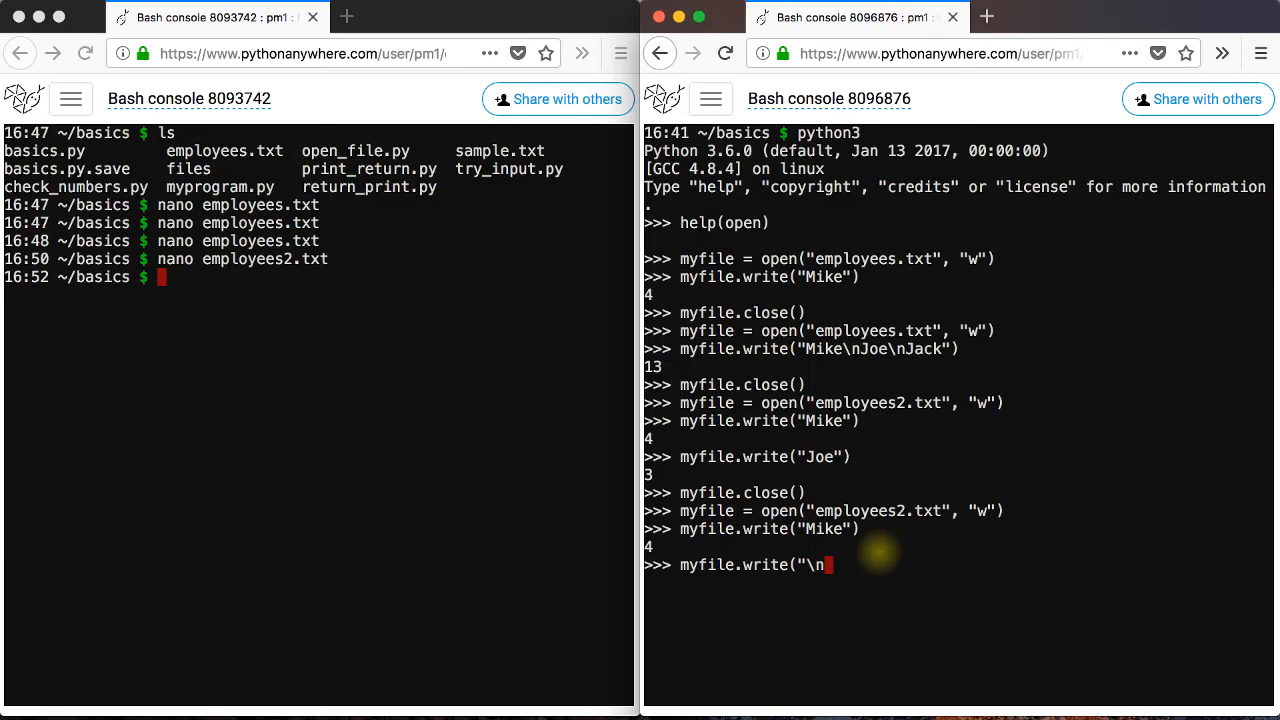
pyautogui.write('Joe')
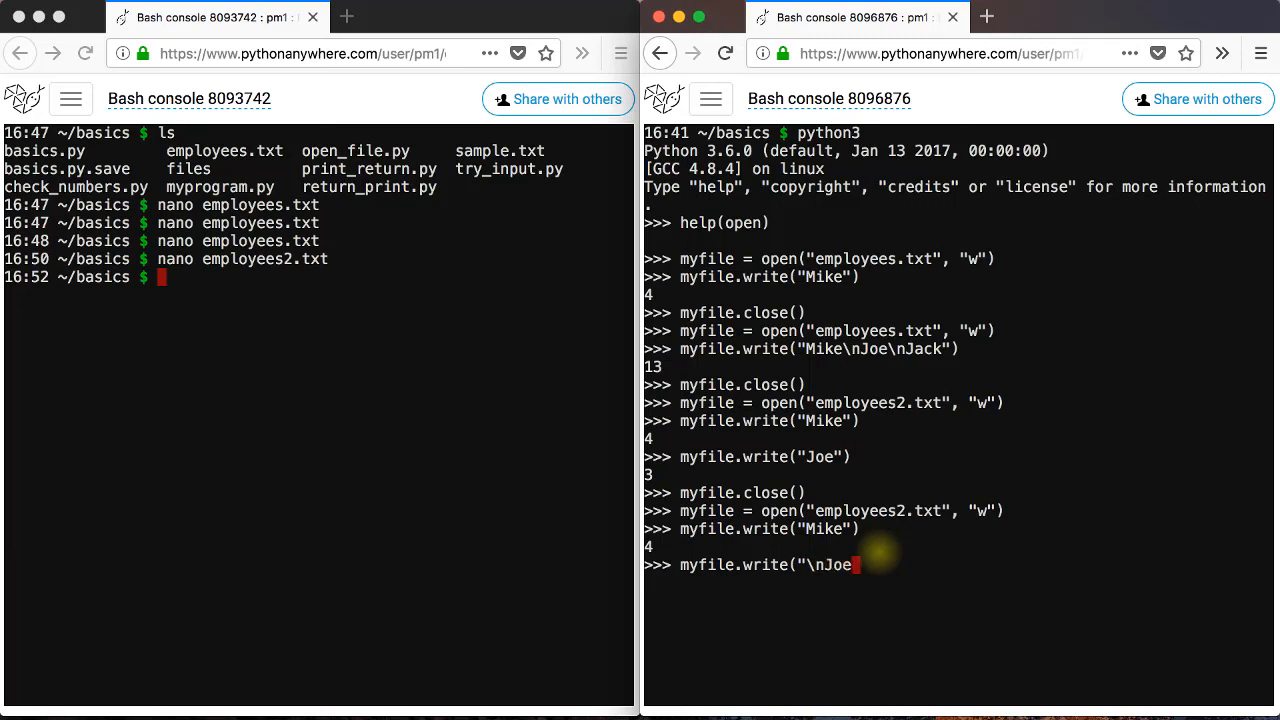
pyautogui.press('Return')
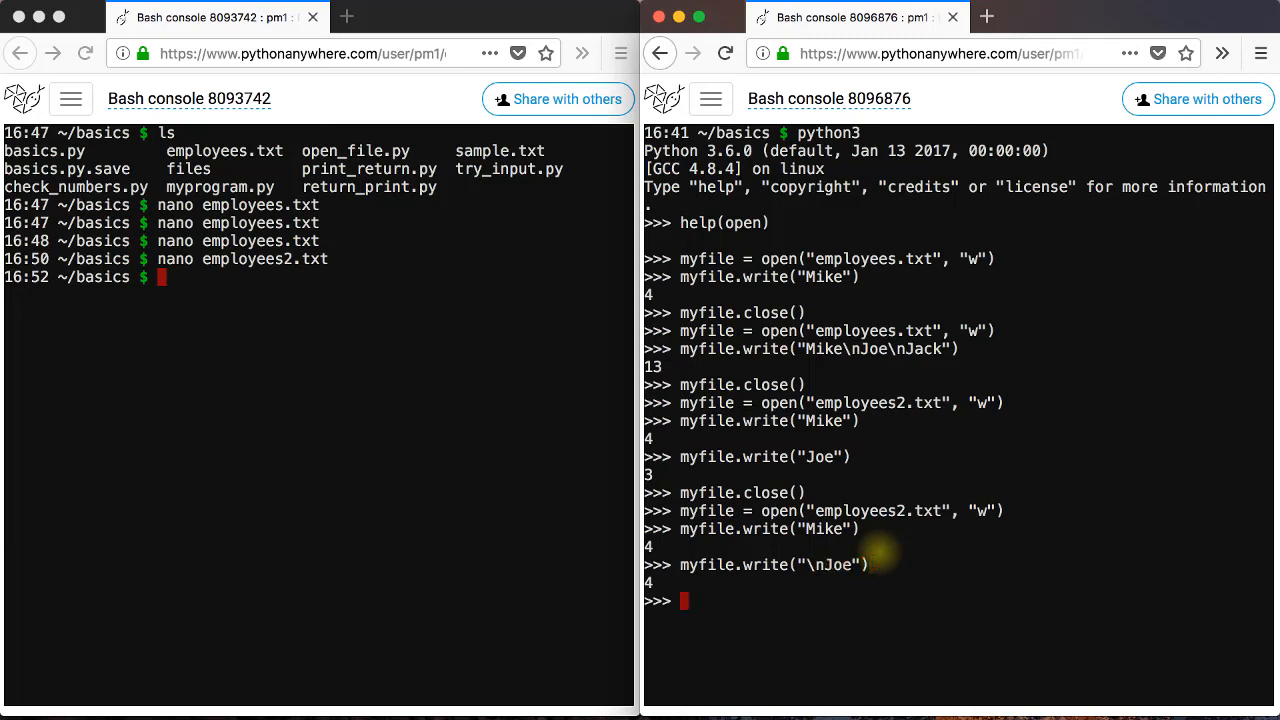
pyautogui.write('myfile.cl')
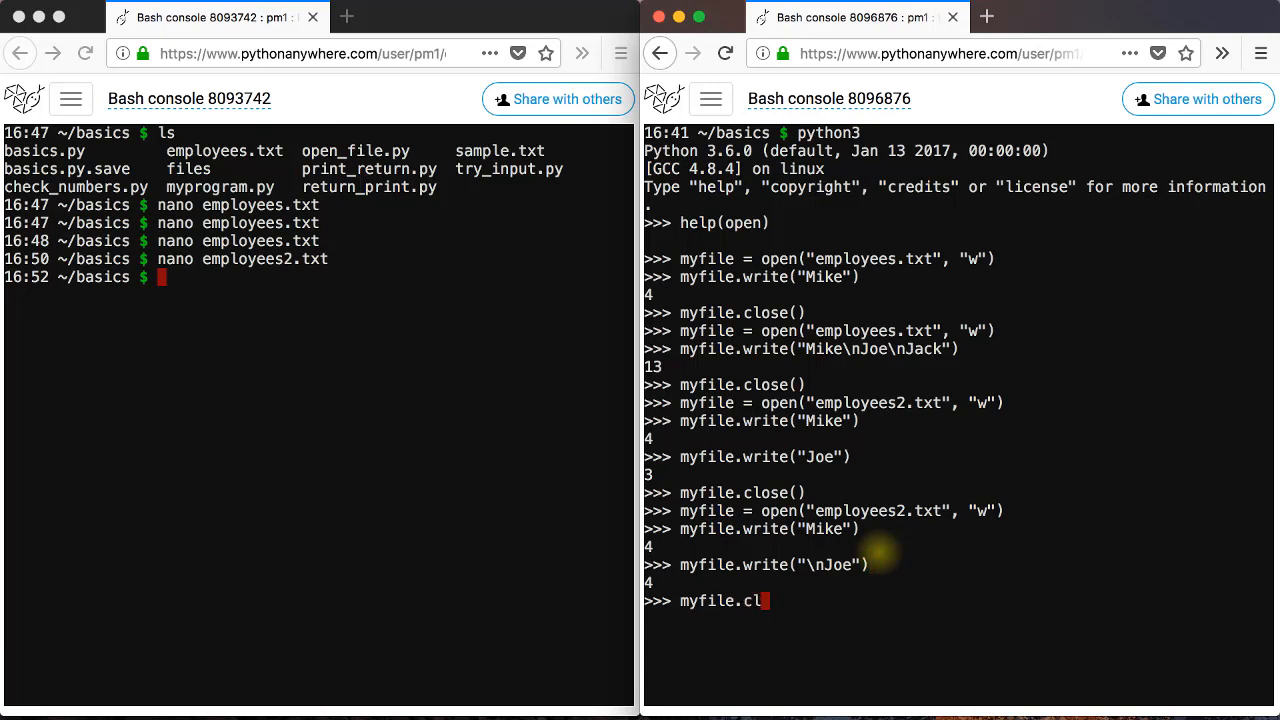
pyautogui.press('Return')
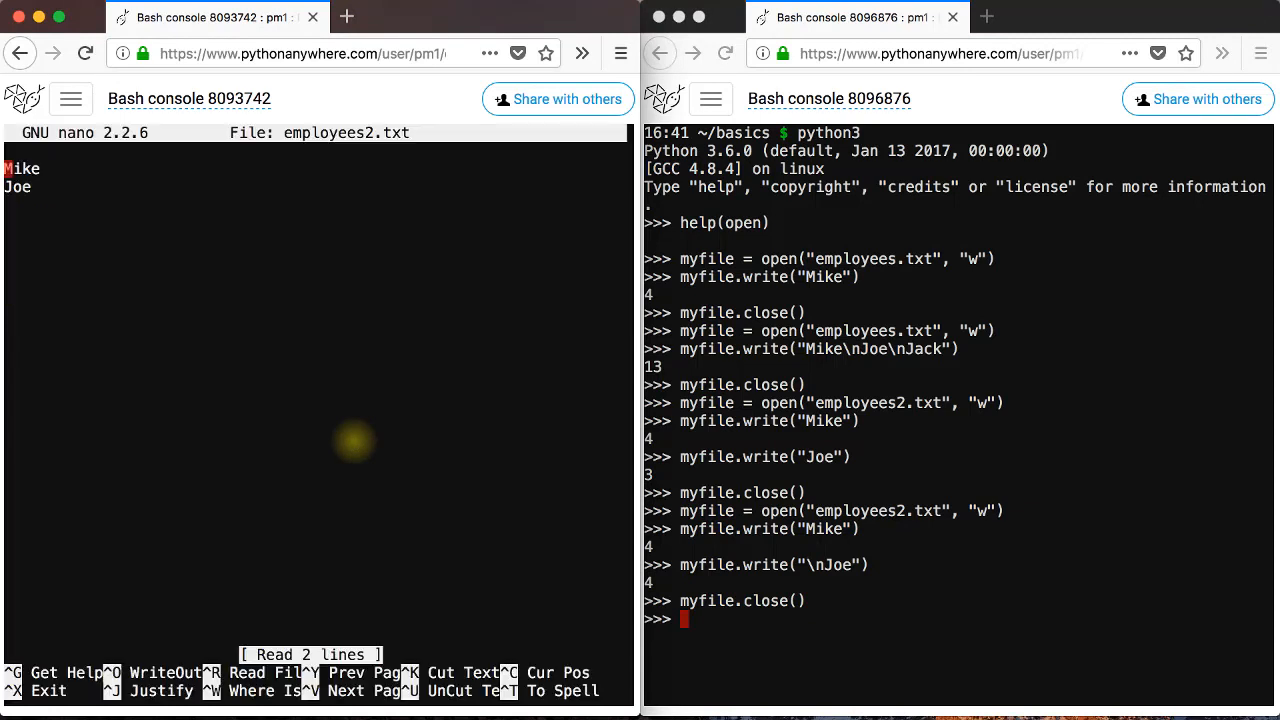
pyautogui.moveTo(268, 350)
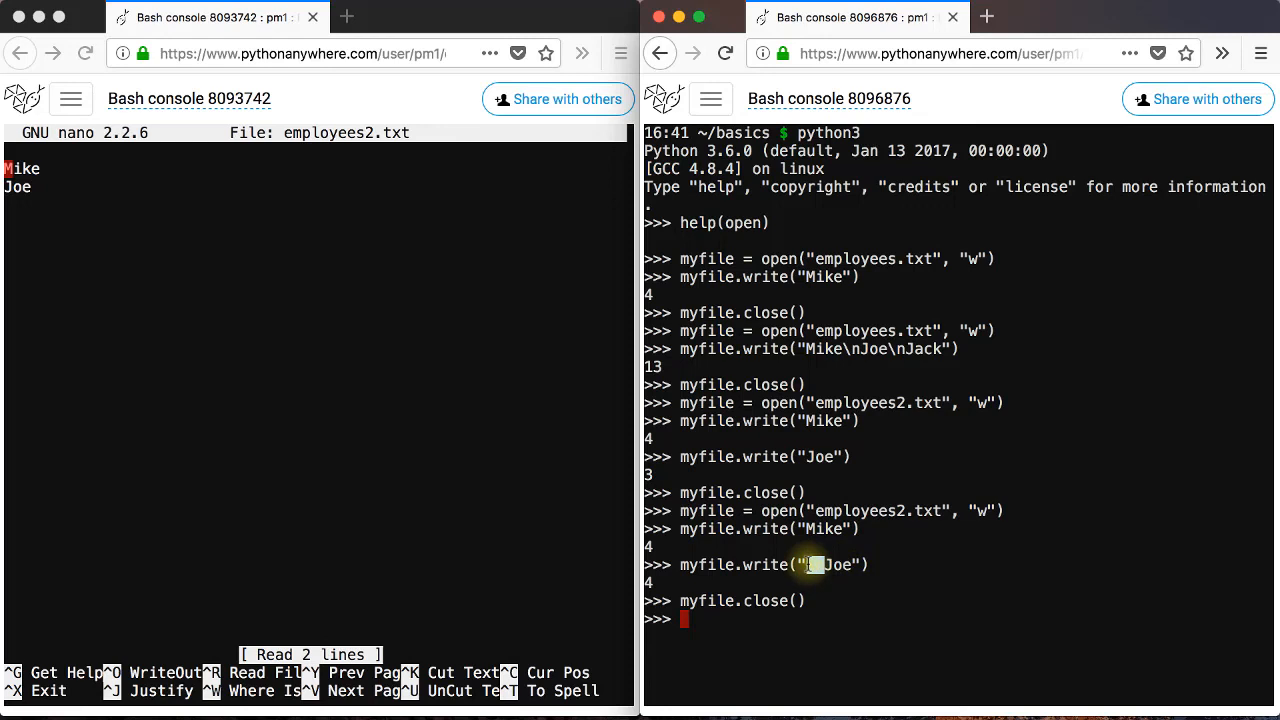
pyautogui.moveTo(18, 195)
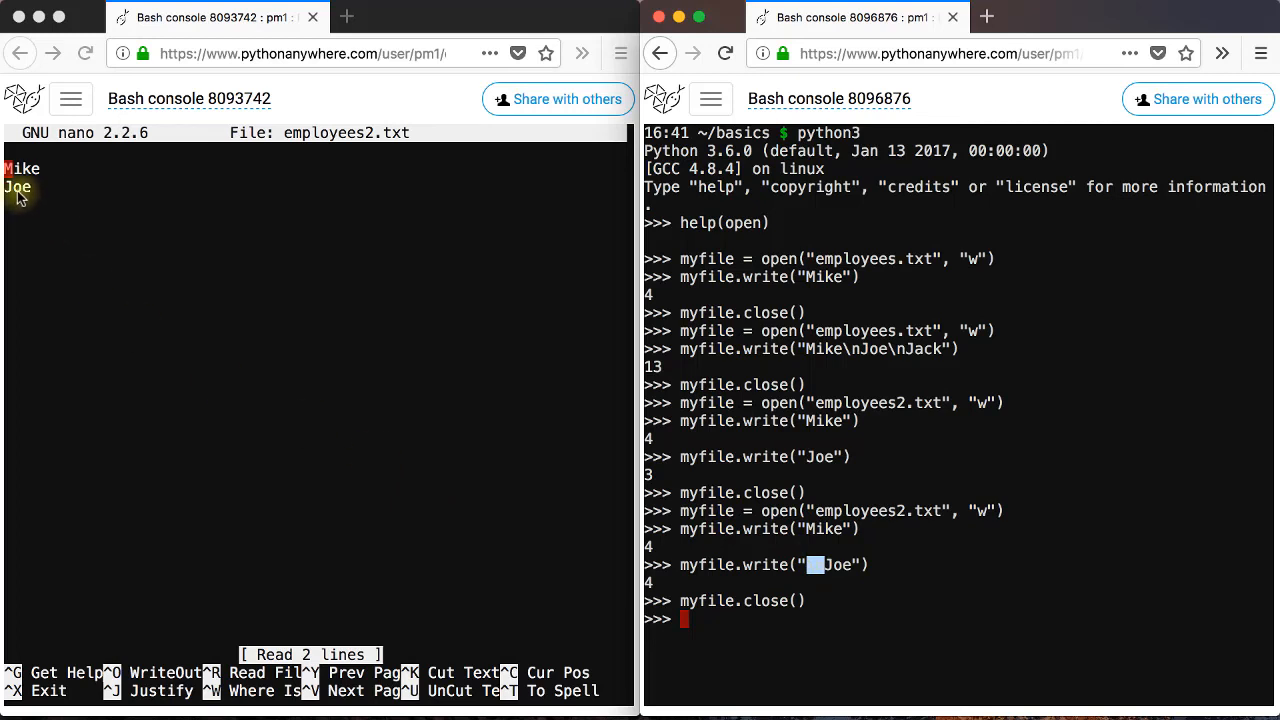